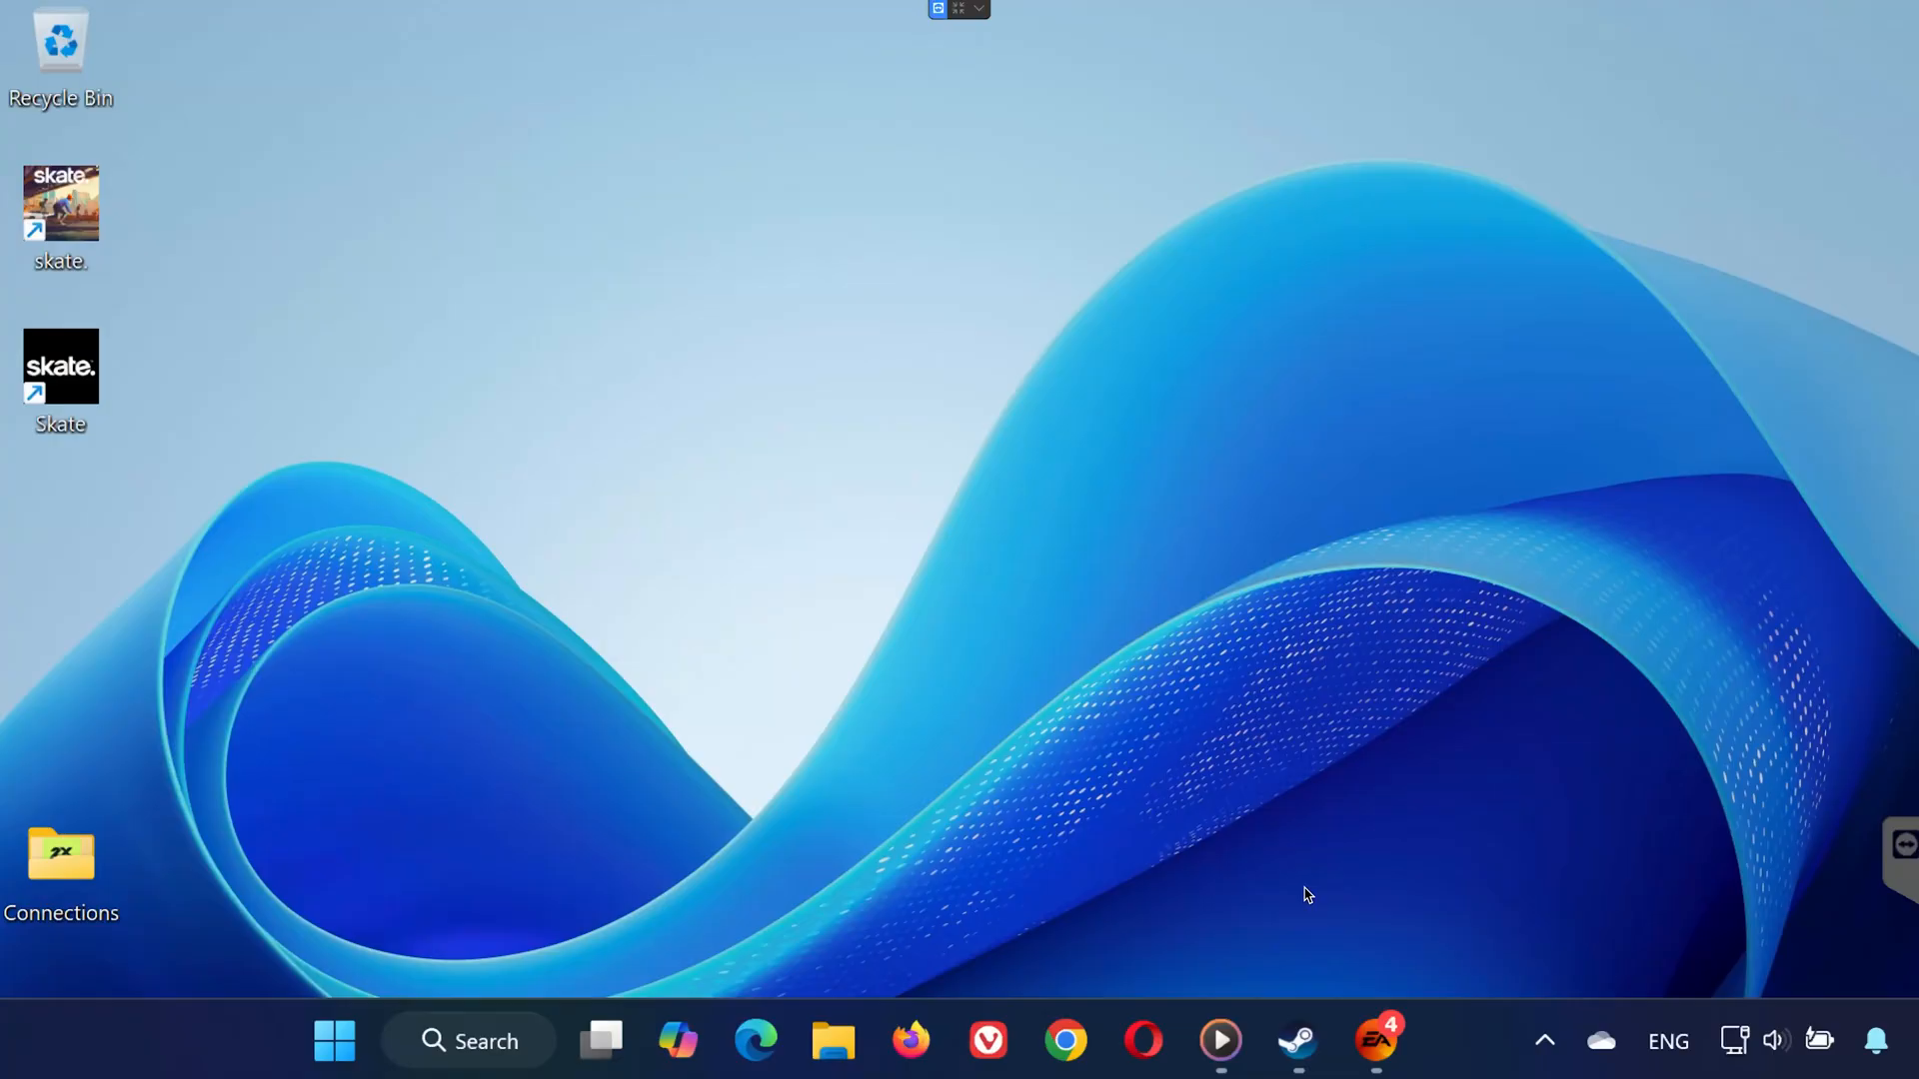
mouse_move(1472, 895)
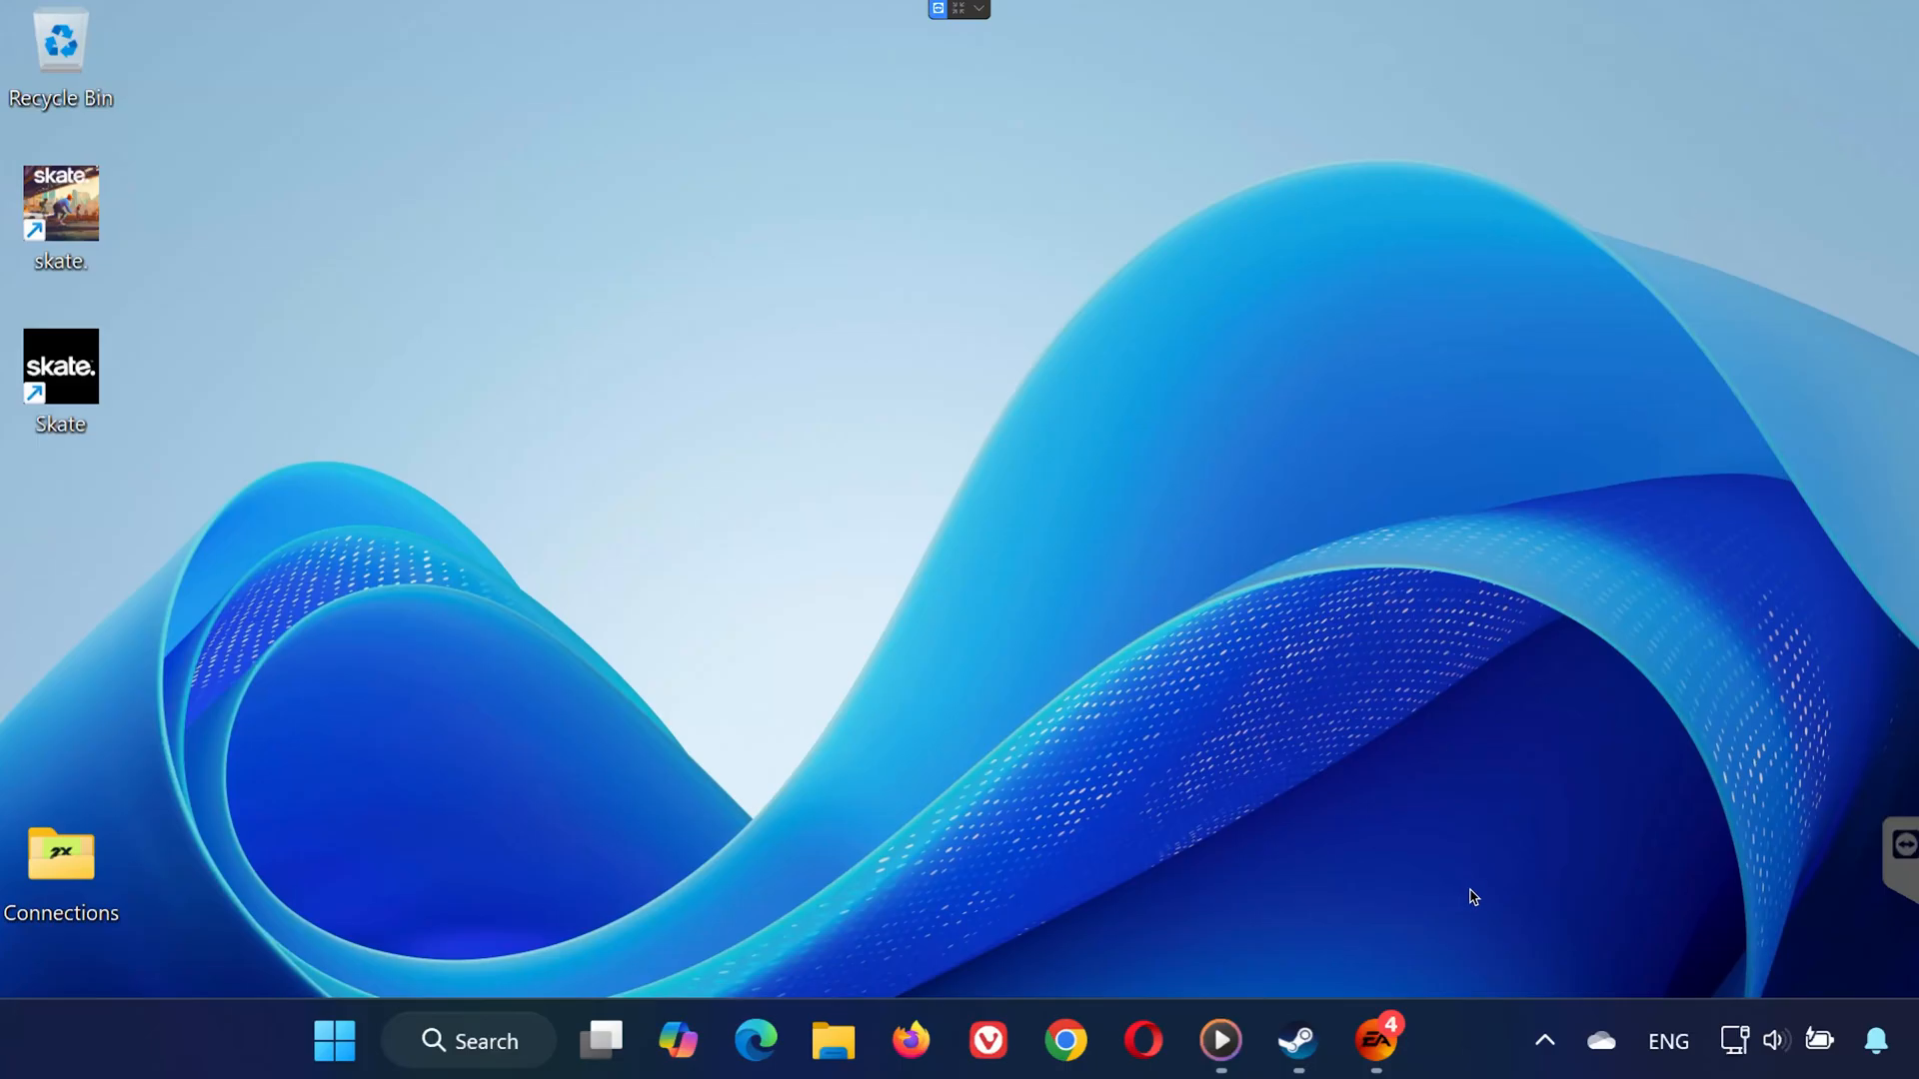
mouse_move(1206, 948)
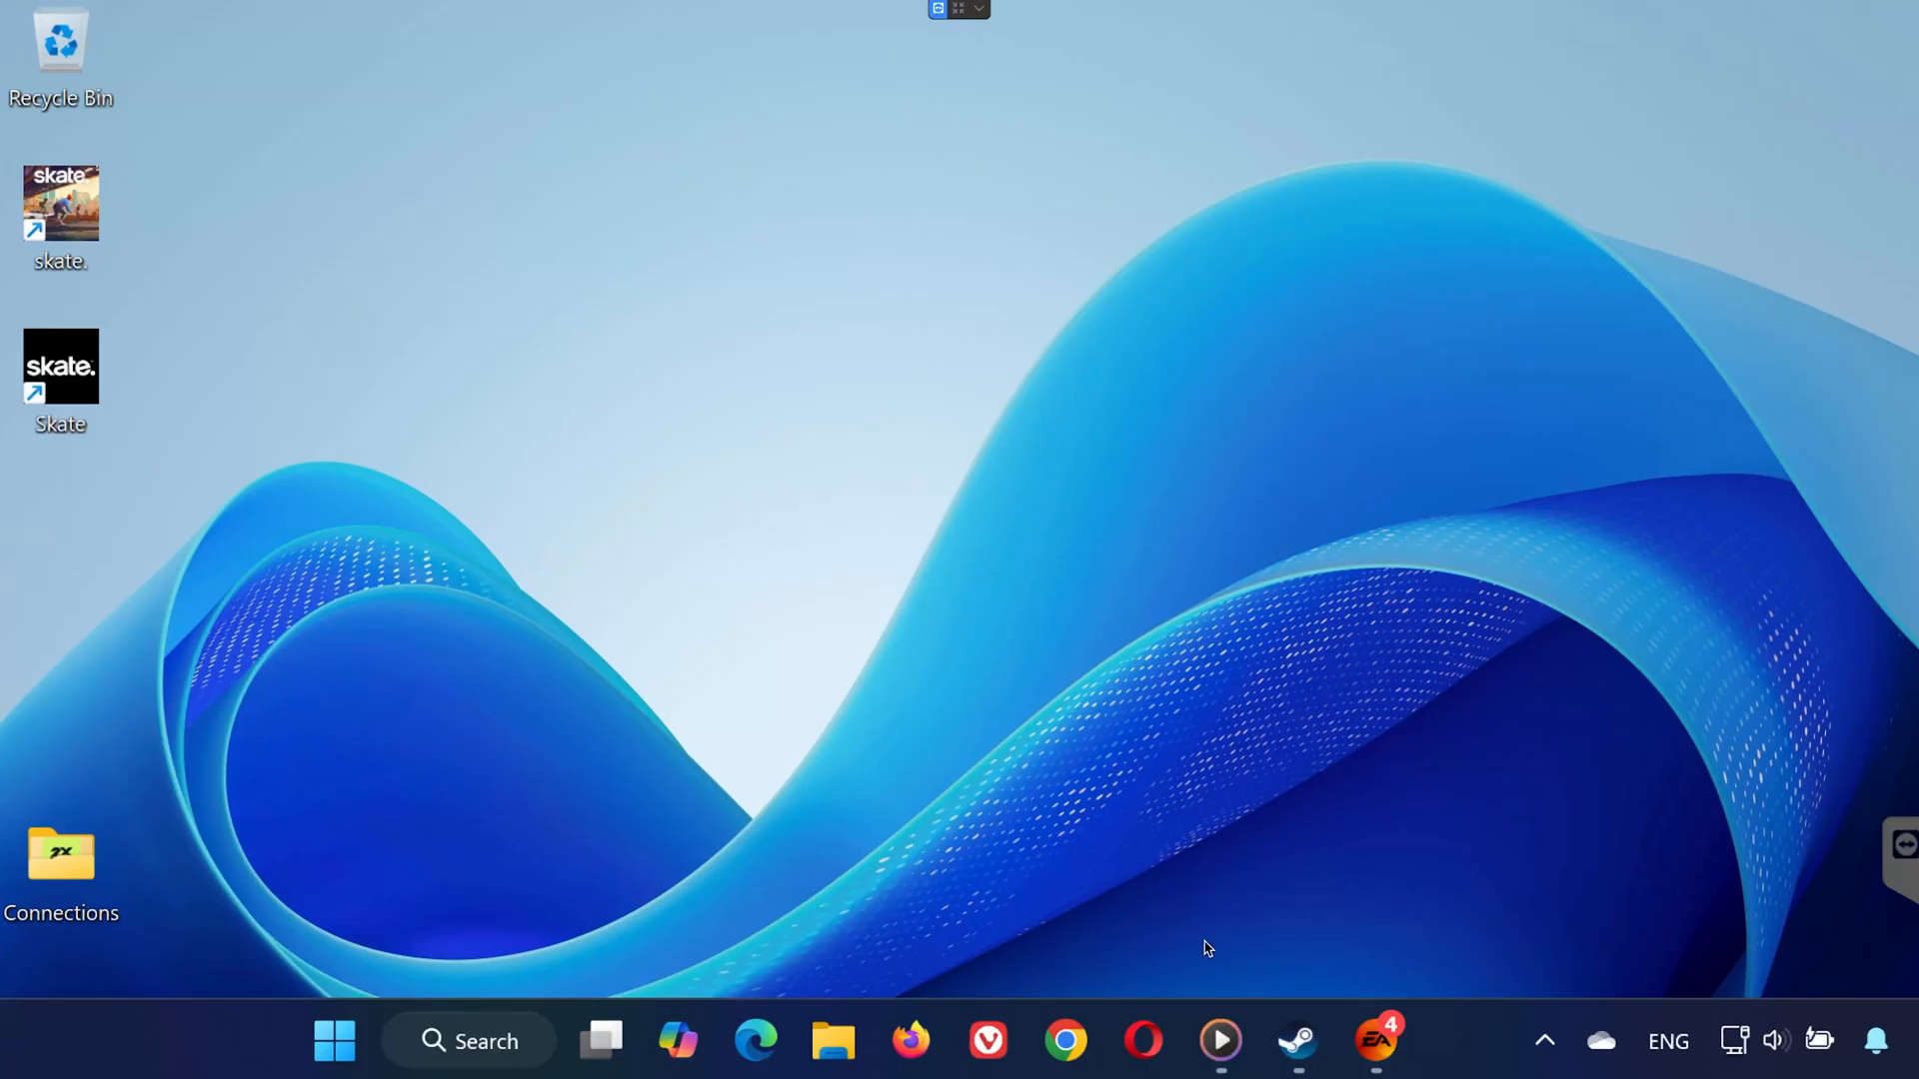
- Verify skate.'s installed files in Steam so the 3 failed files get reacquired
click(1294, 1042)
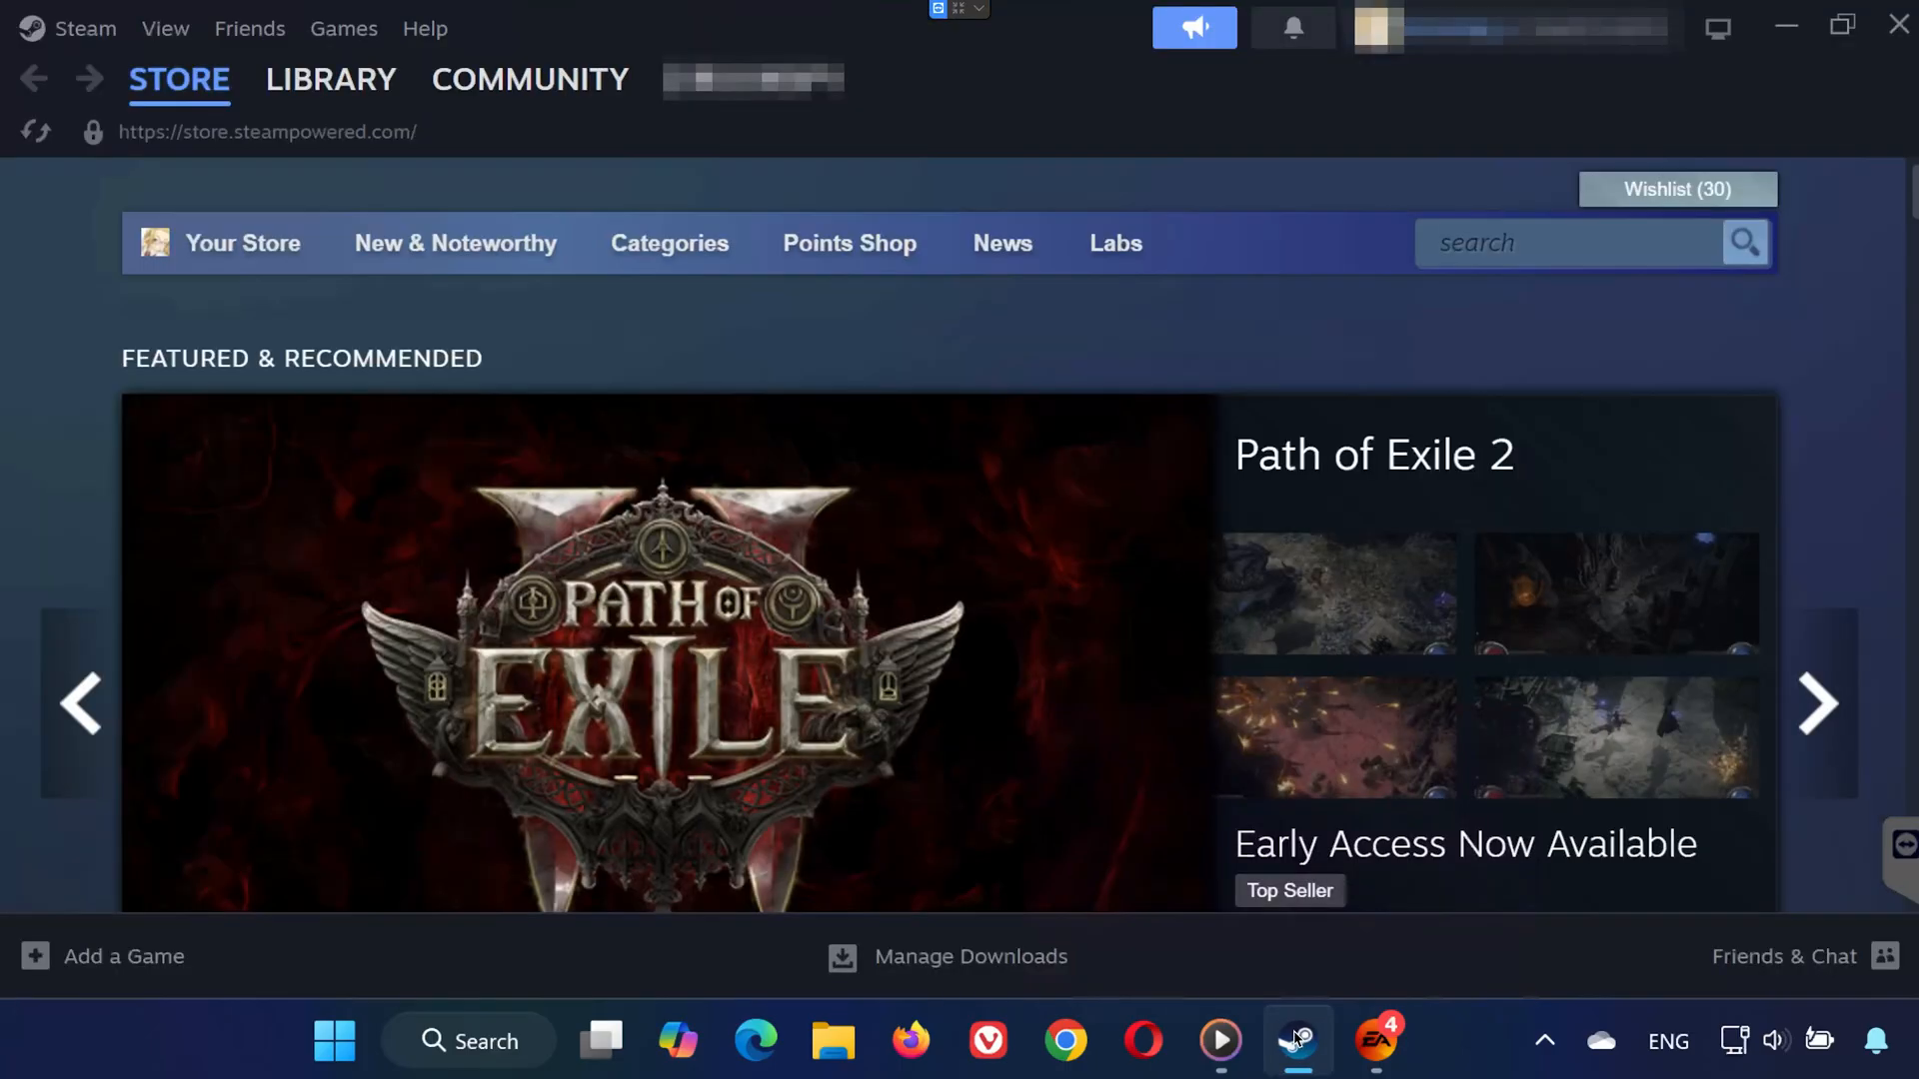
click(329, 80)
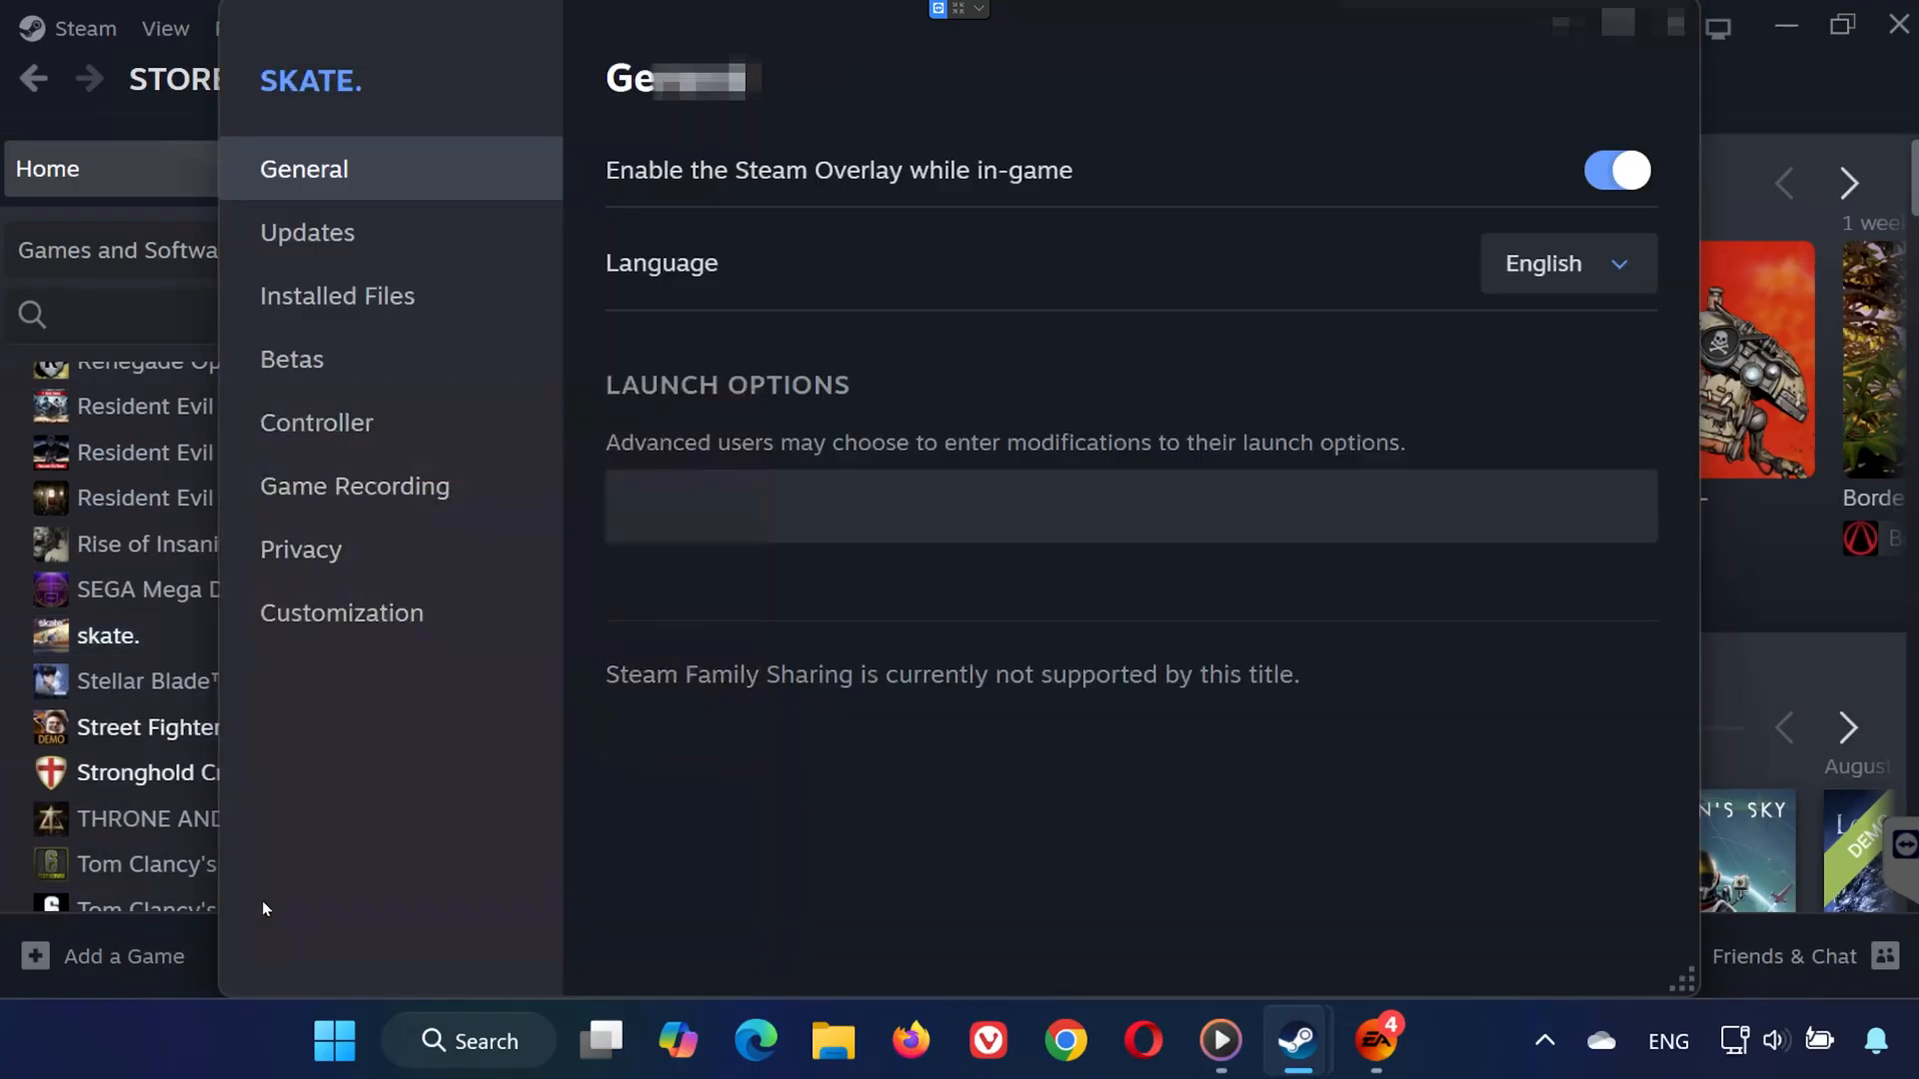
click(337, 295)
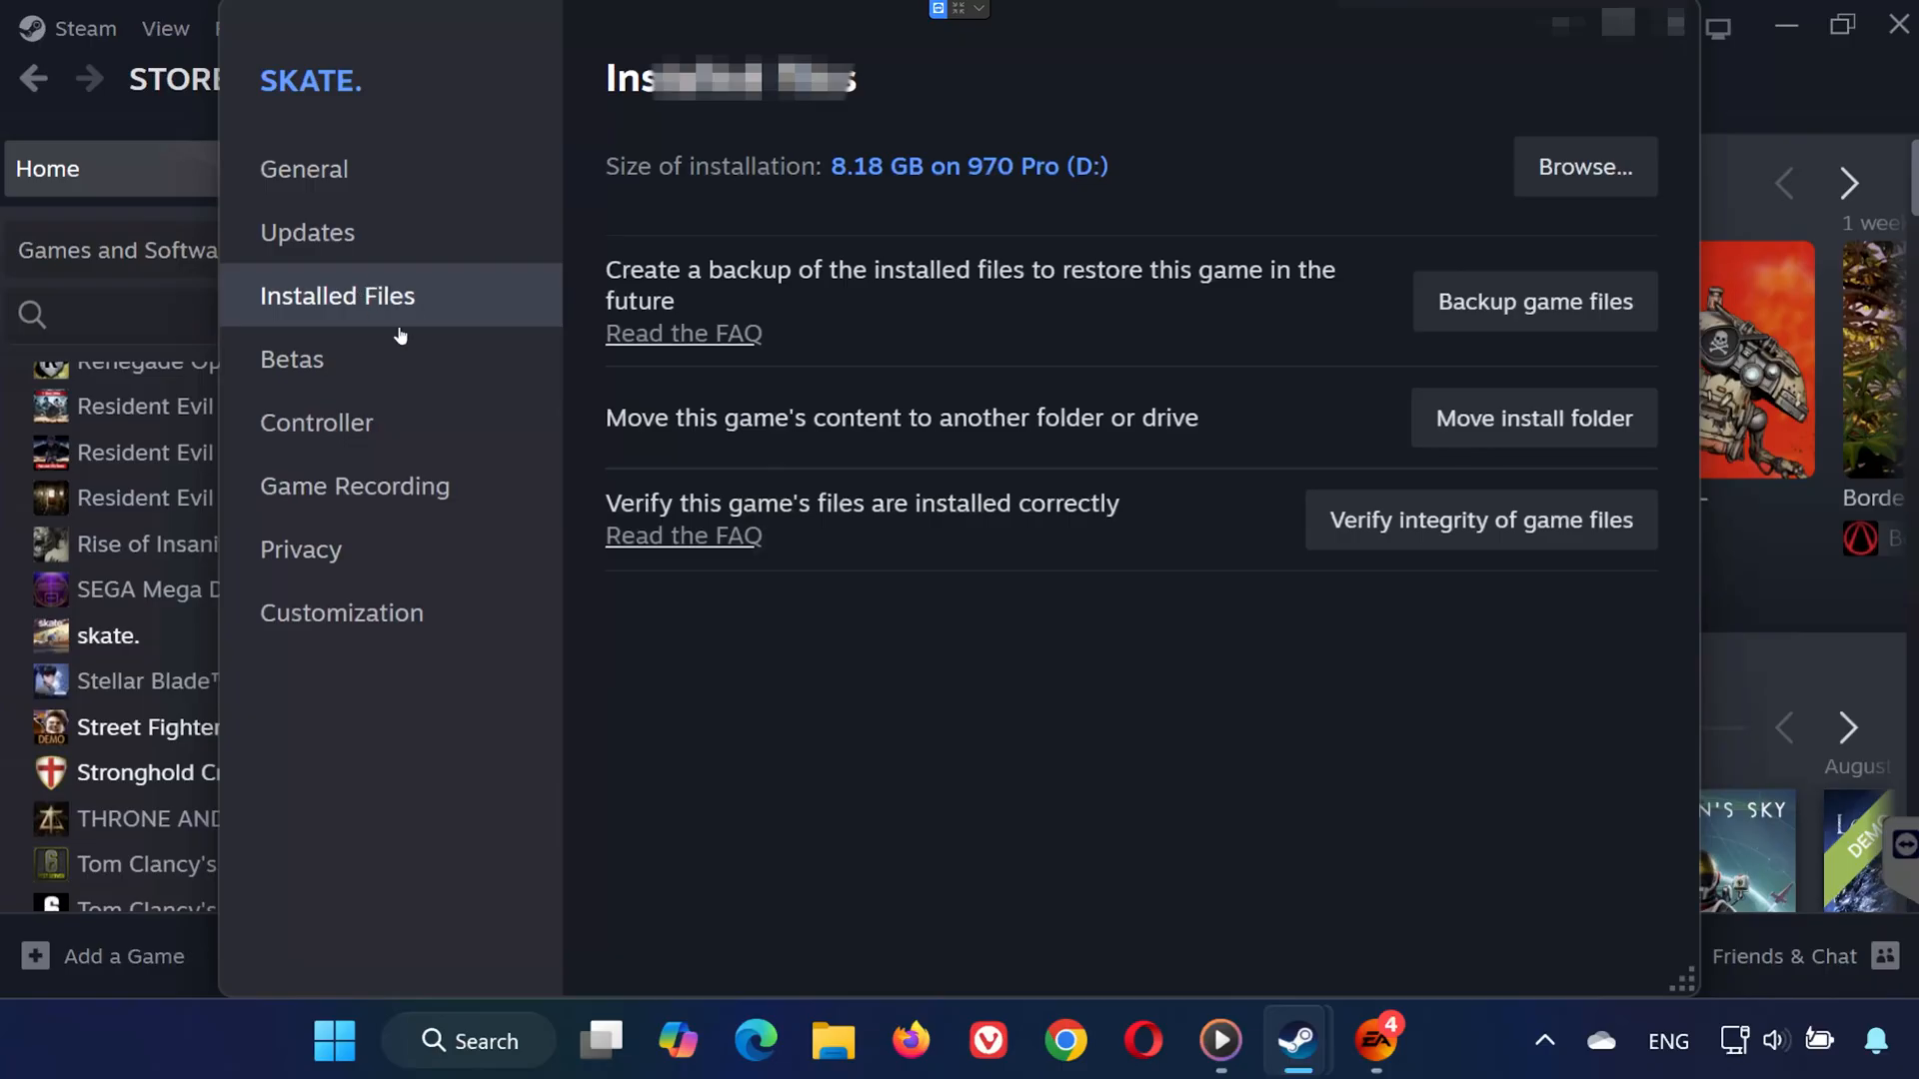
click(1479, 519)
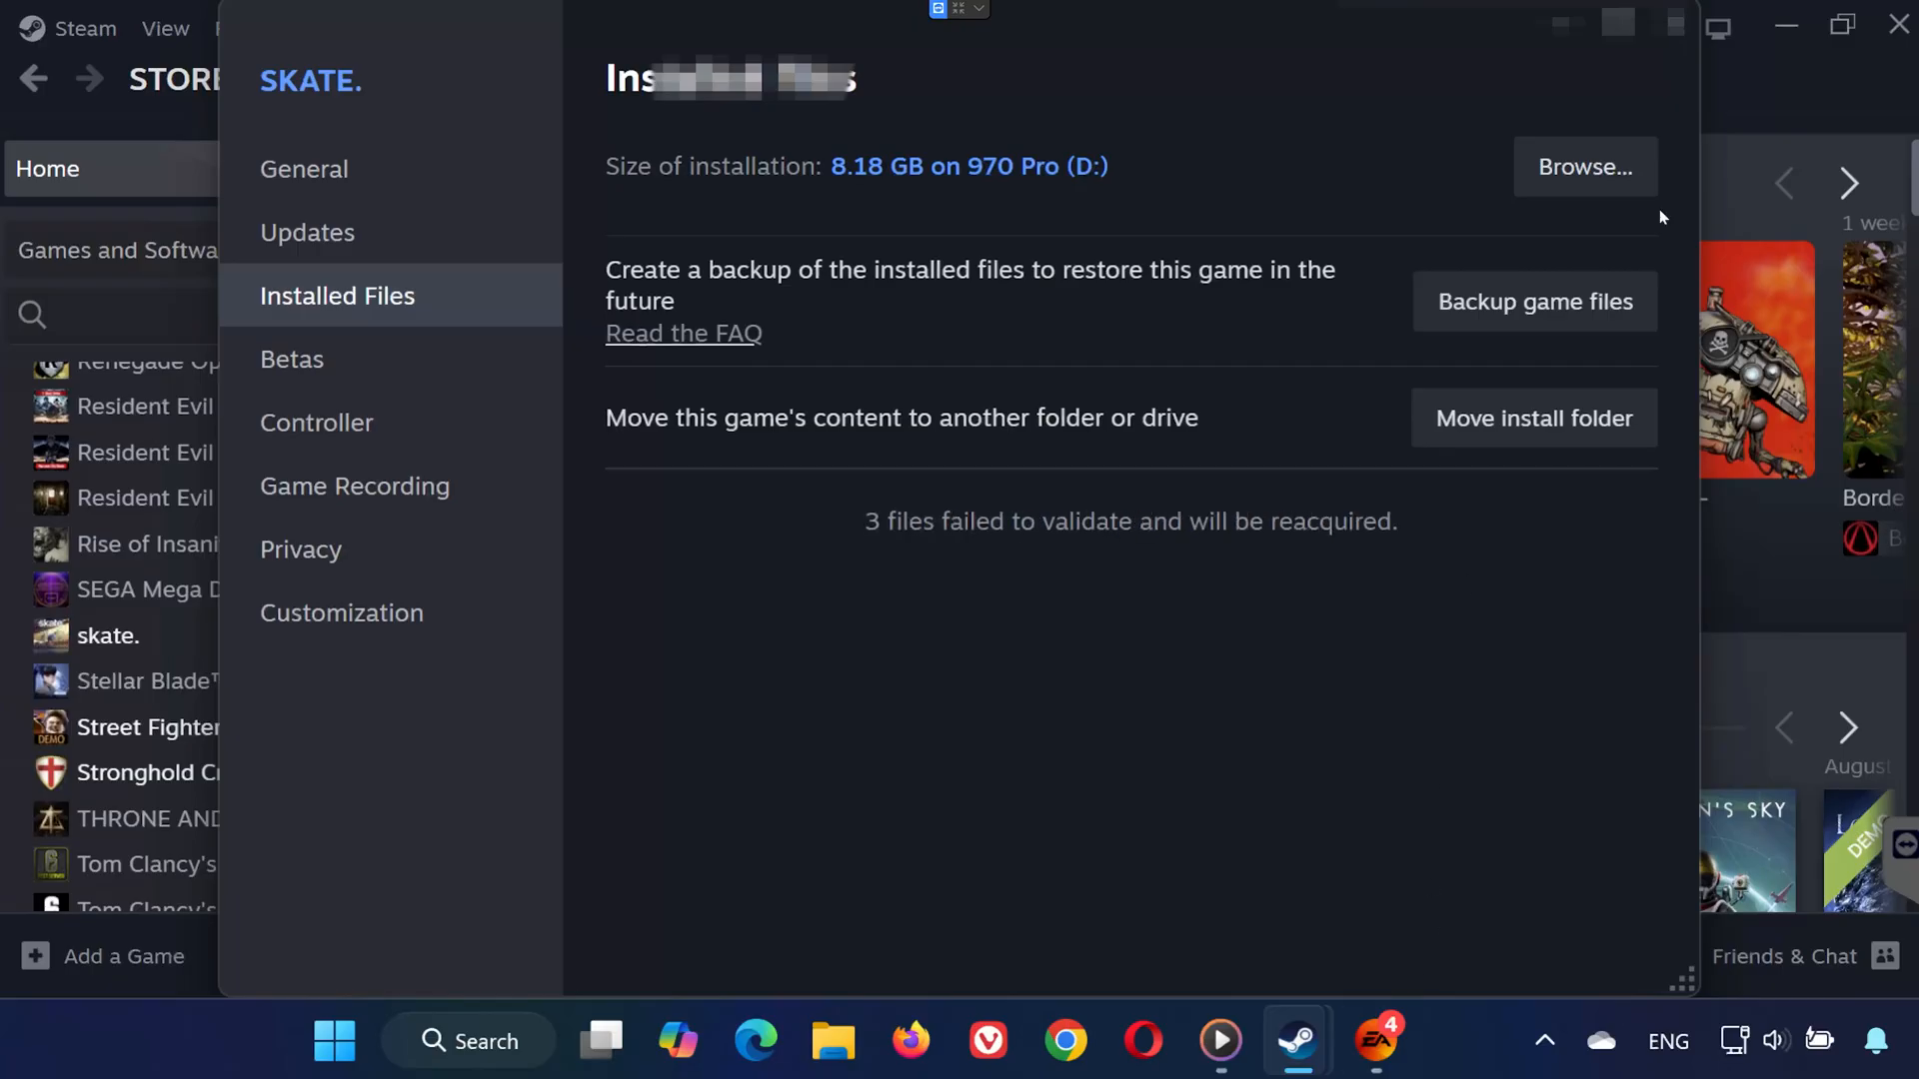
- Start a Repair of skate. from its Manage menu in the EA app
click(1375, 1042)
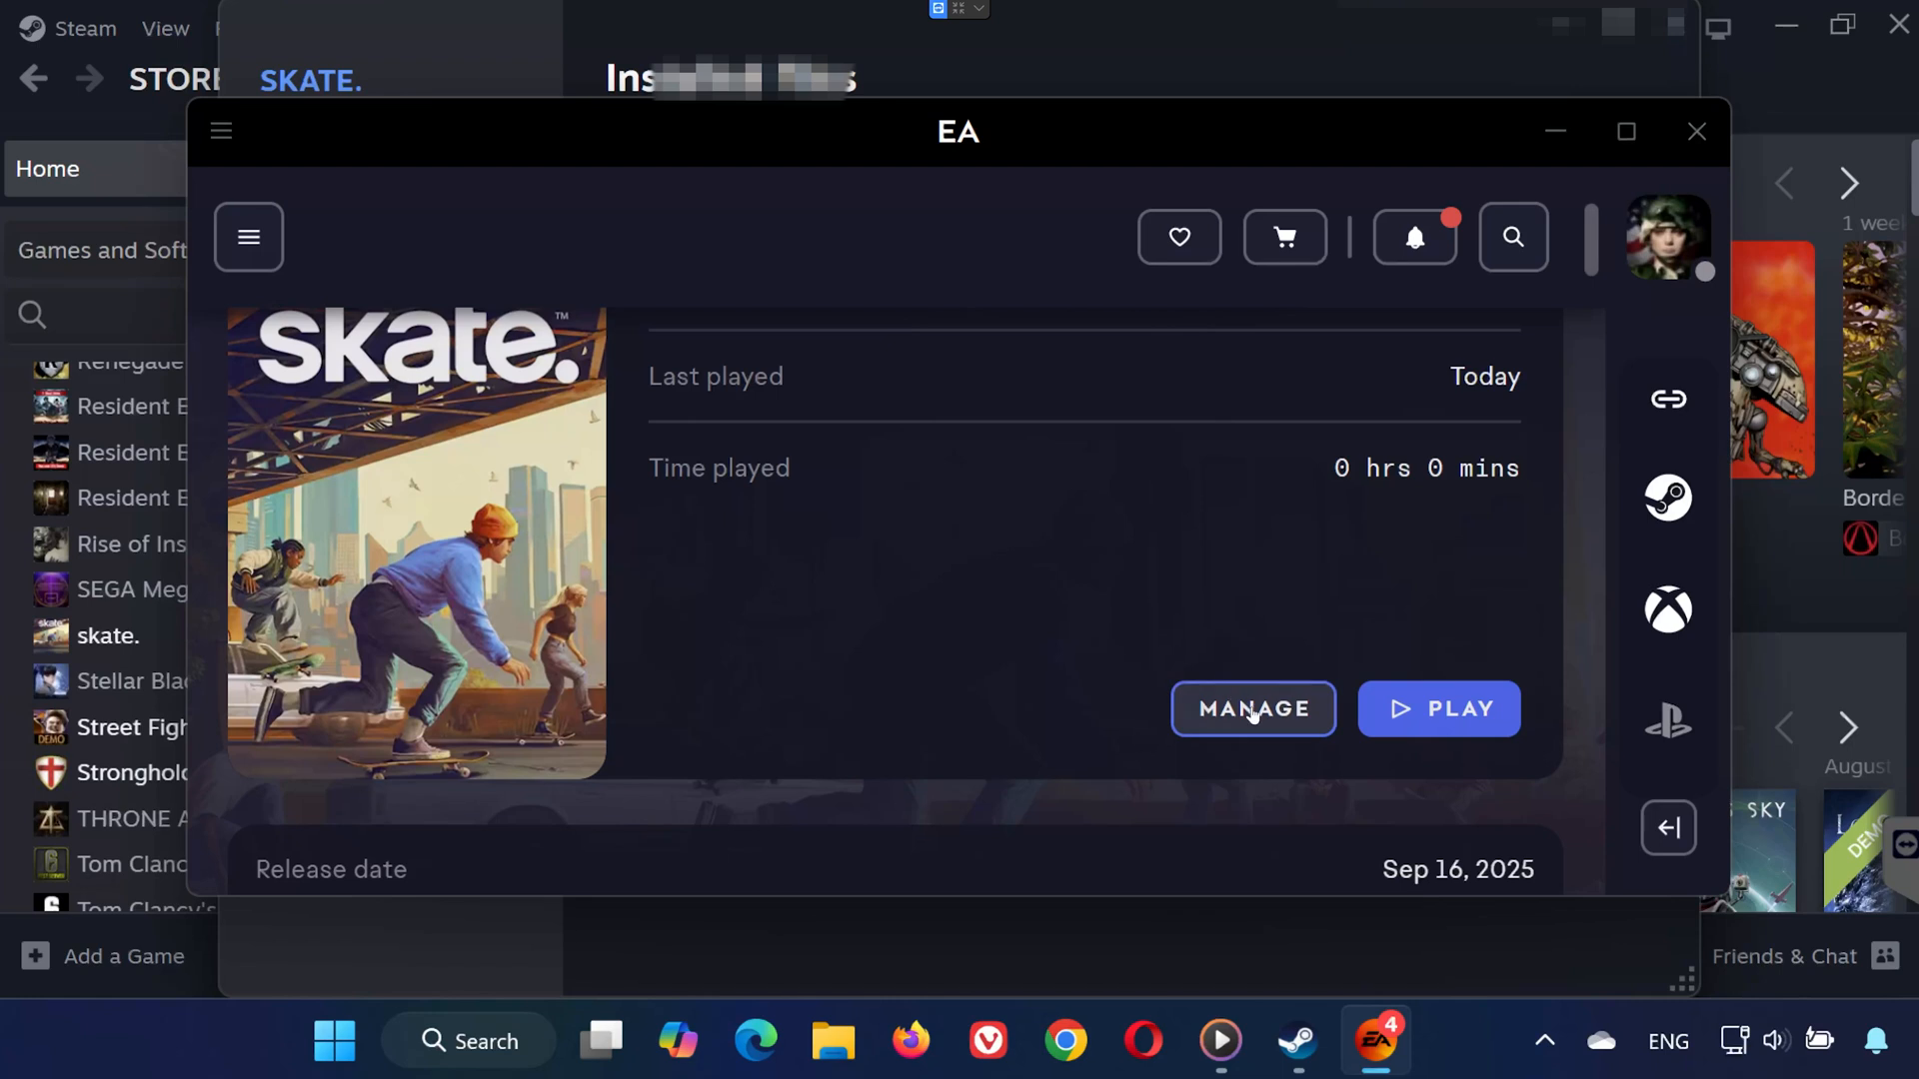
click(1252, 709)
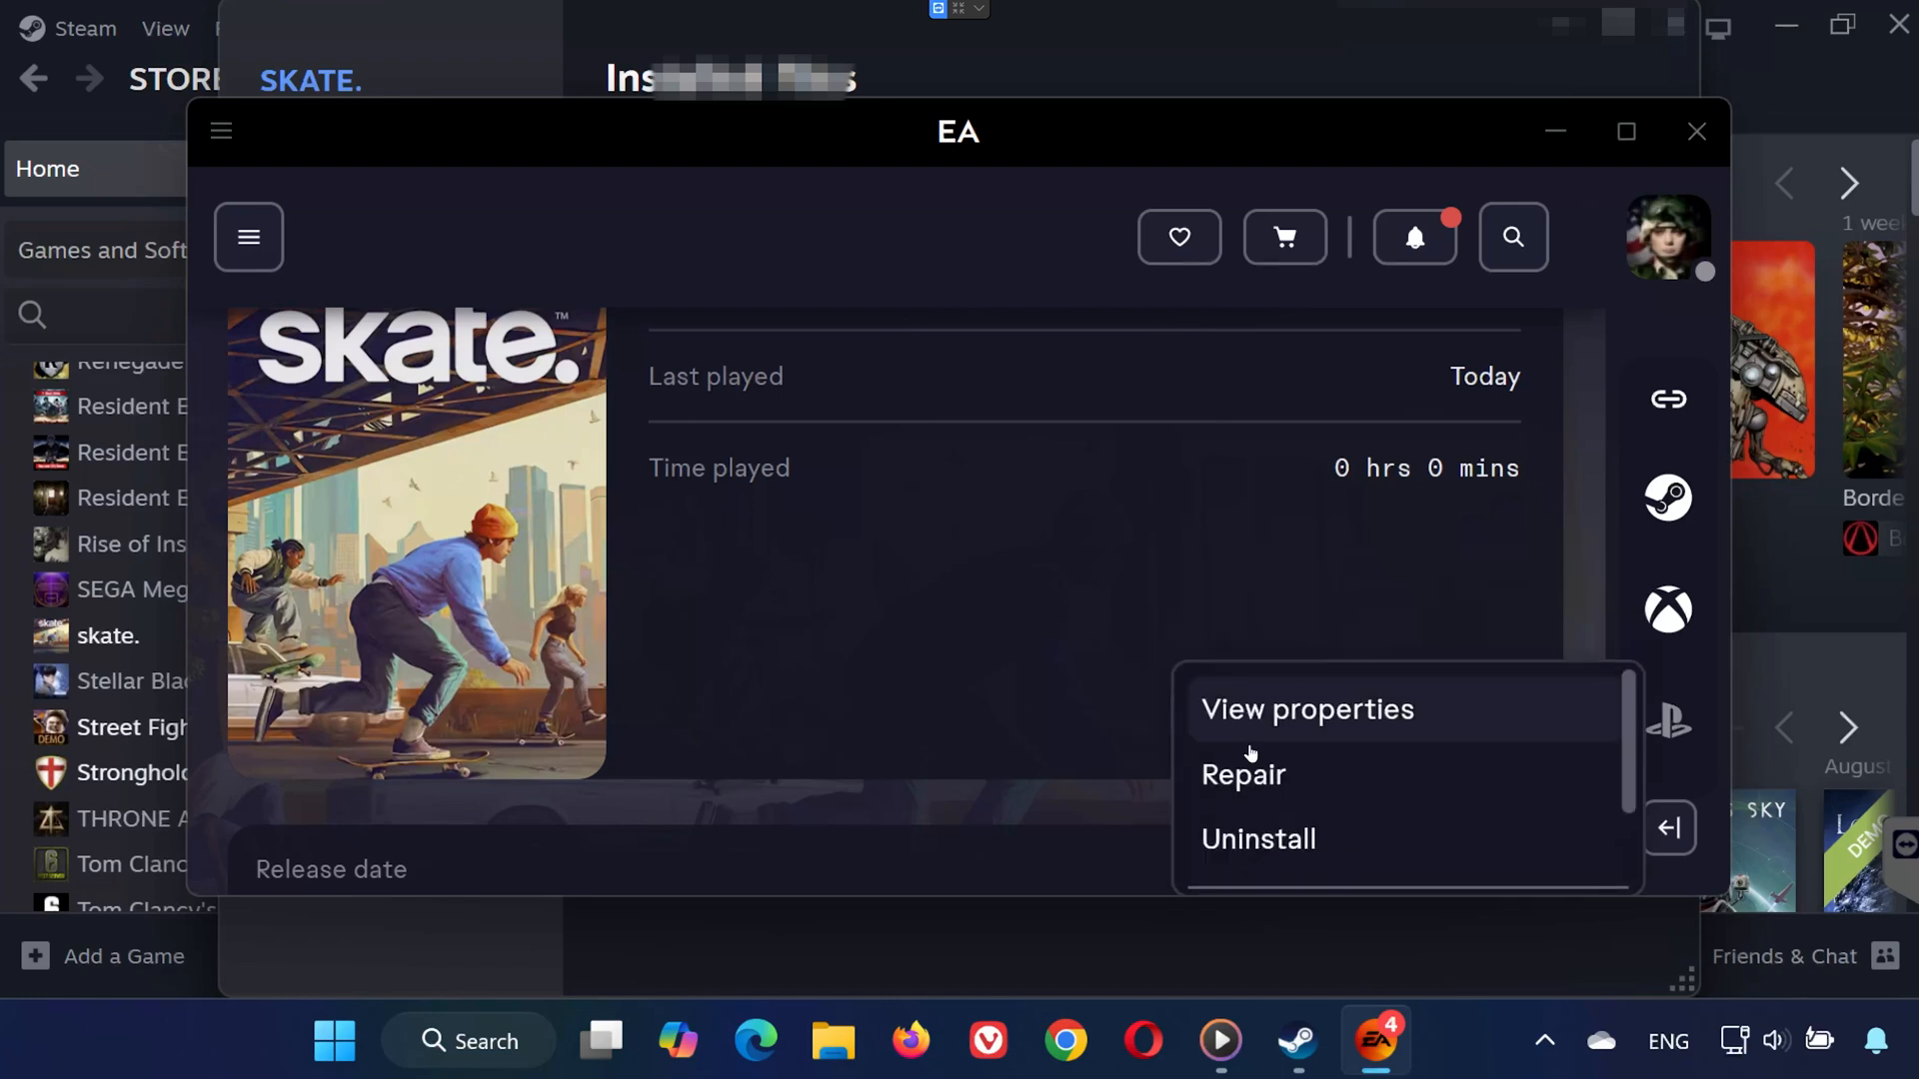
click(1242, 775)
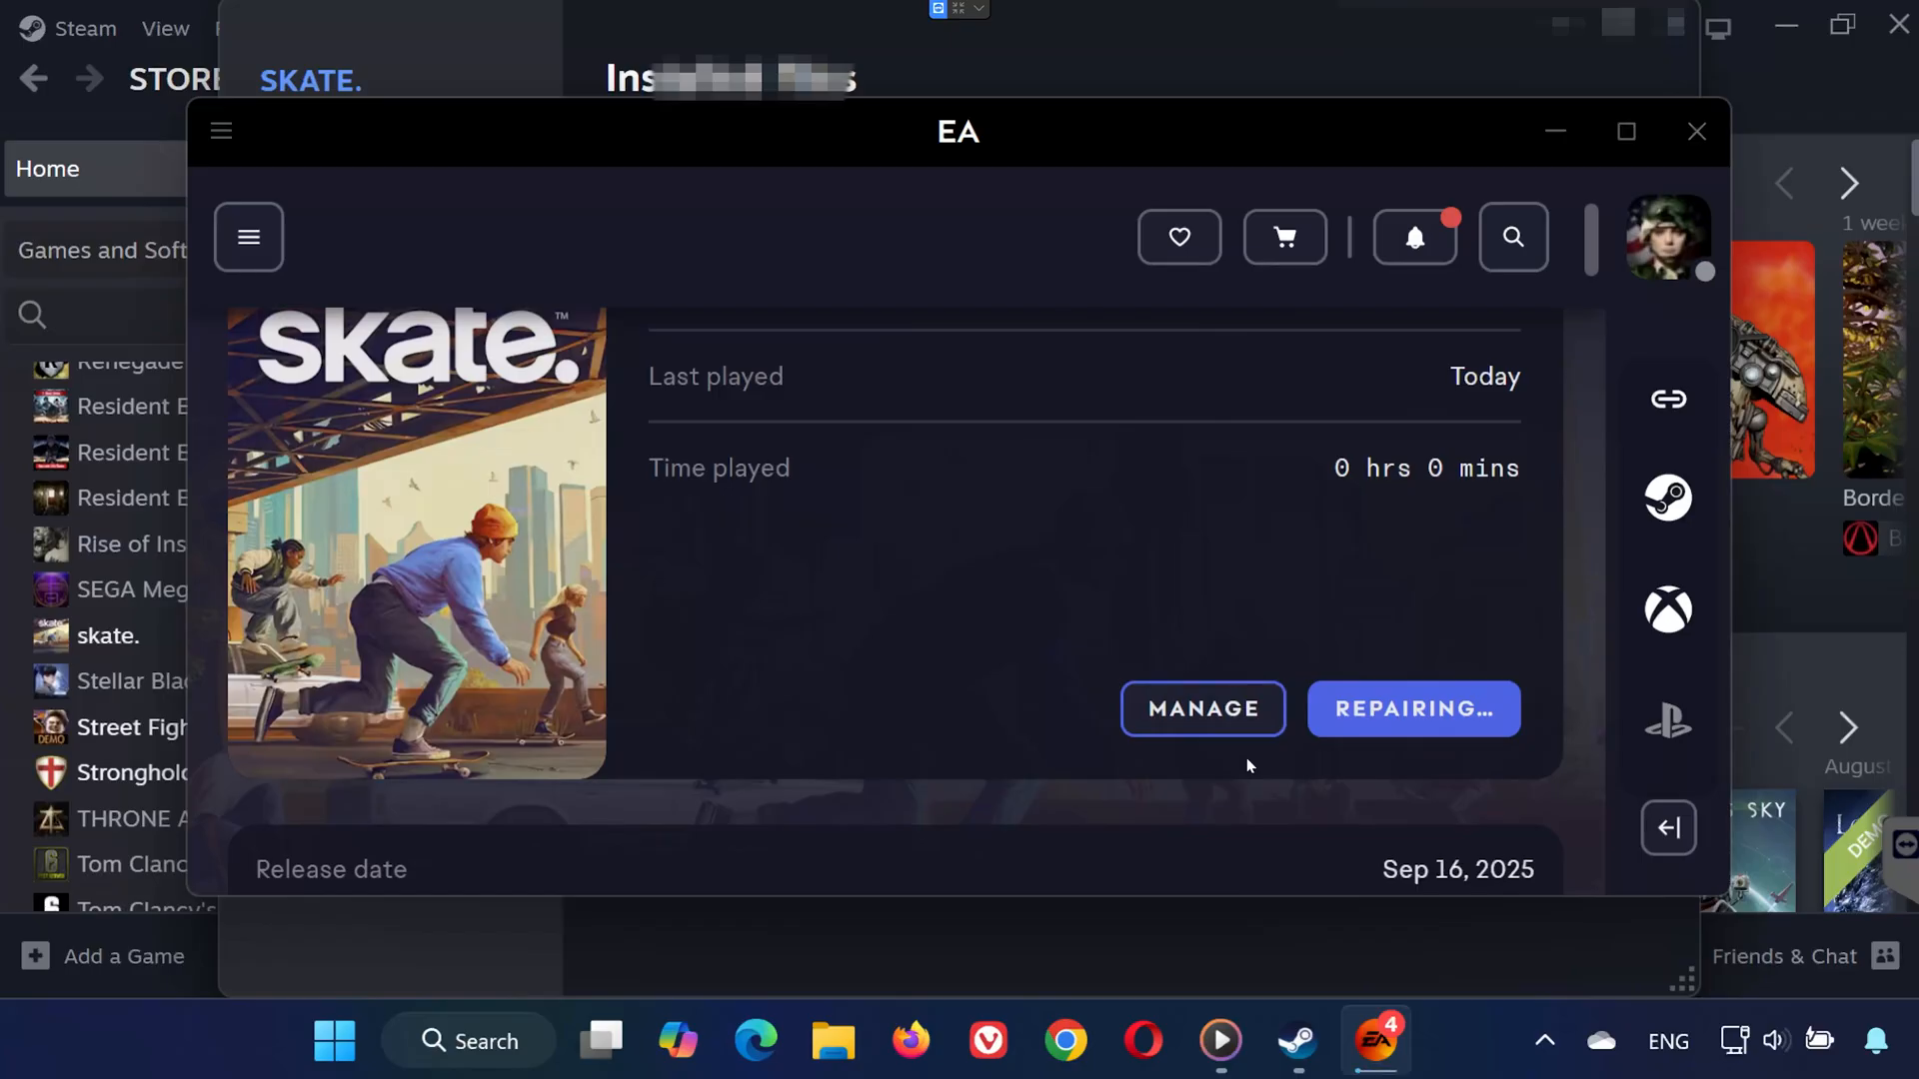
mouse_move(1411, 715)
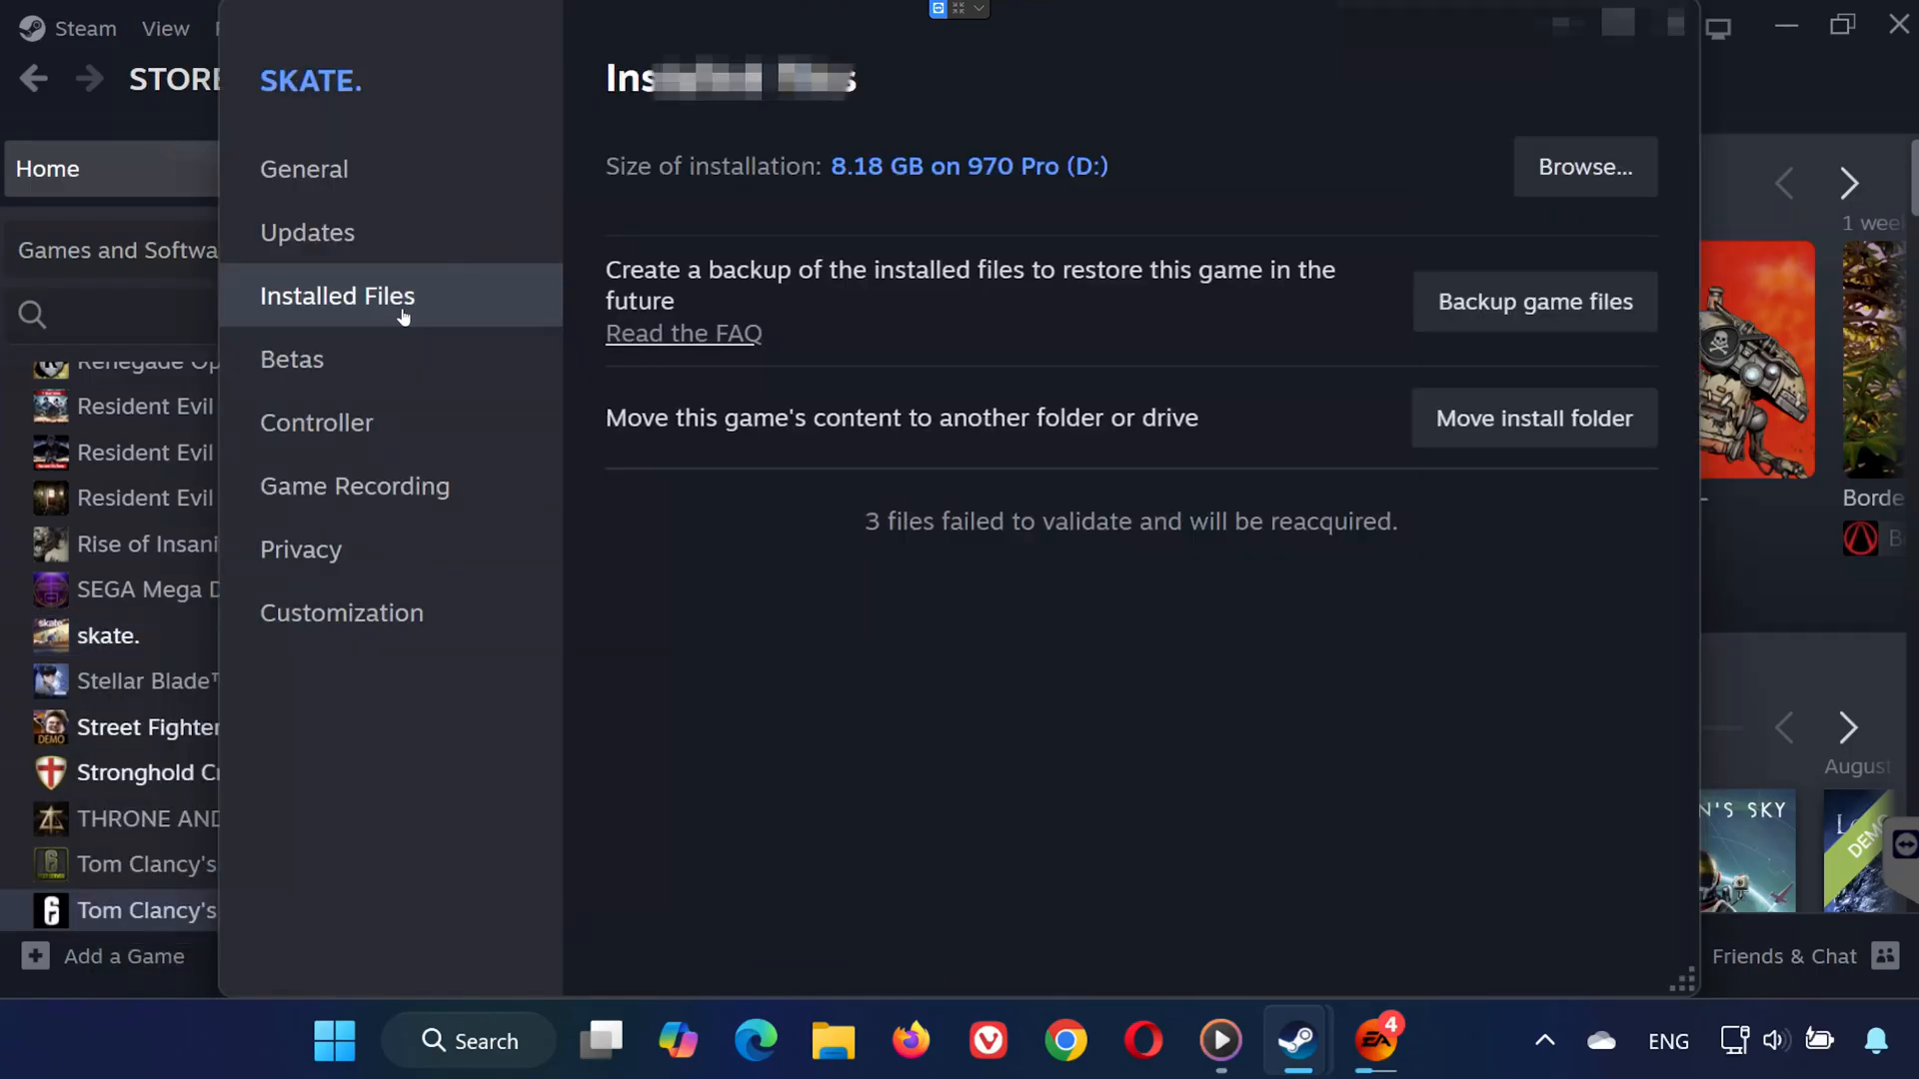
- Enable Run as administrator and Disable fullscreen optimizations in Skate.exe's Compatibility properties
click(1583, 167)
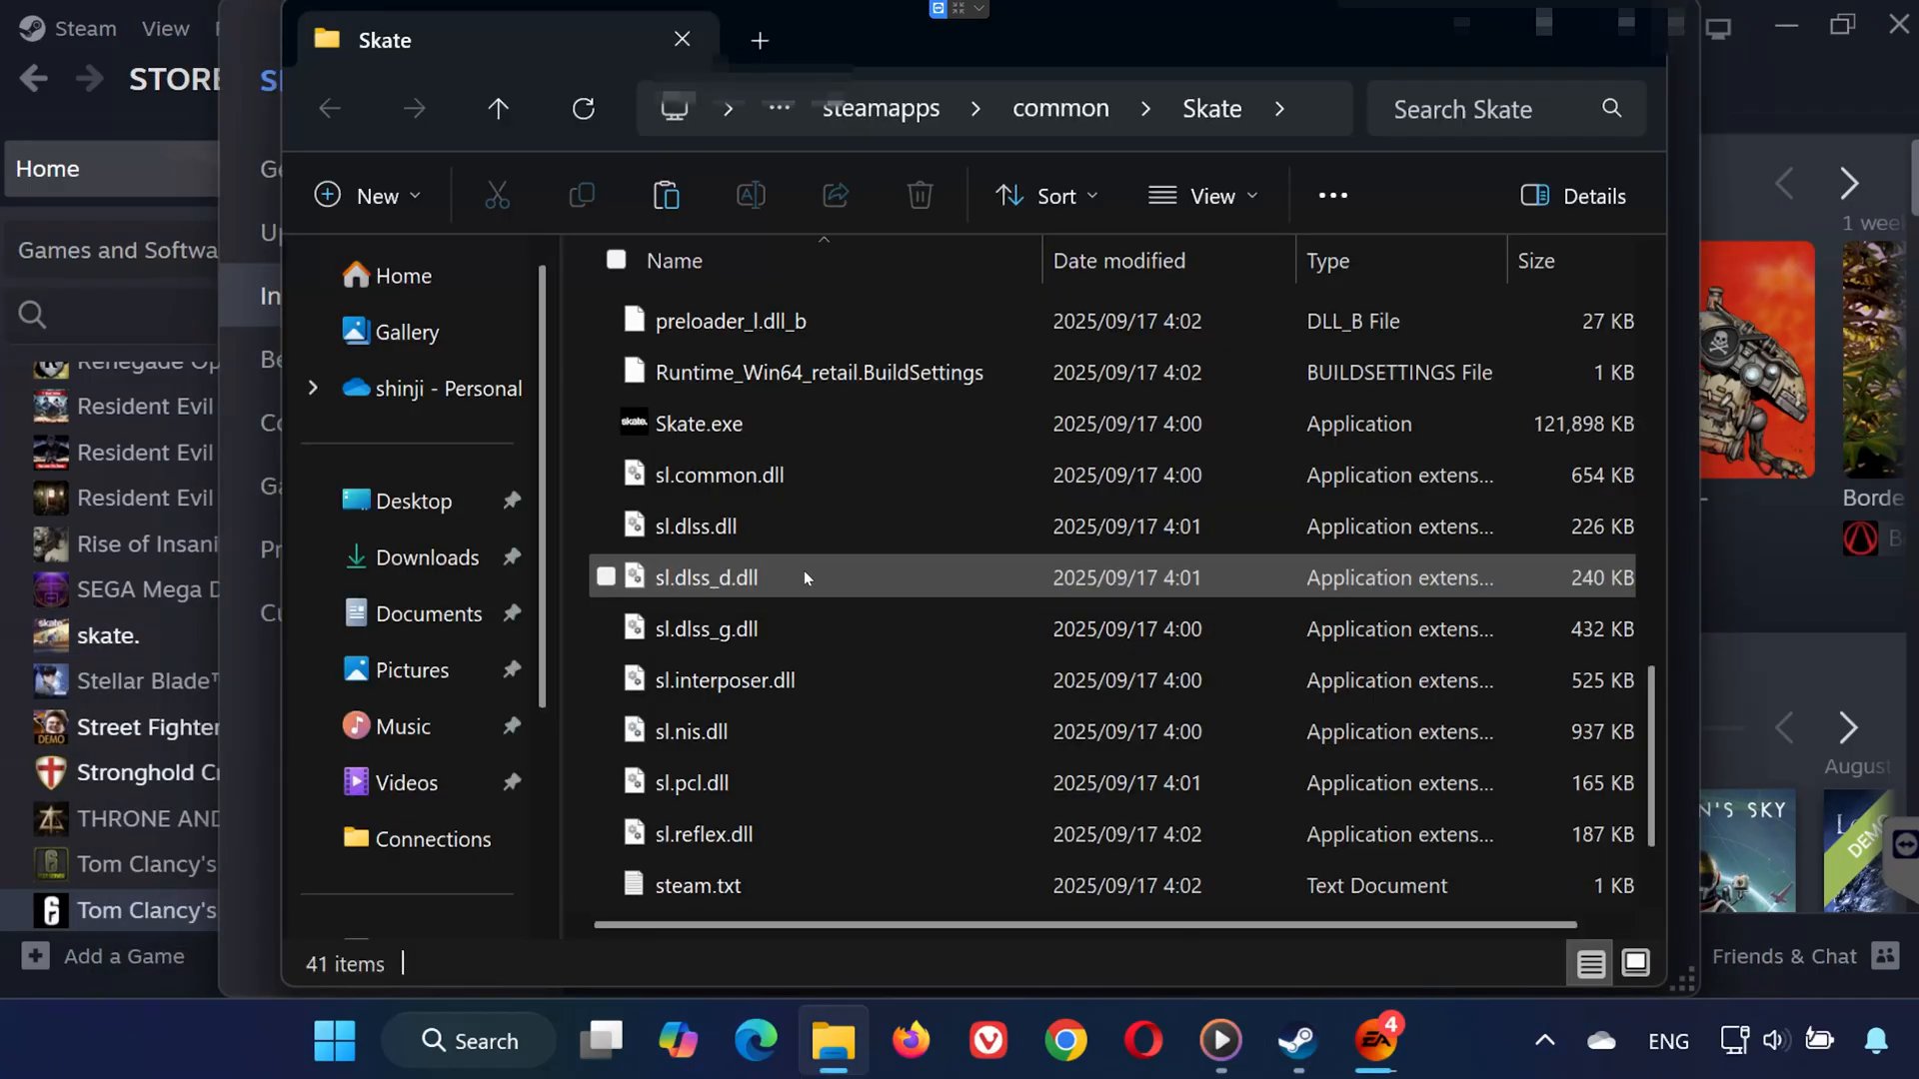
right_click(699, 424)
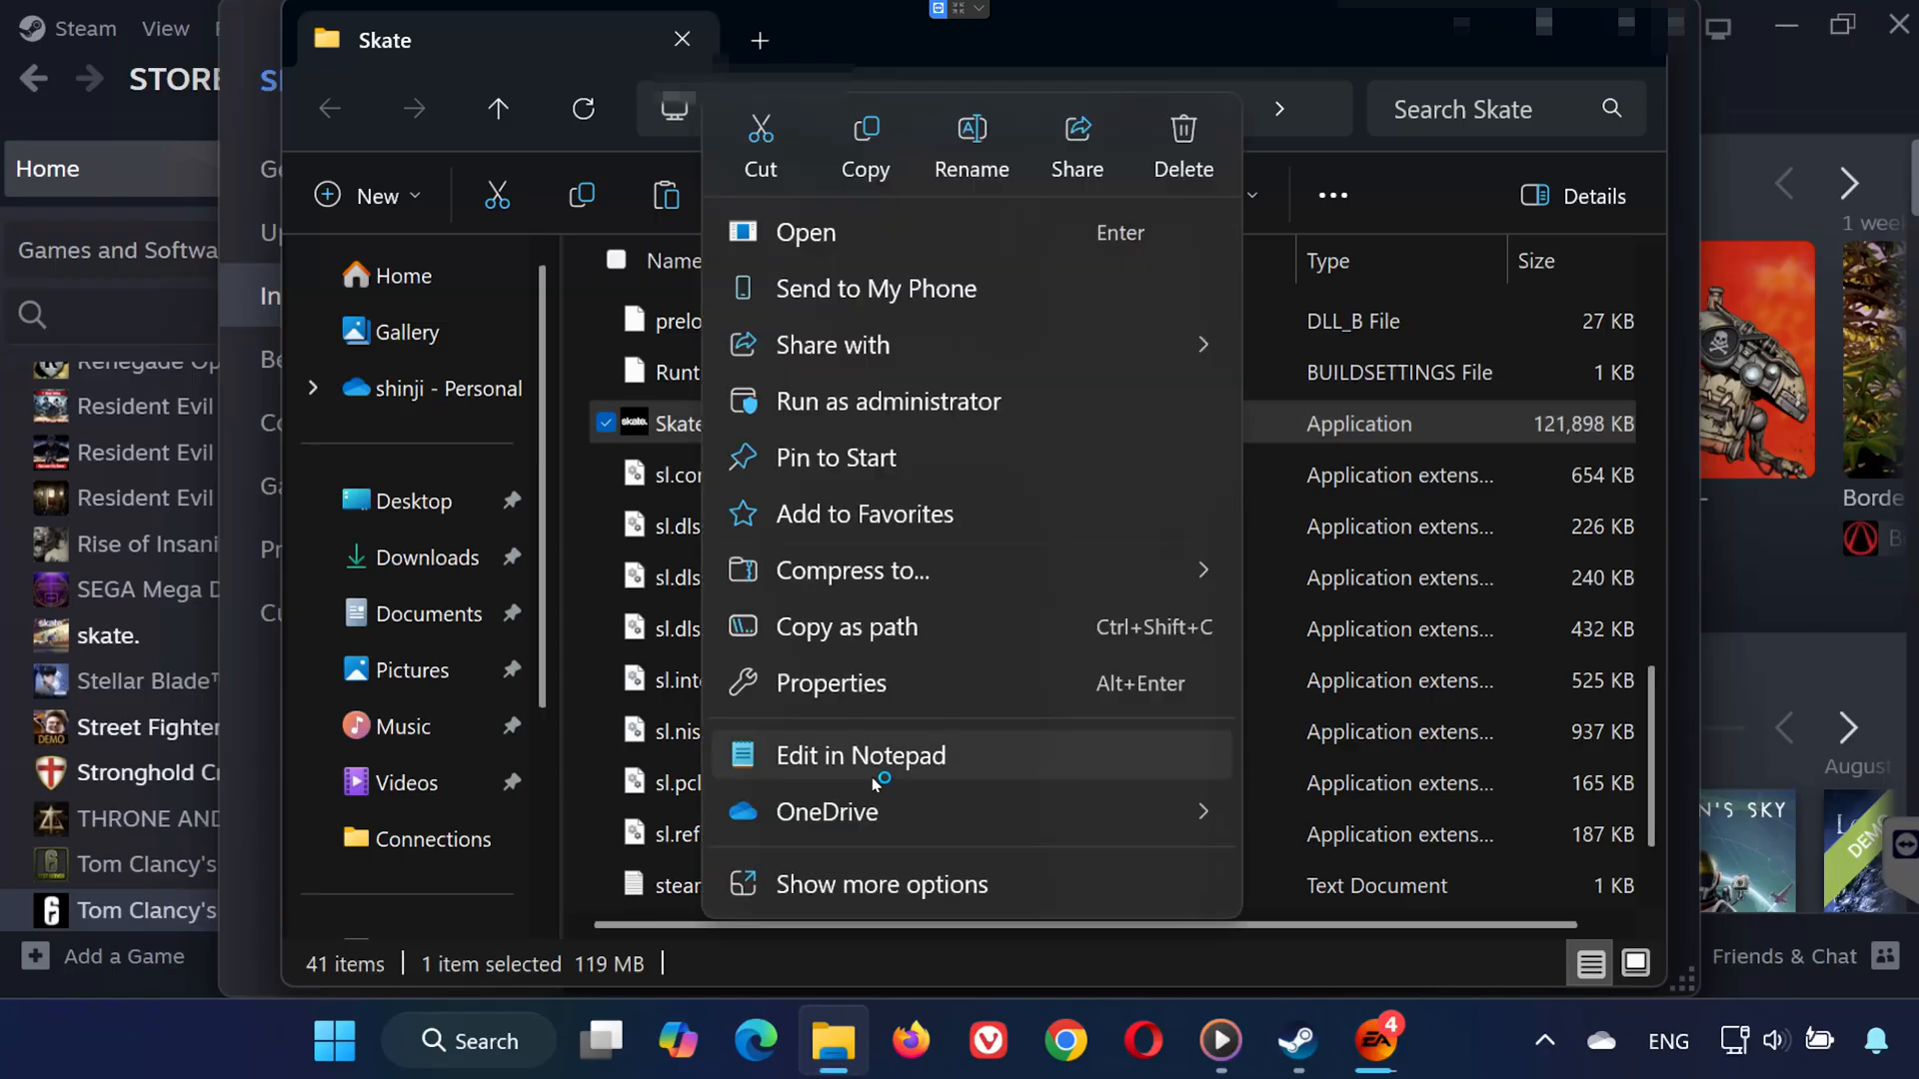
click(831, 683)
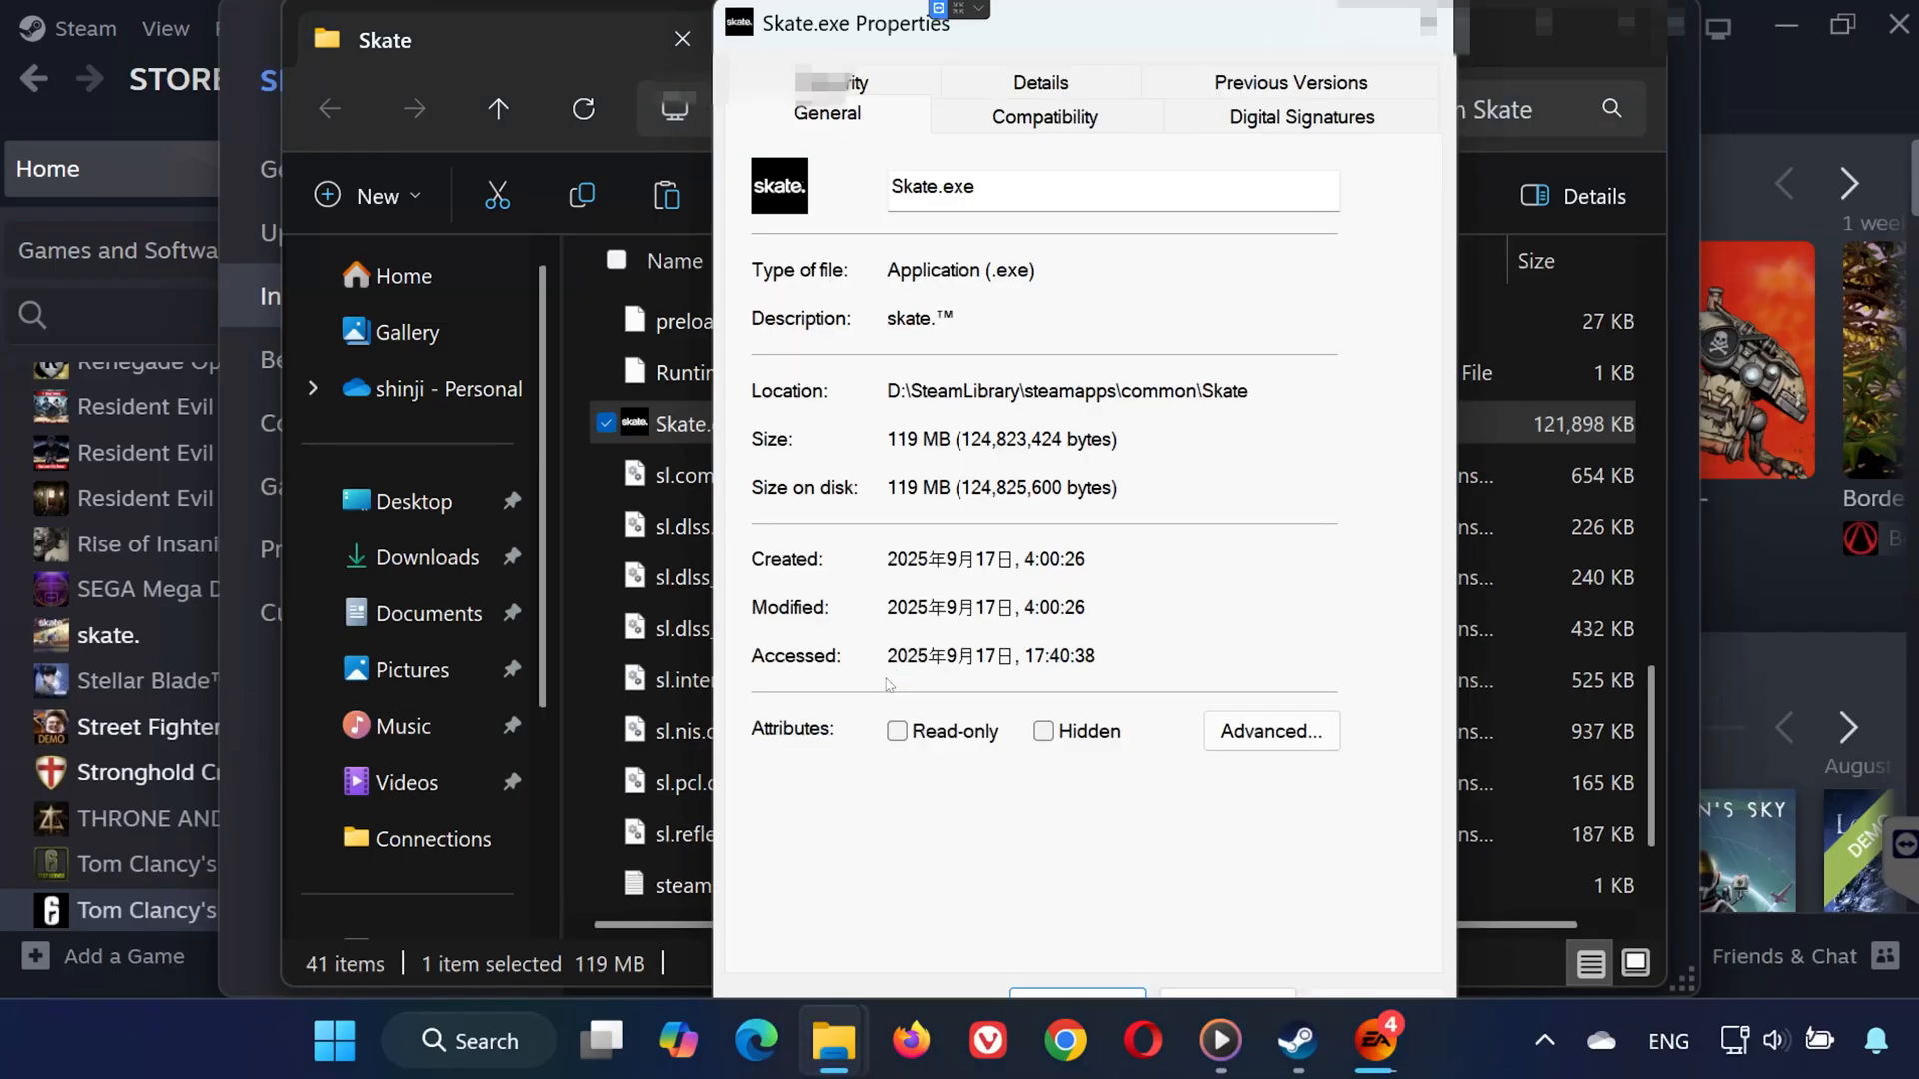
click(1045, 116)
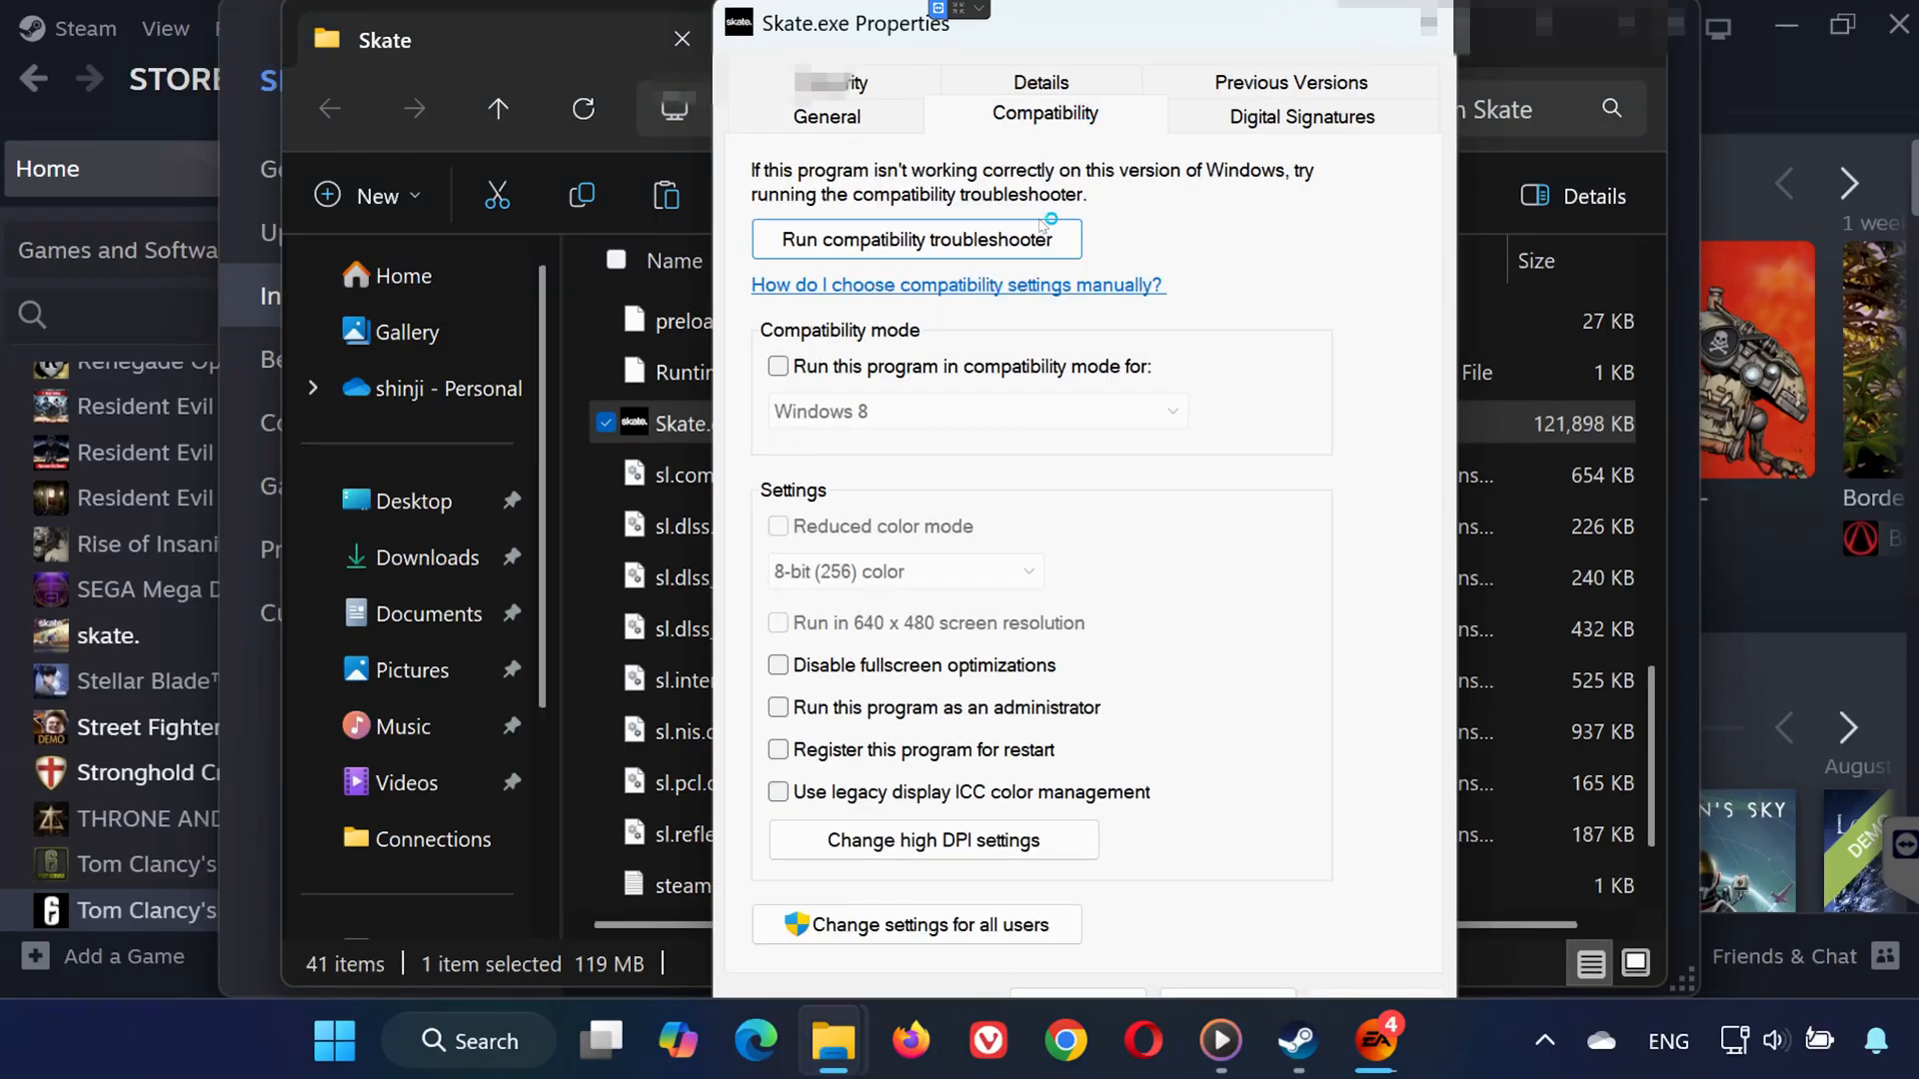
click(778, 708)
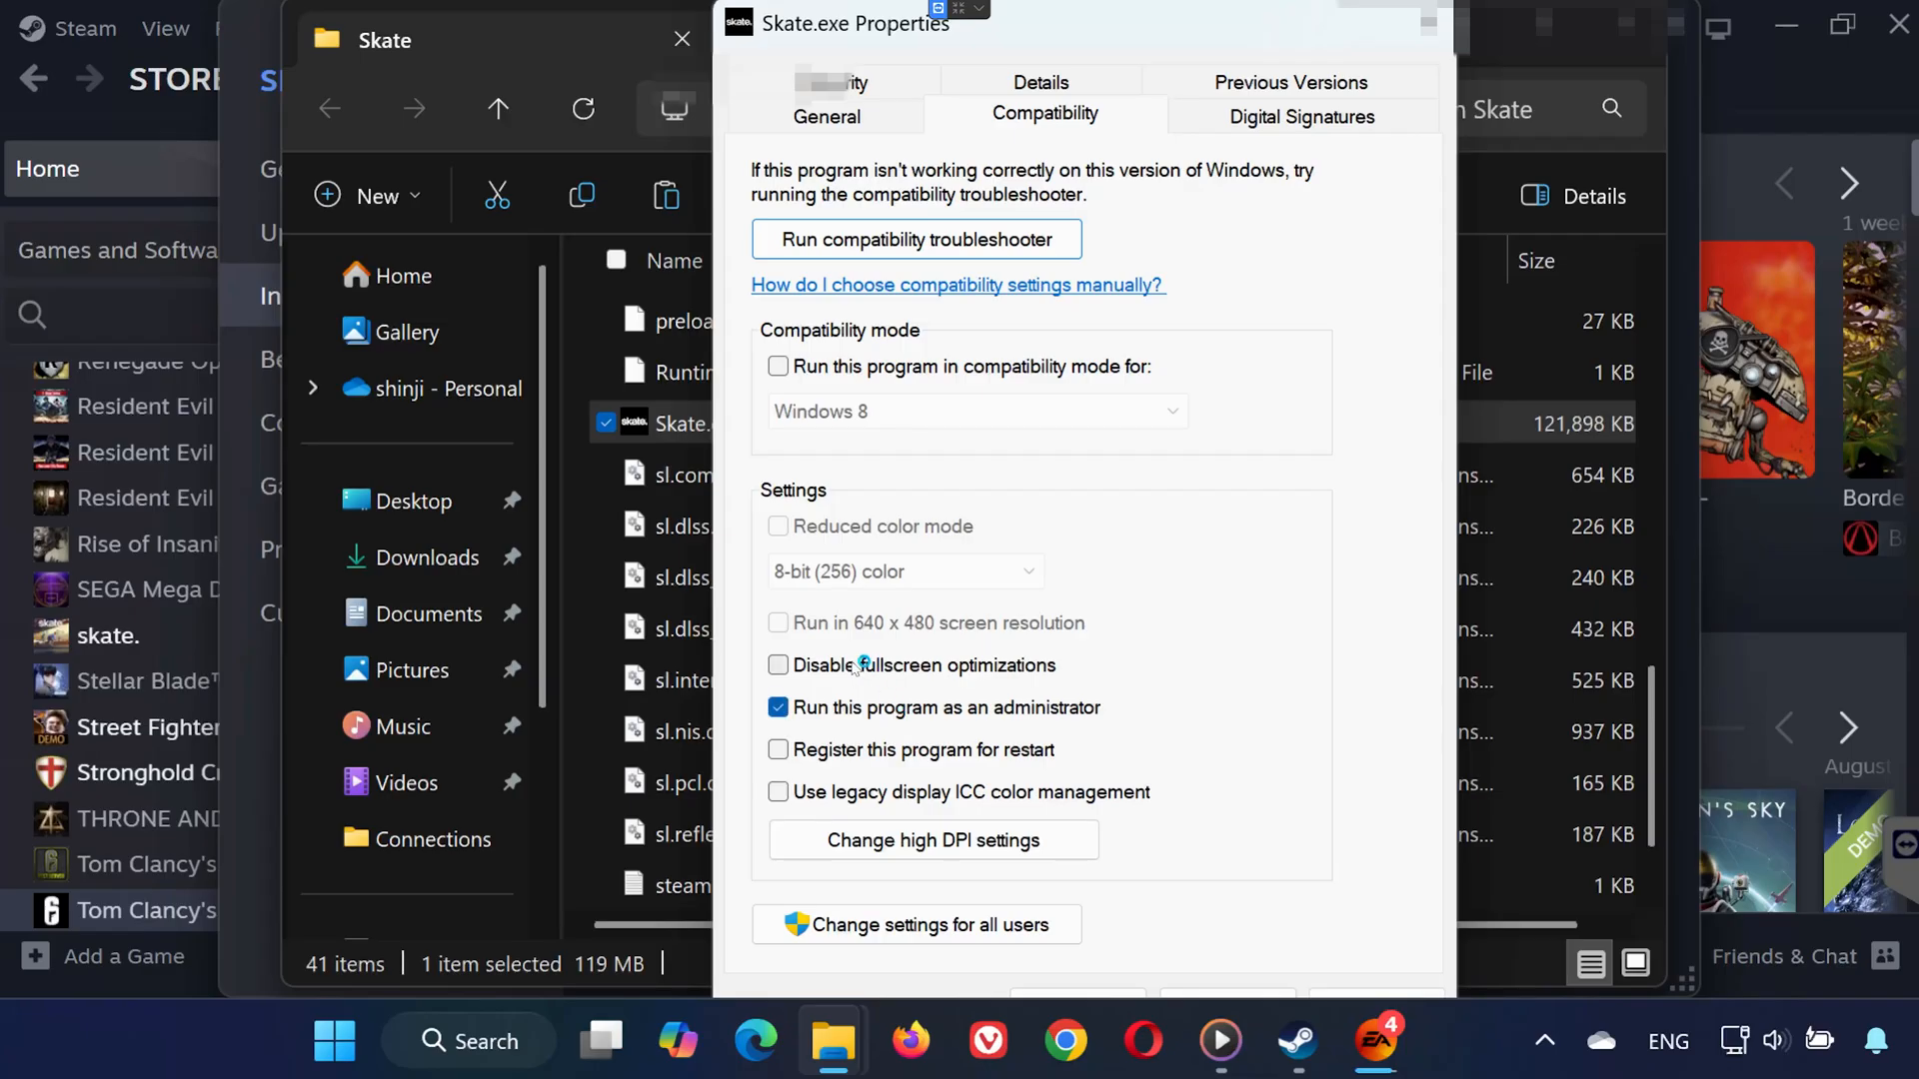
click(779, 665)
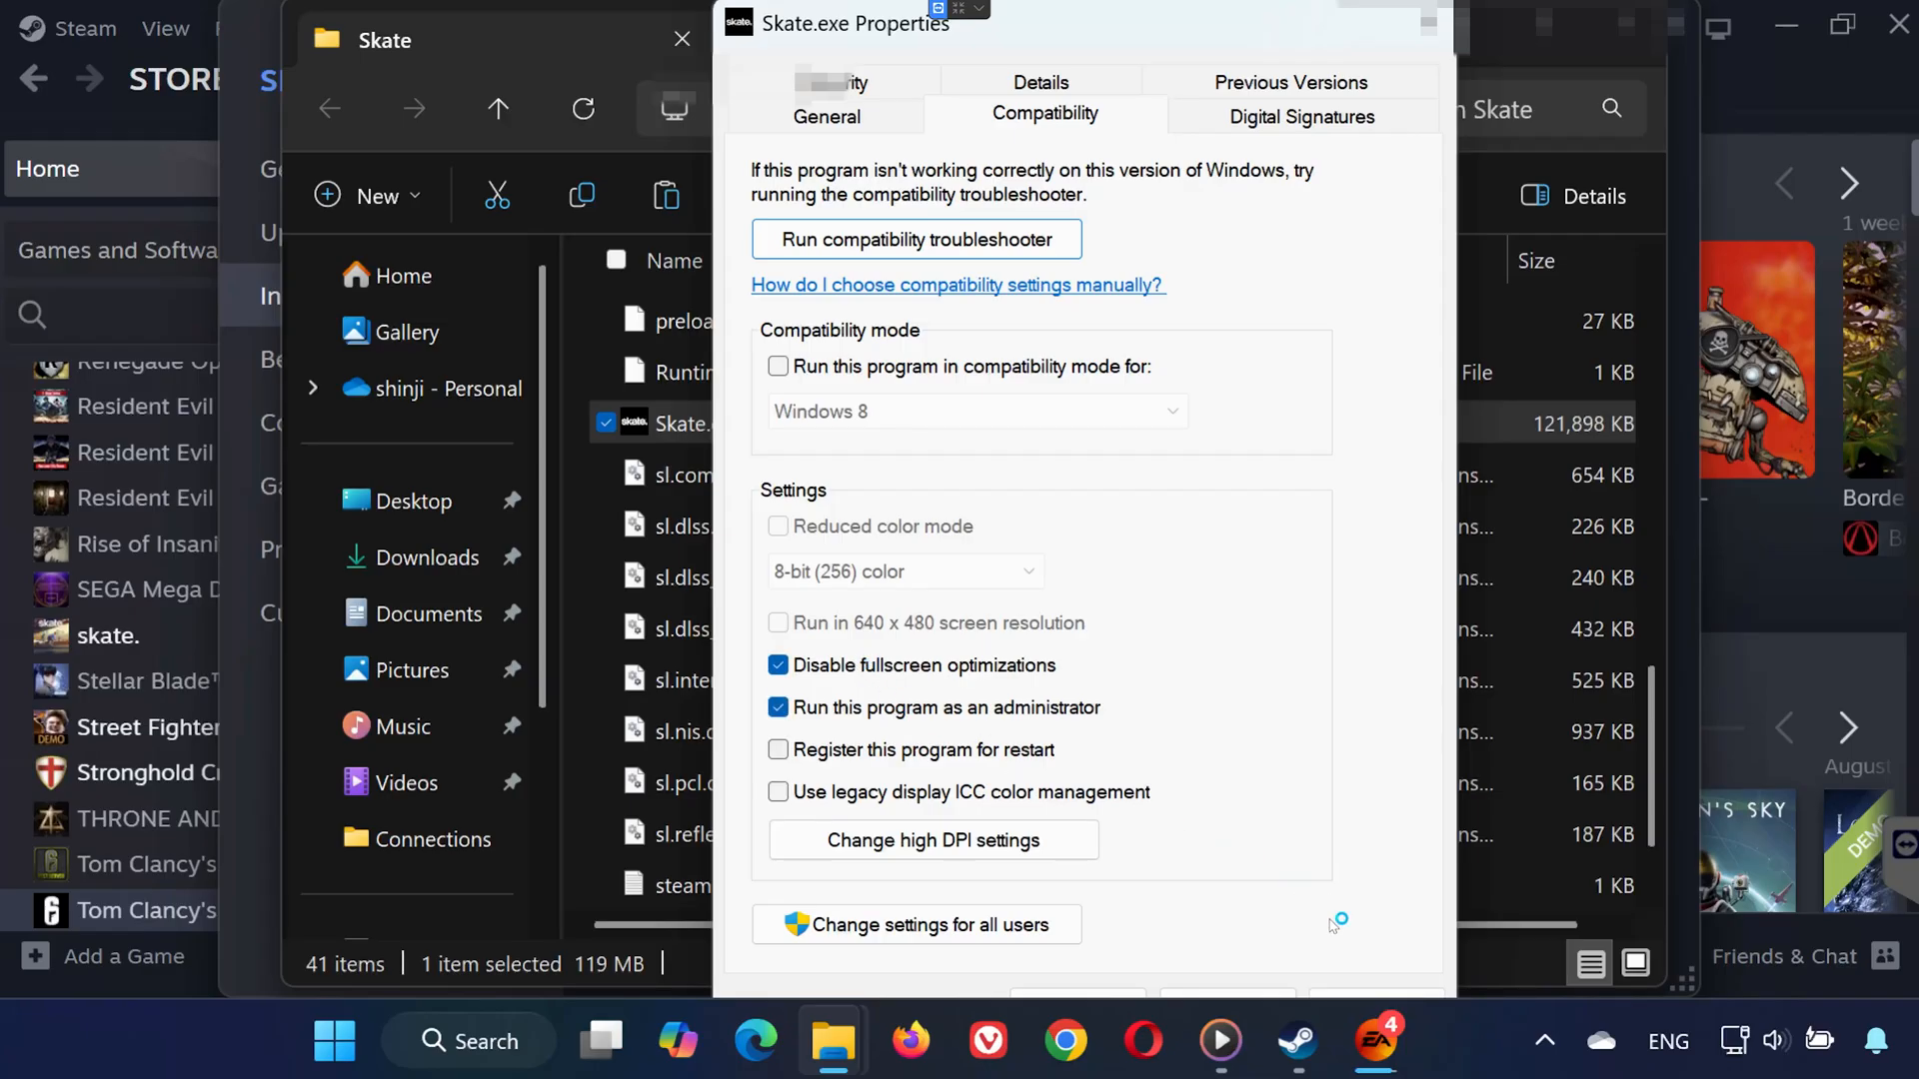
mouse_move(1254, 991)
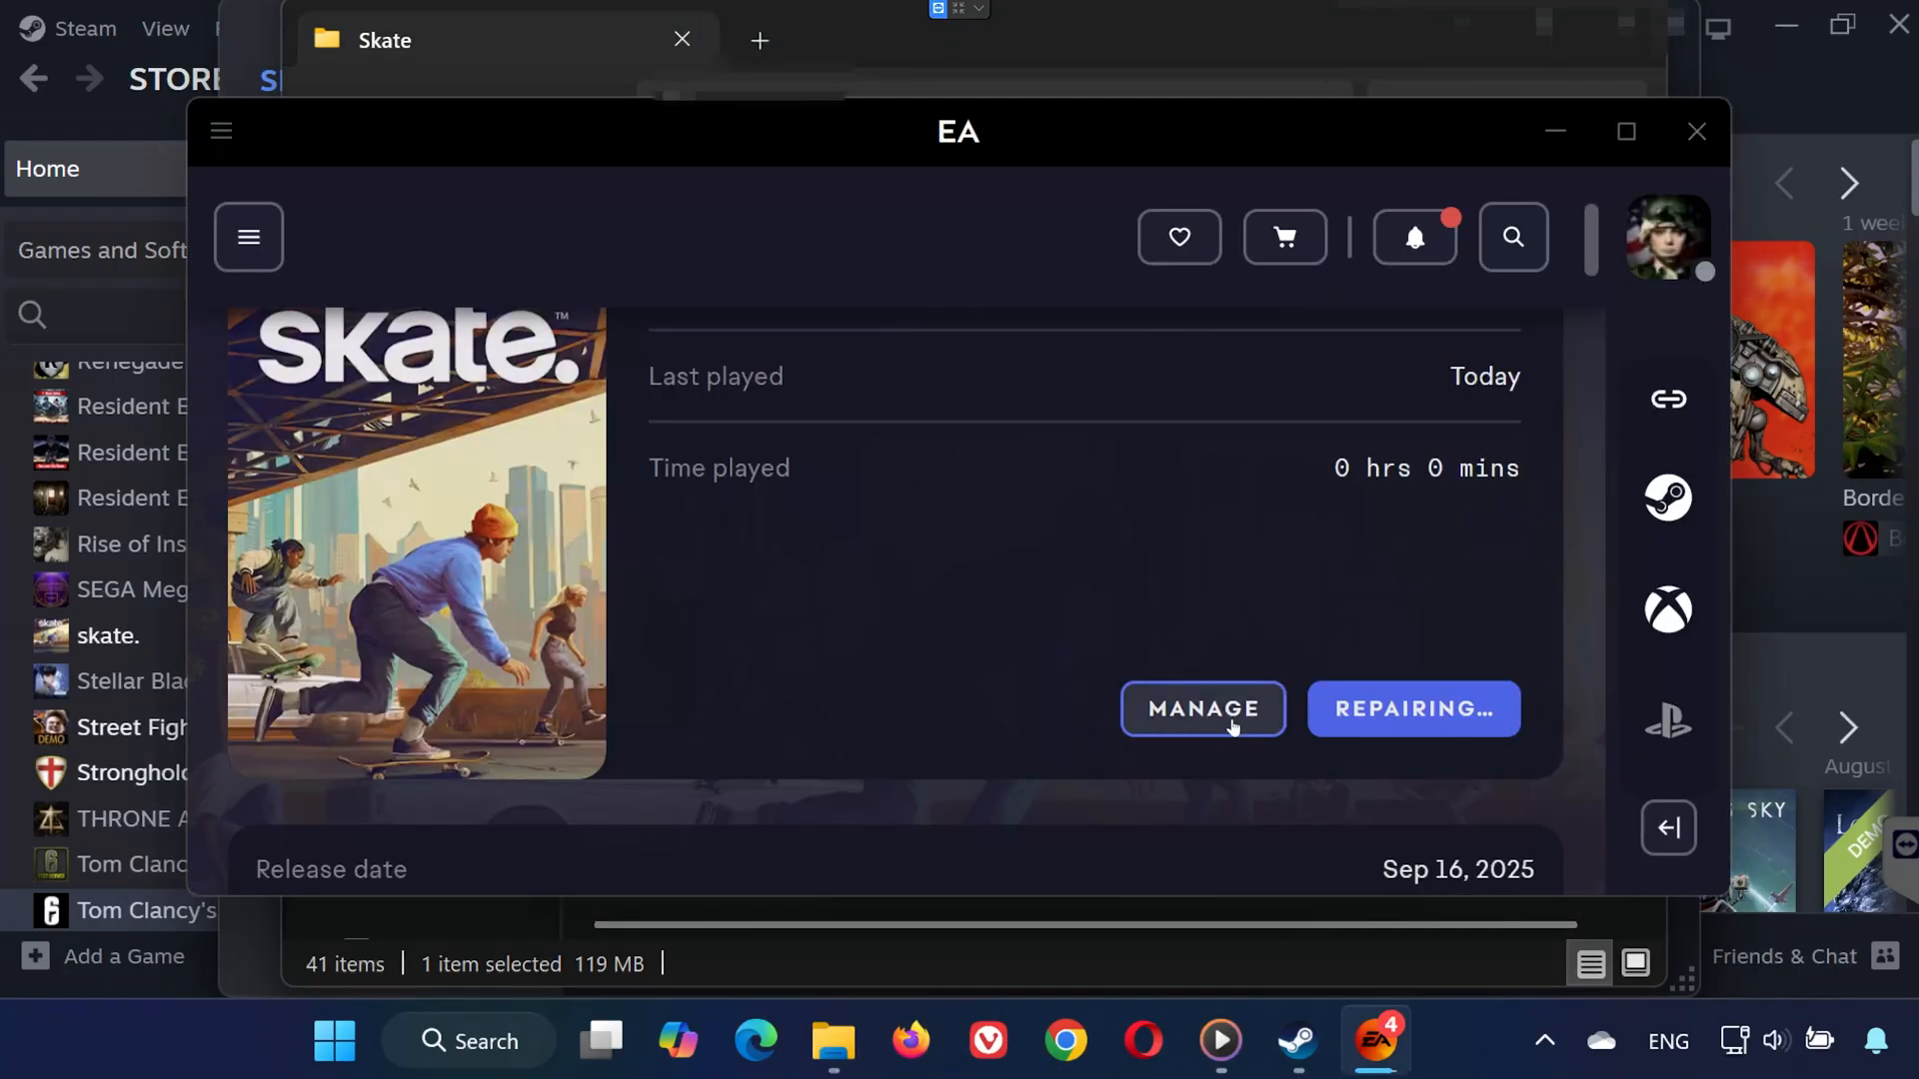
- Open skate.'s D:\Skate install folder via Manage > View properties in the EA app
click(1201, 709)
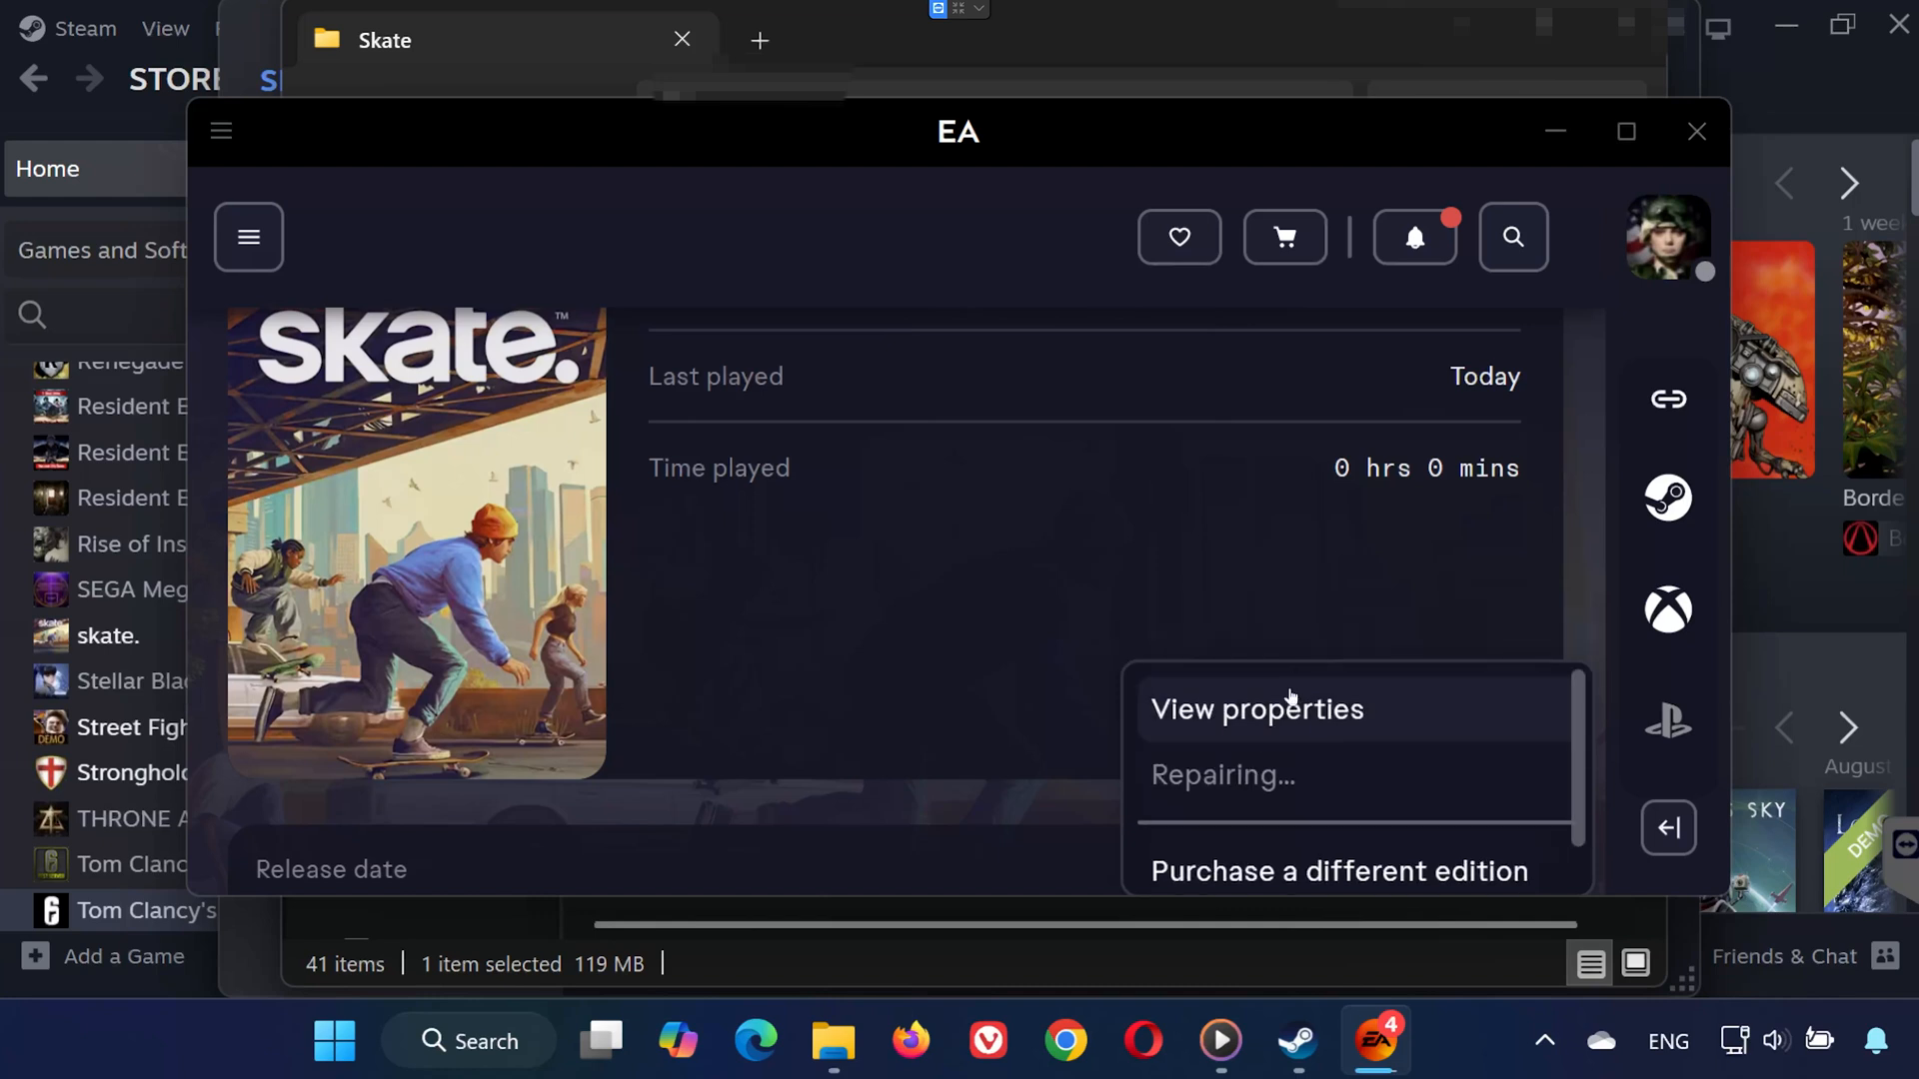
click(1256, 709)
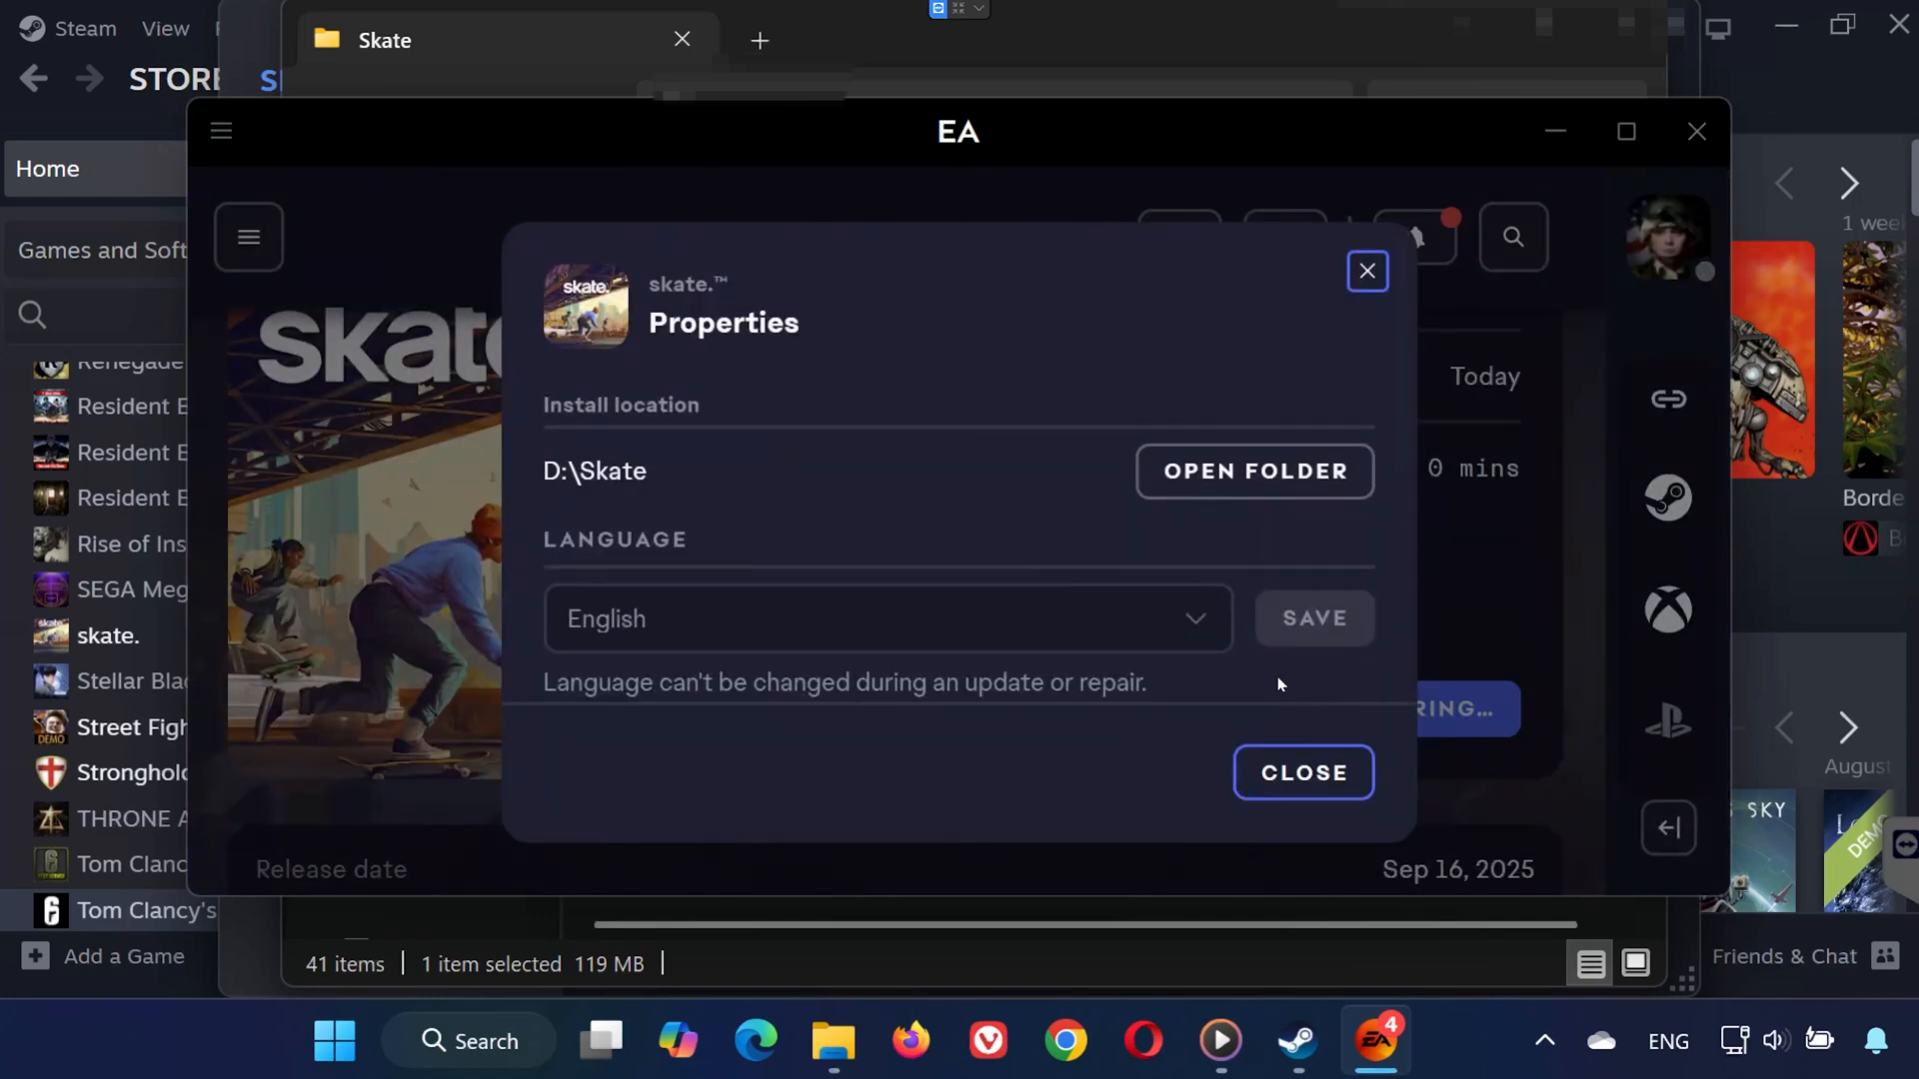
click(1254, 470)
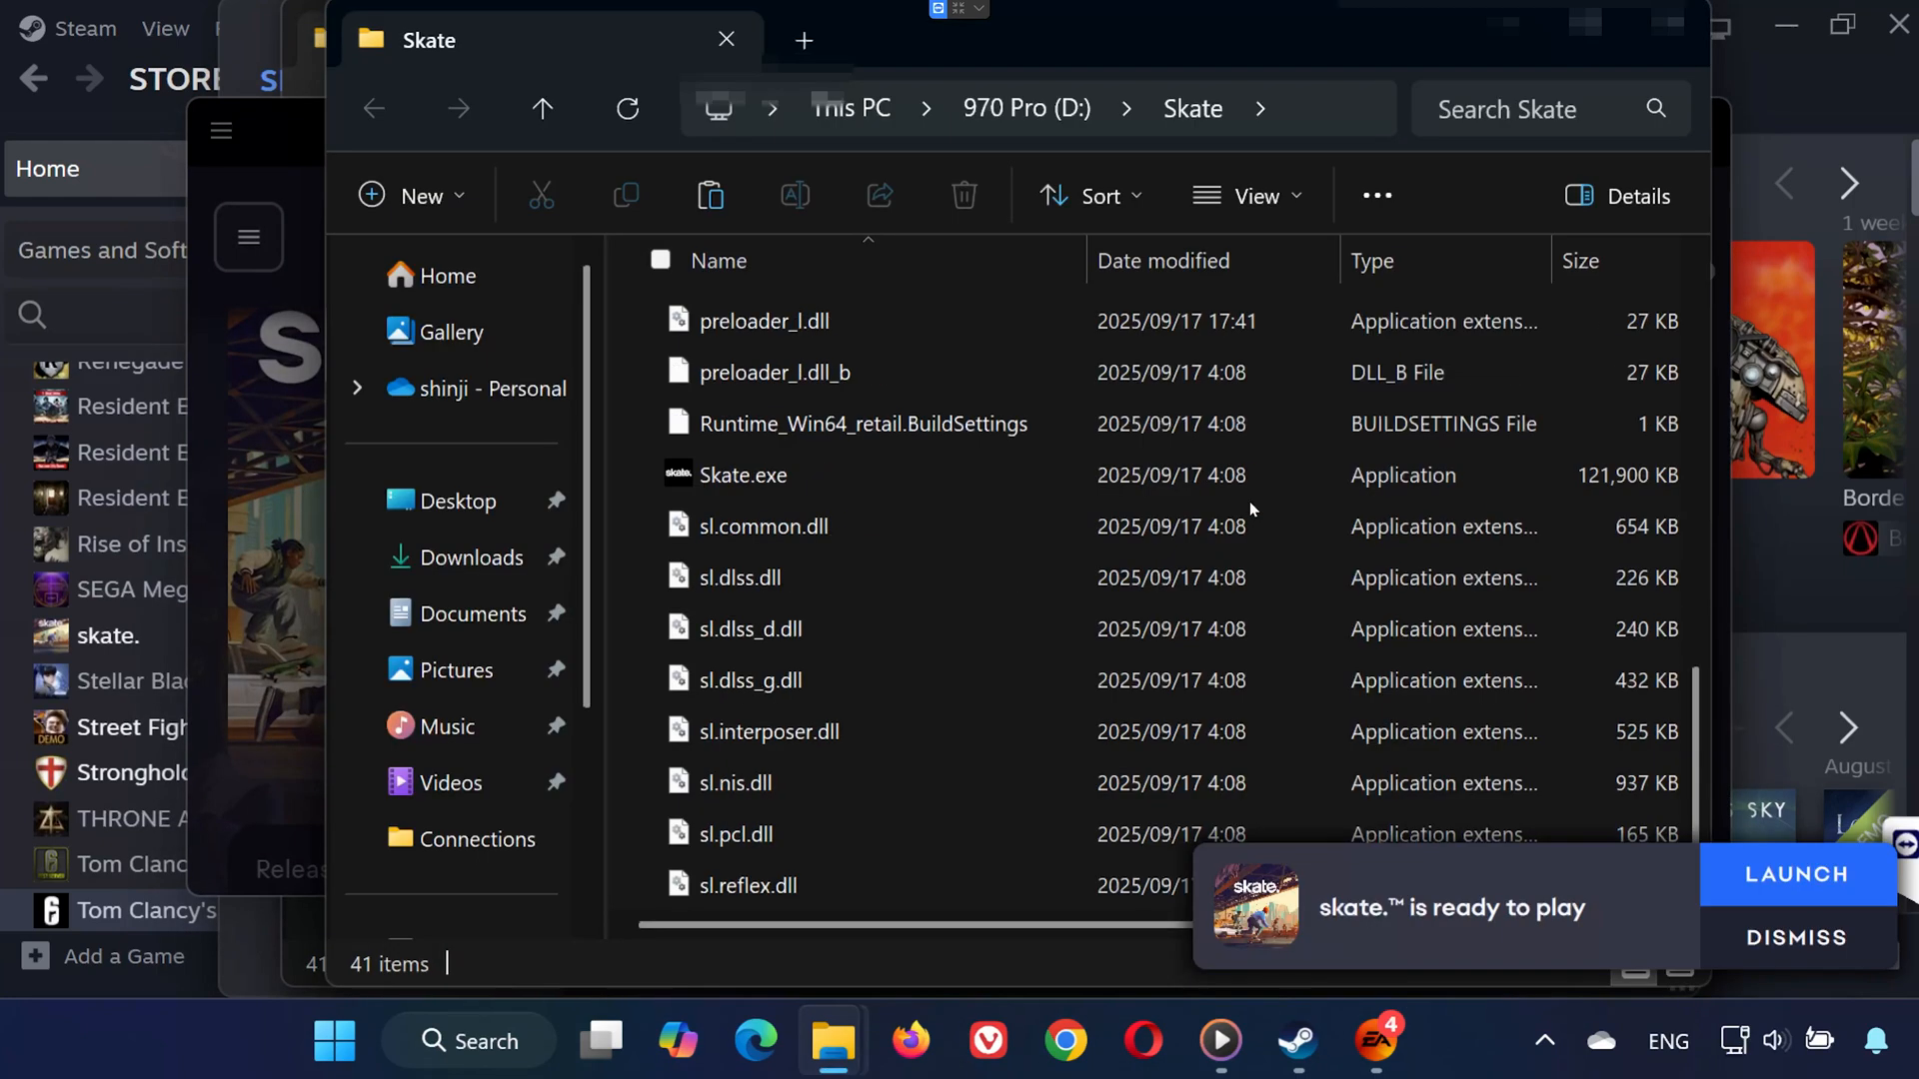
click(742, 474)
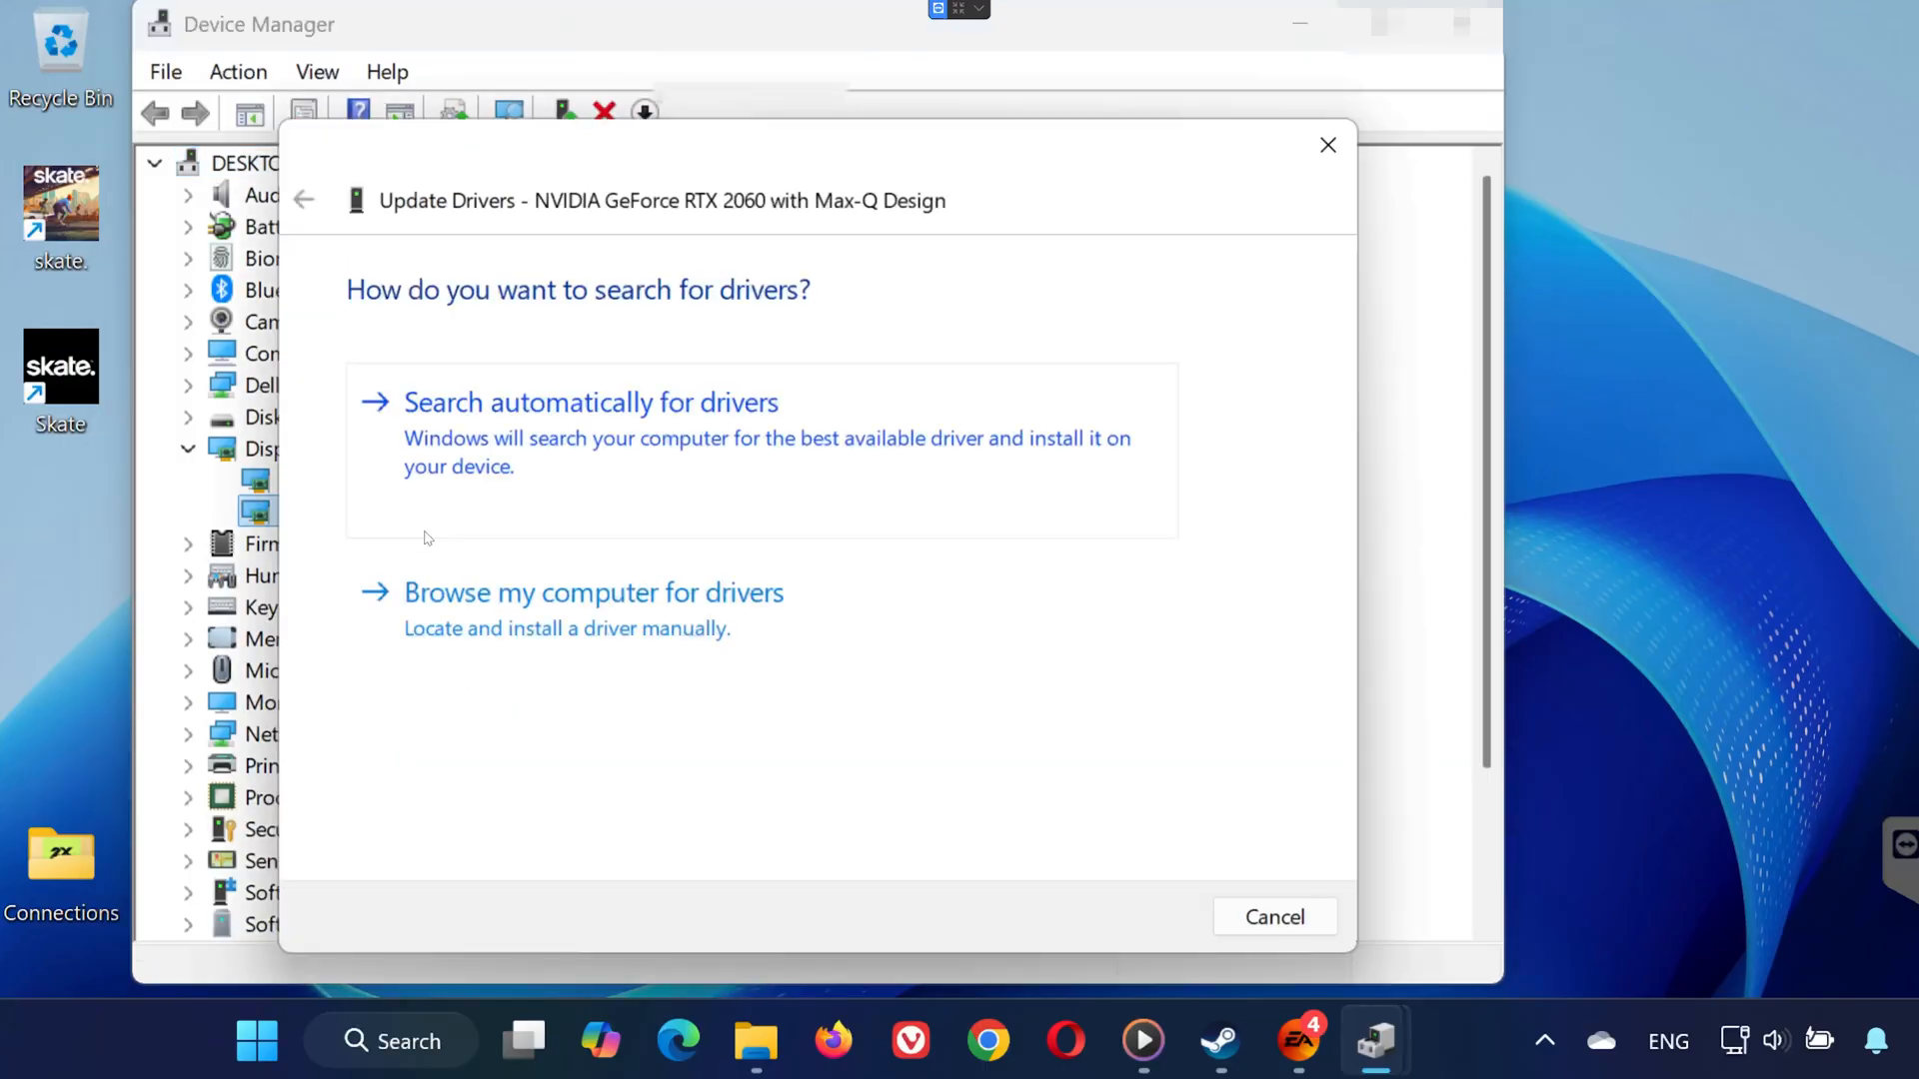
- Search automatically for an RTX 2060 driver, confirm the best is installed, and close
click(590, 403)
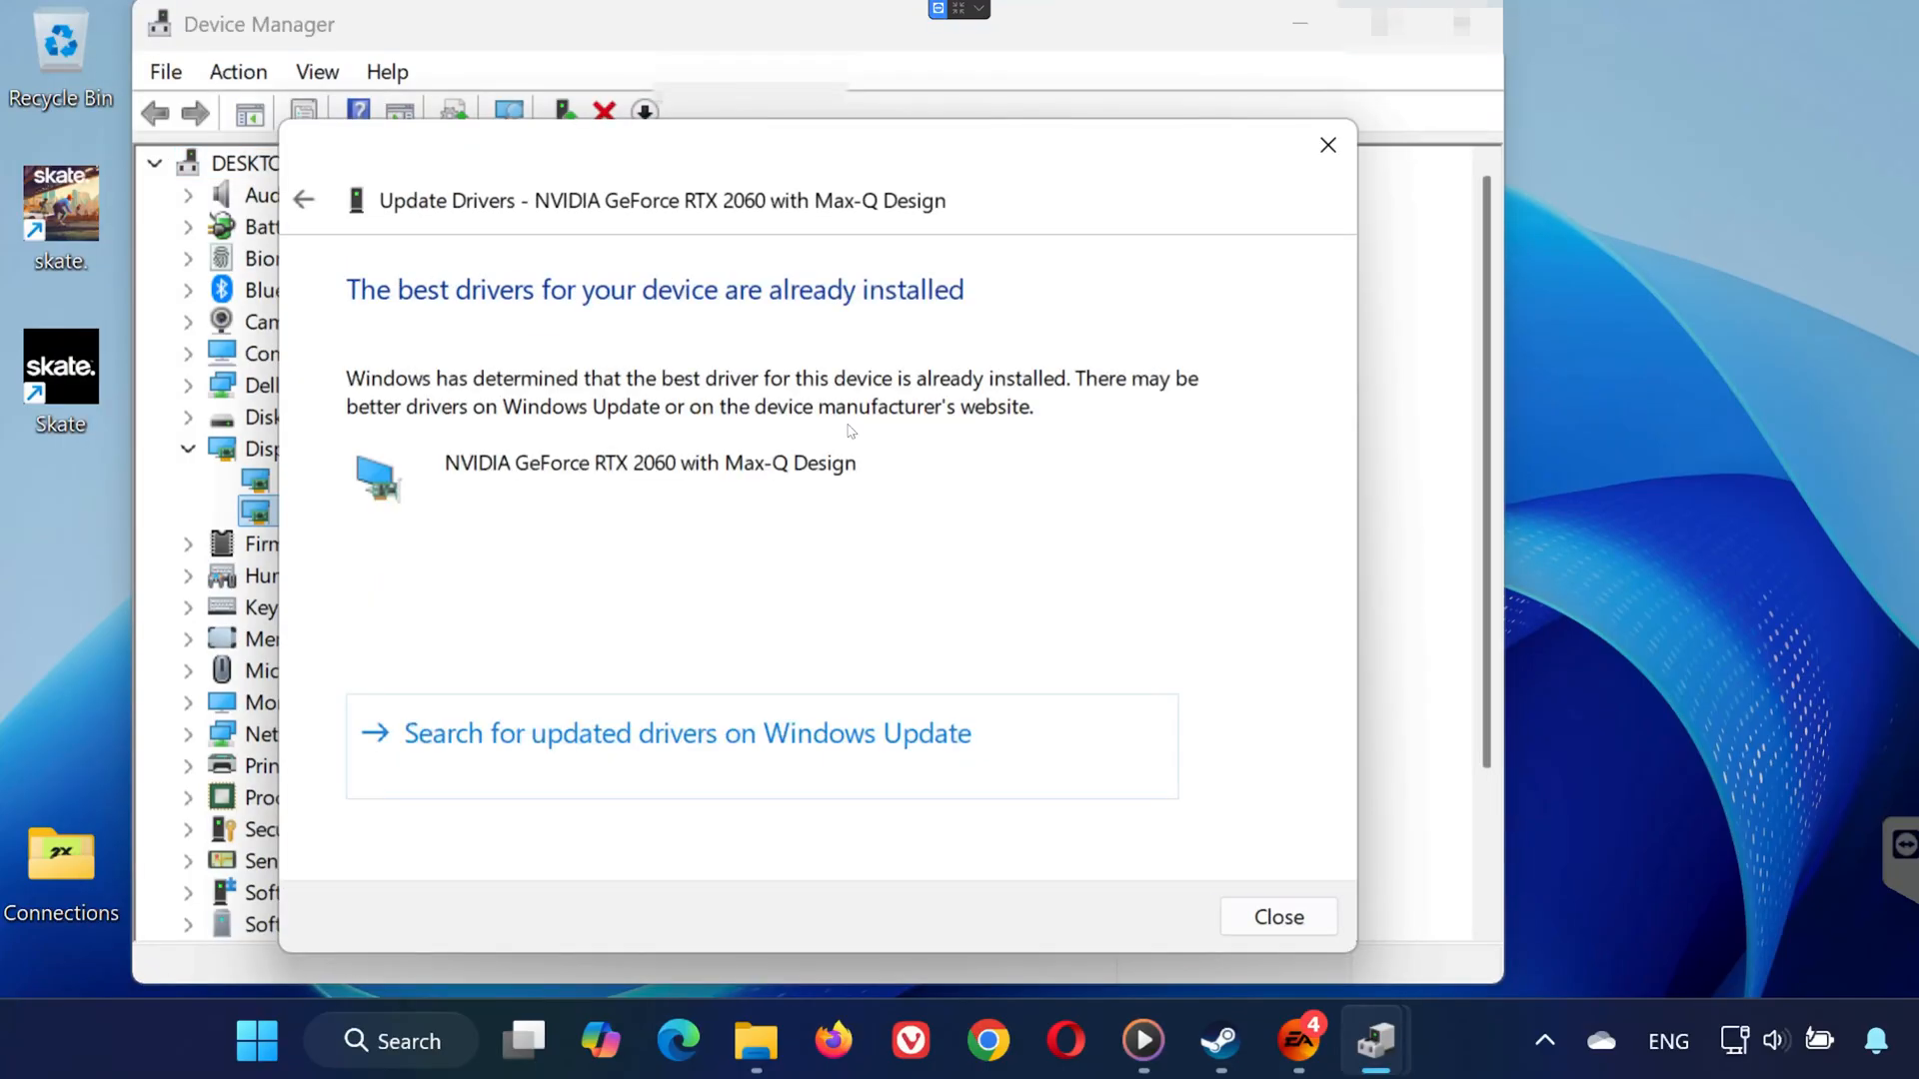
mouse_move(1299, 232)
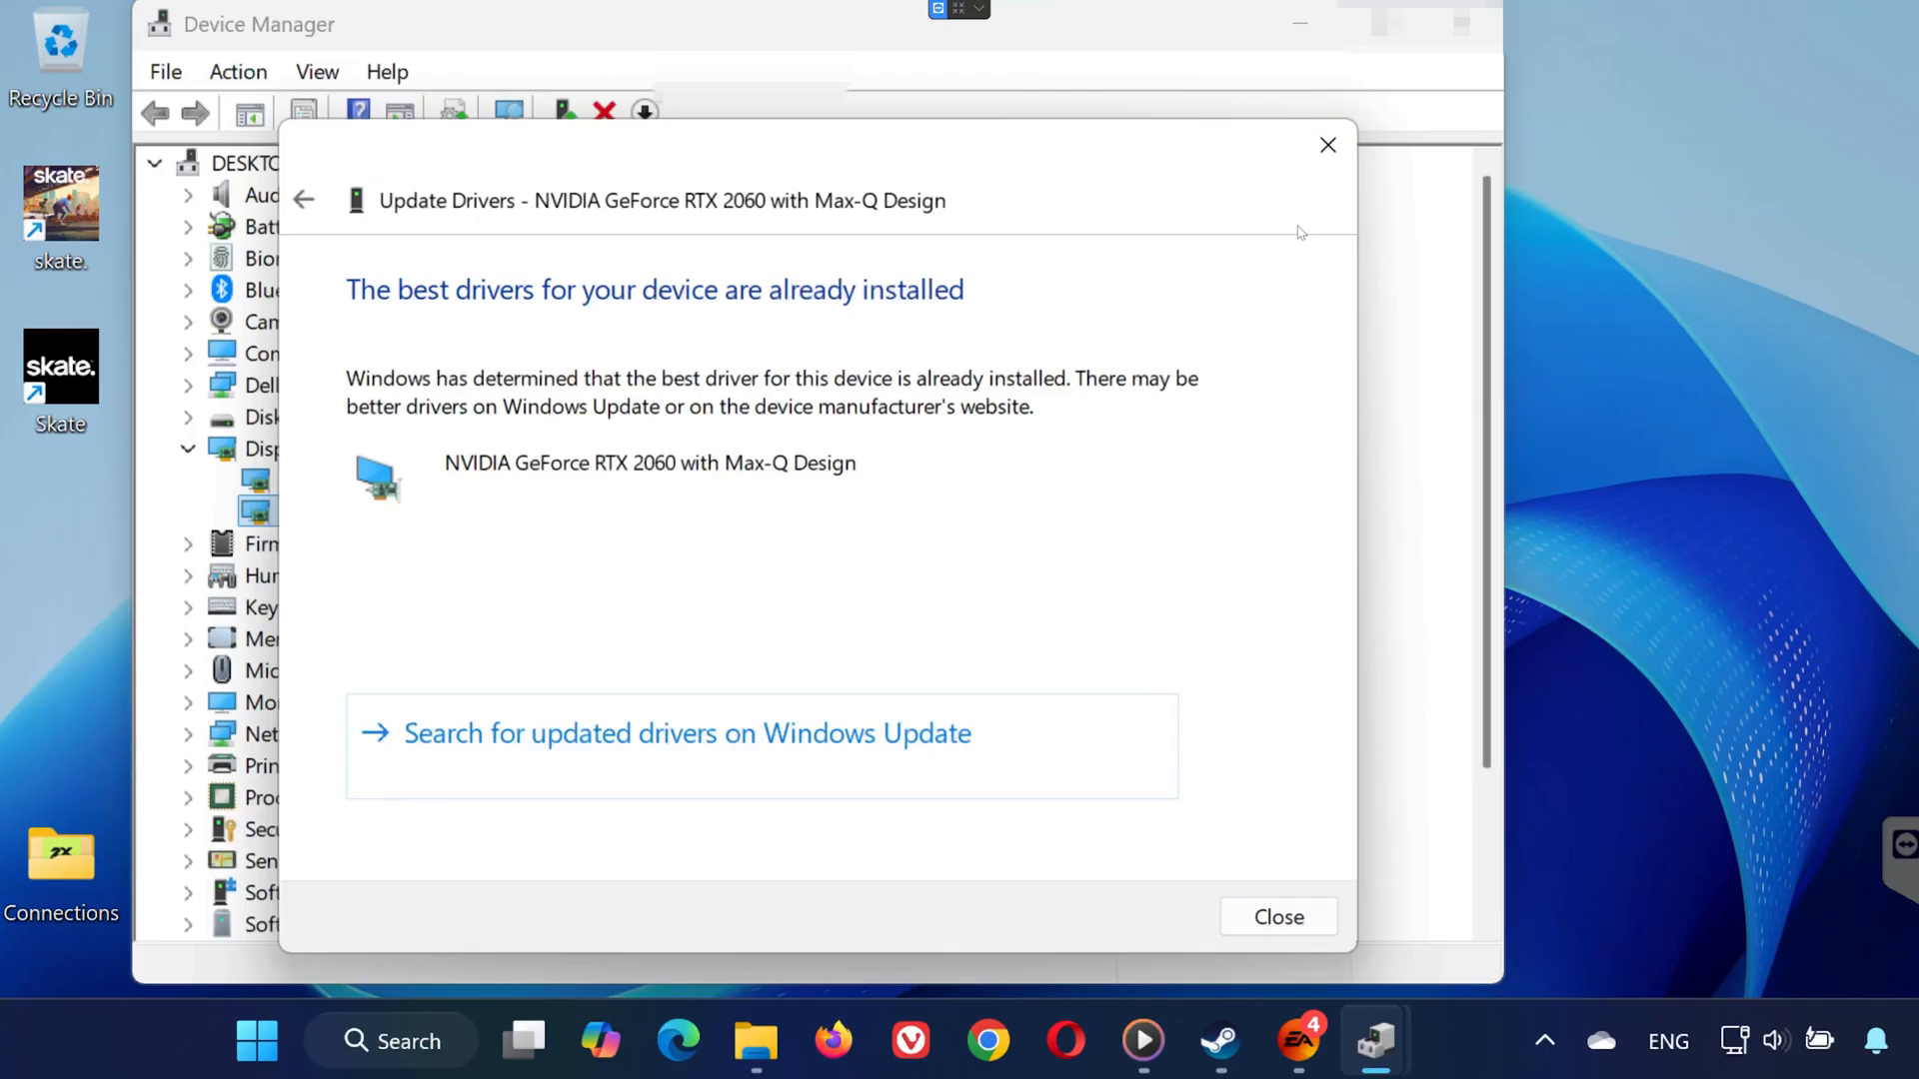
click(1278, 917)
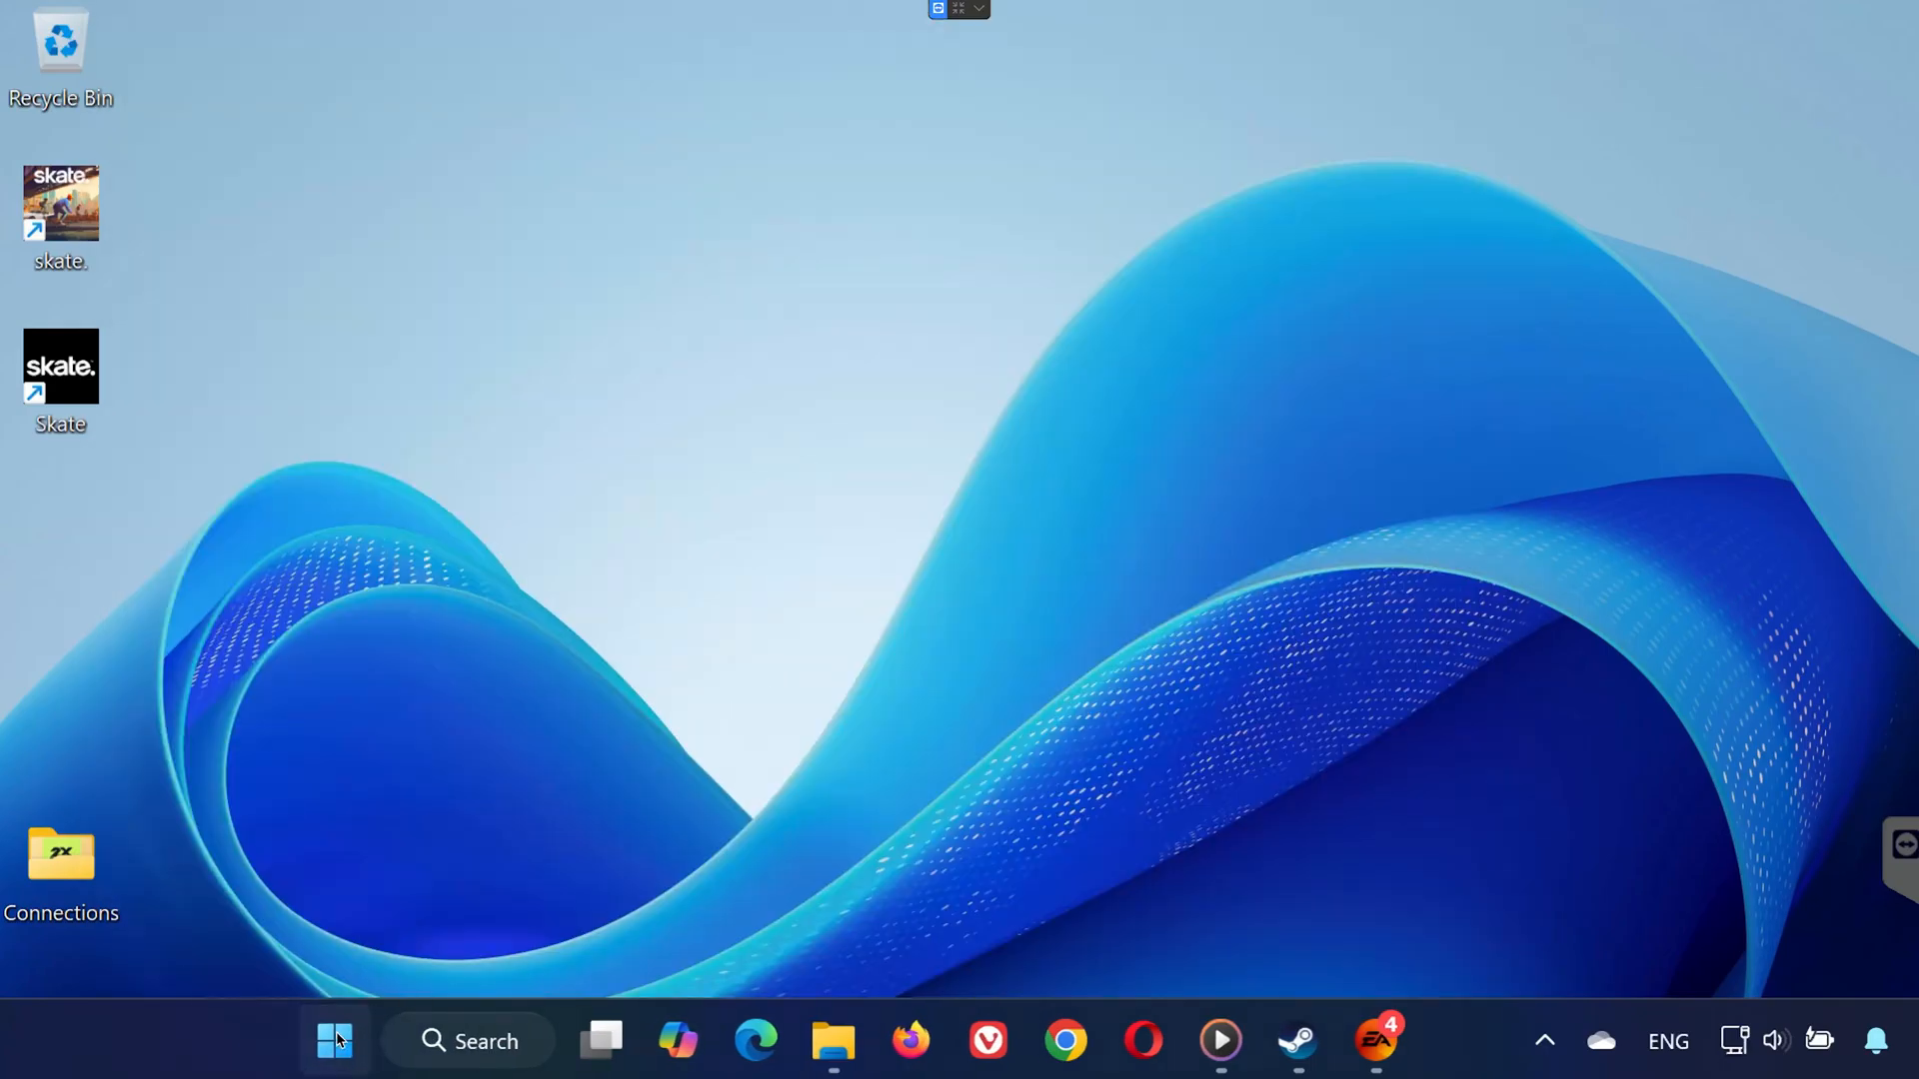
- Launch the NVIDIA App to confirm Game Ready Driver 581.29 is up to date
click(334, 1041)
text(nvi)
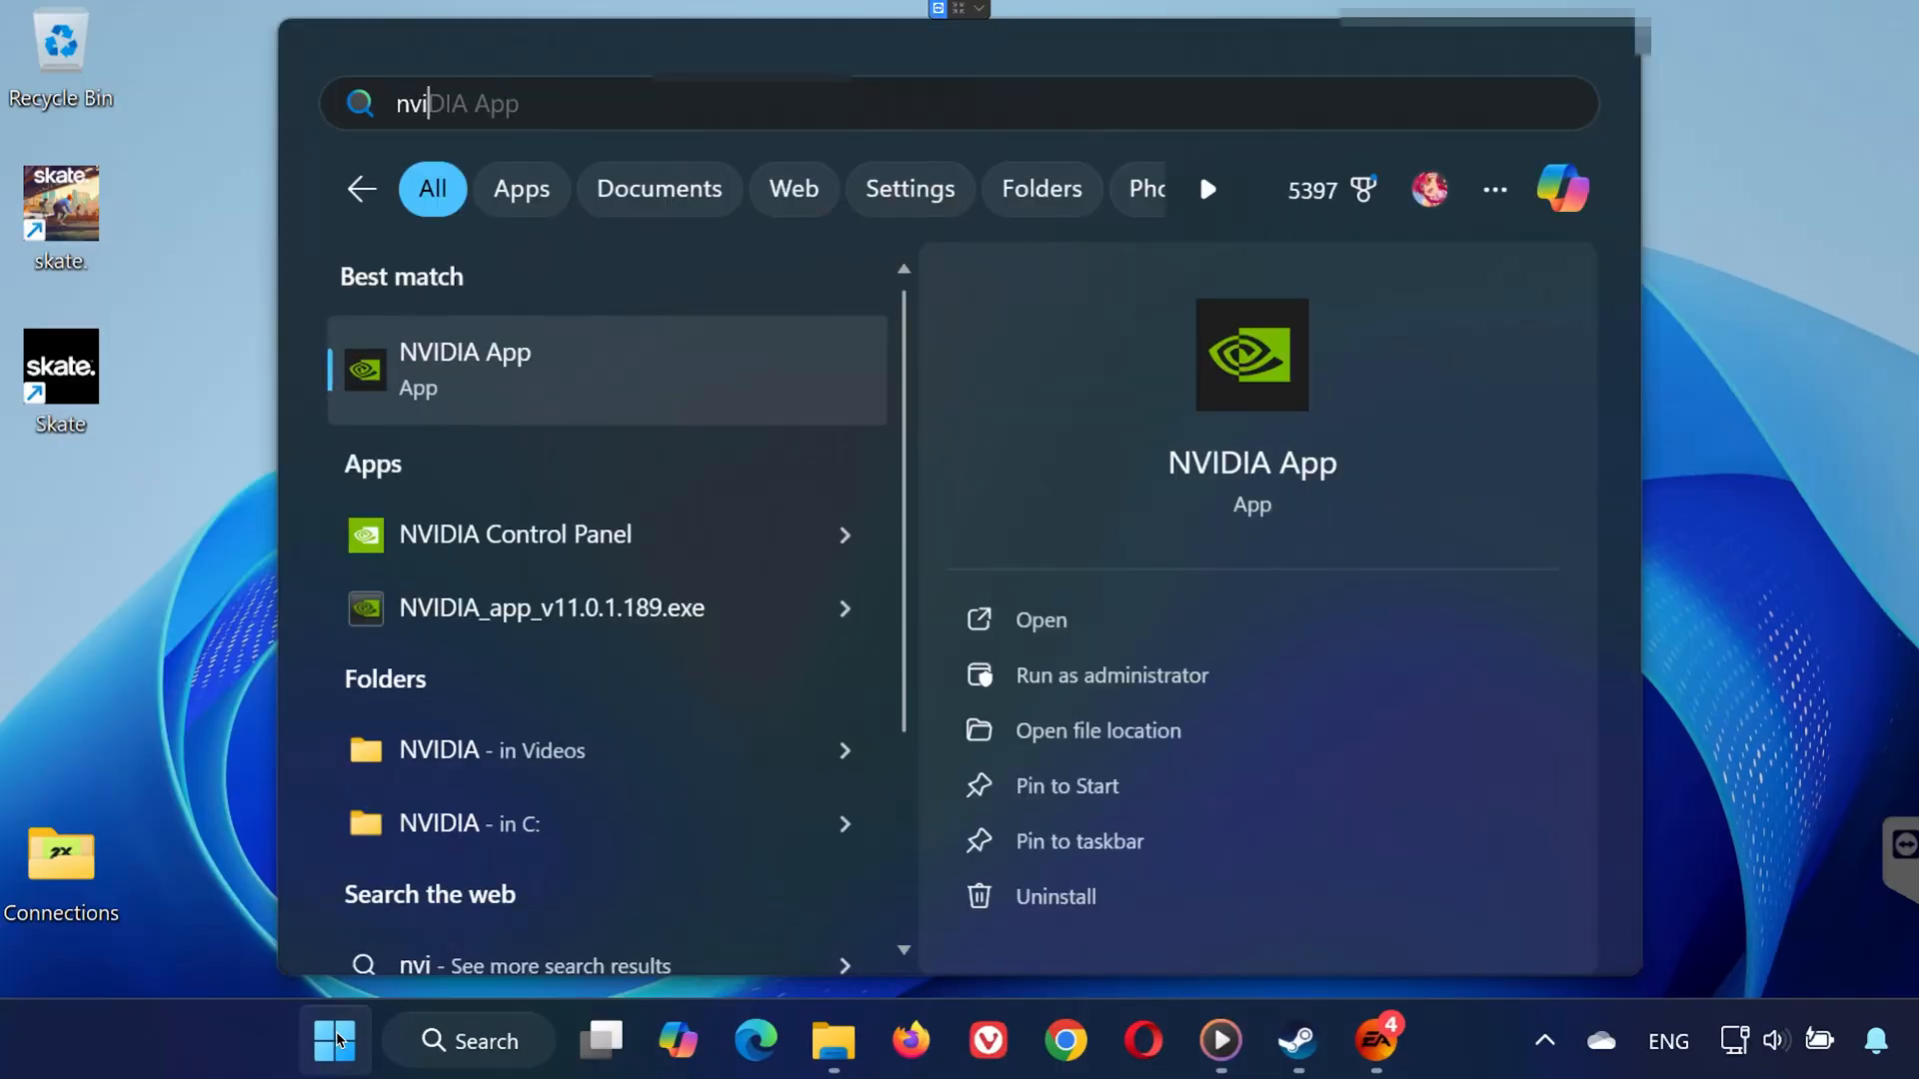
click(1040, 619)
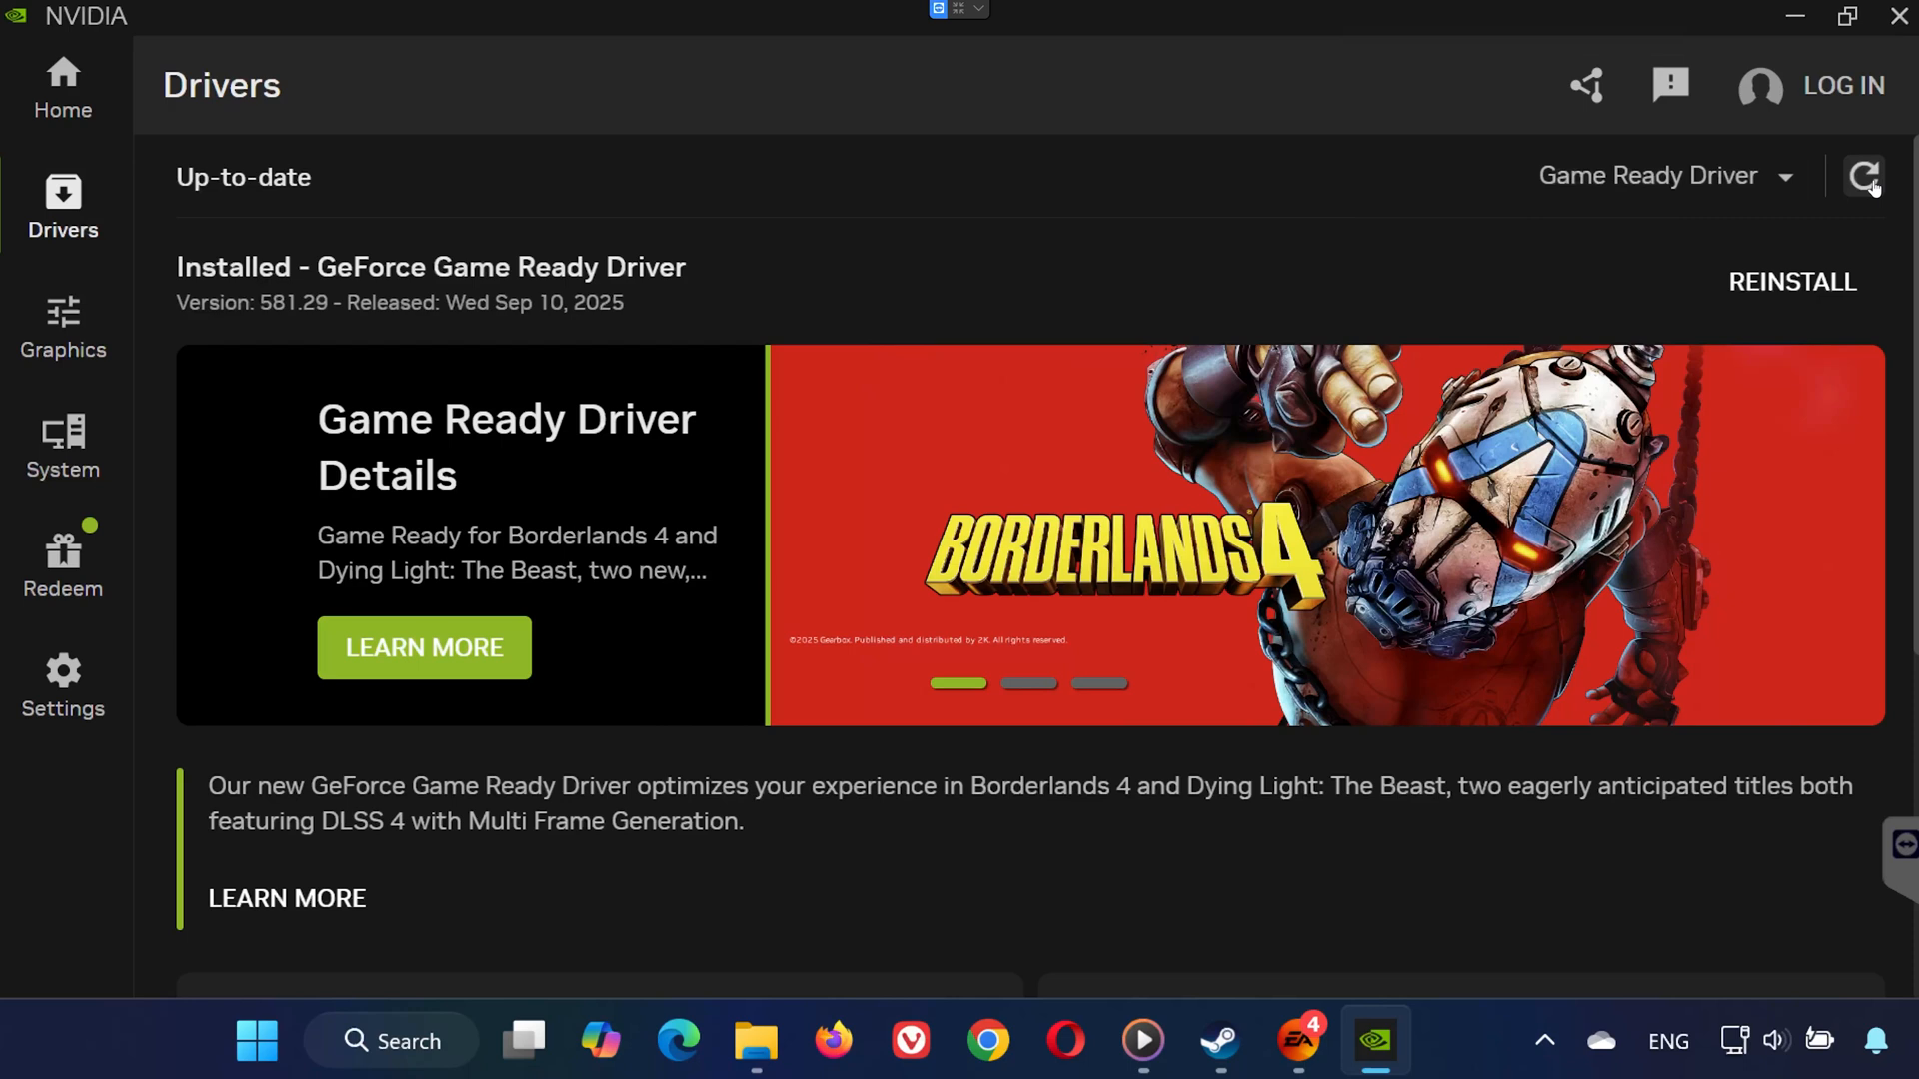
mouse_move(1743, 267)
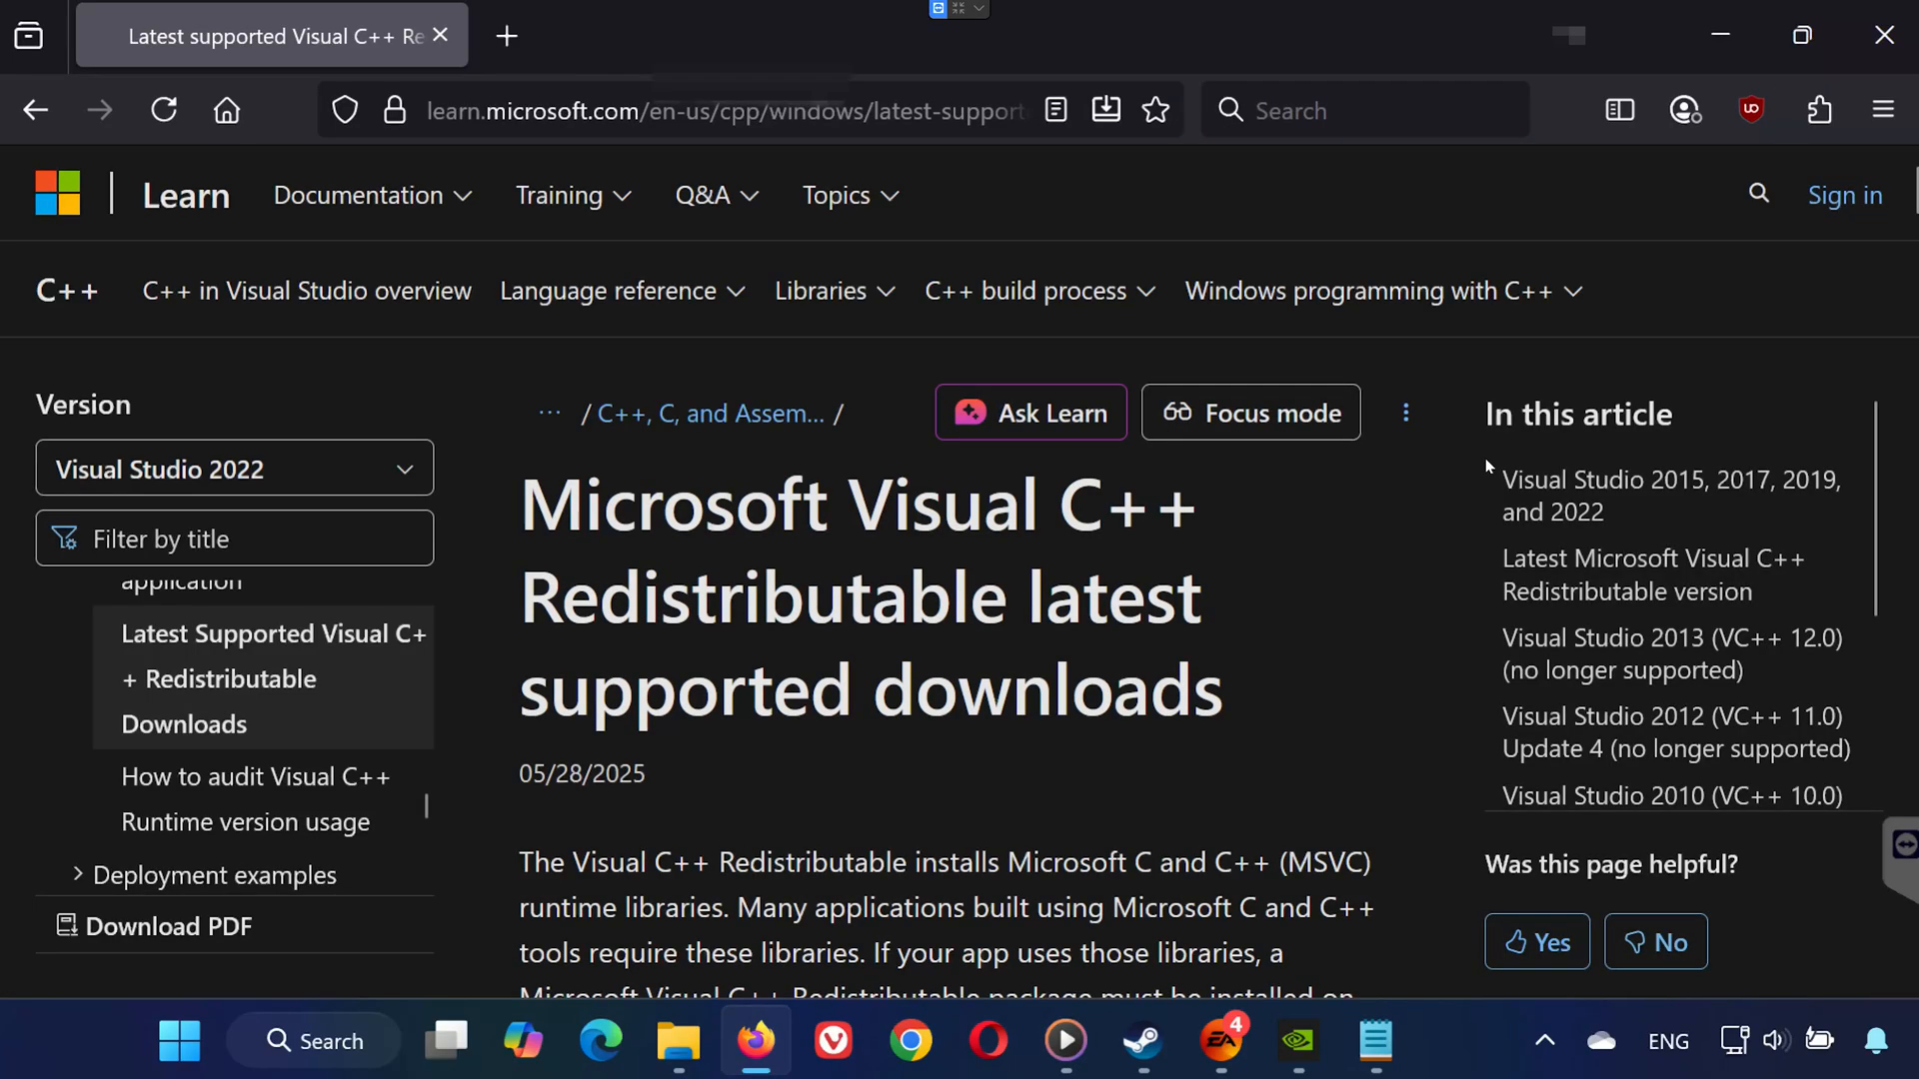
- Download vc_redist.x86.exe and vc_redist.x64.exe from Microsoft's VC++ Redistributable page
scroll(down, 3)
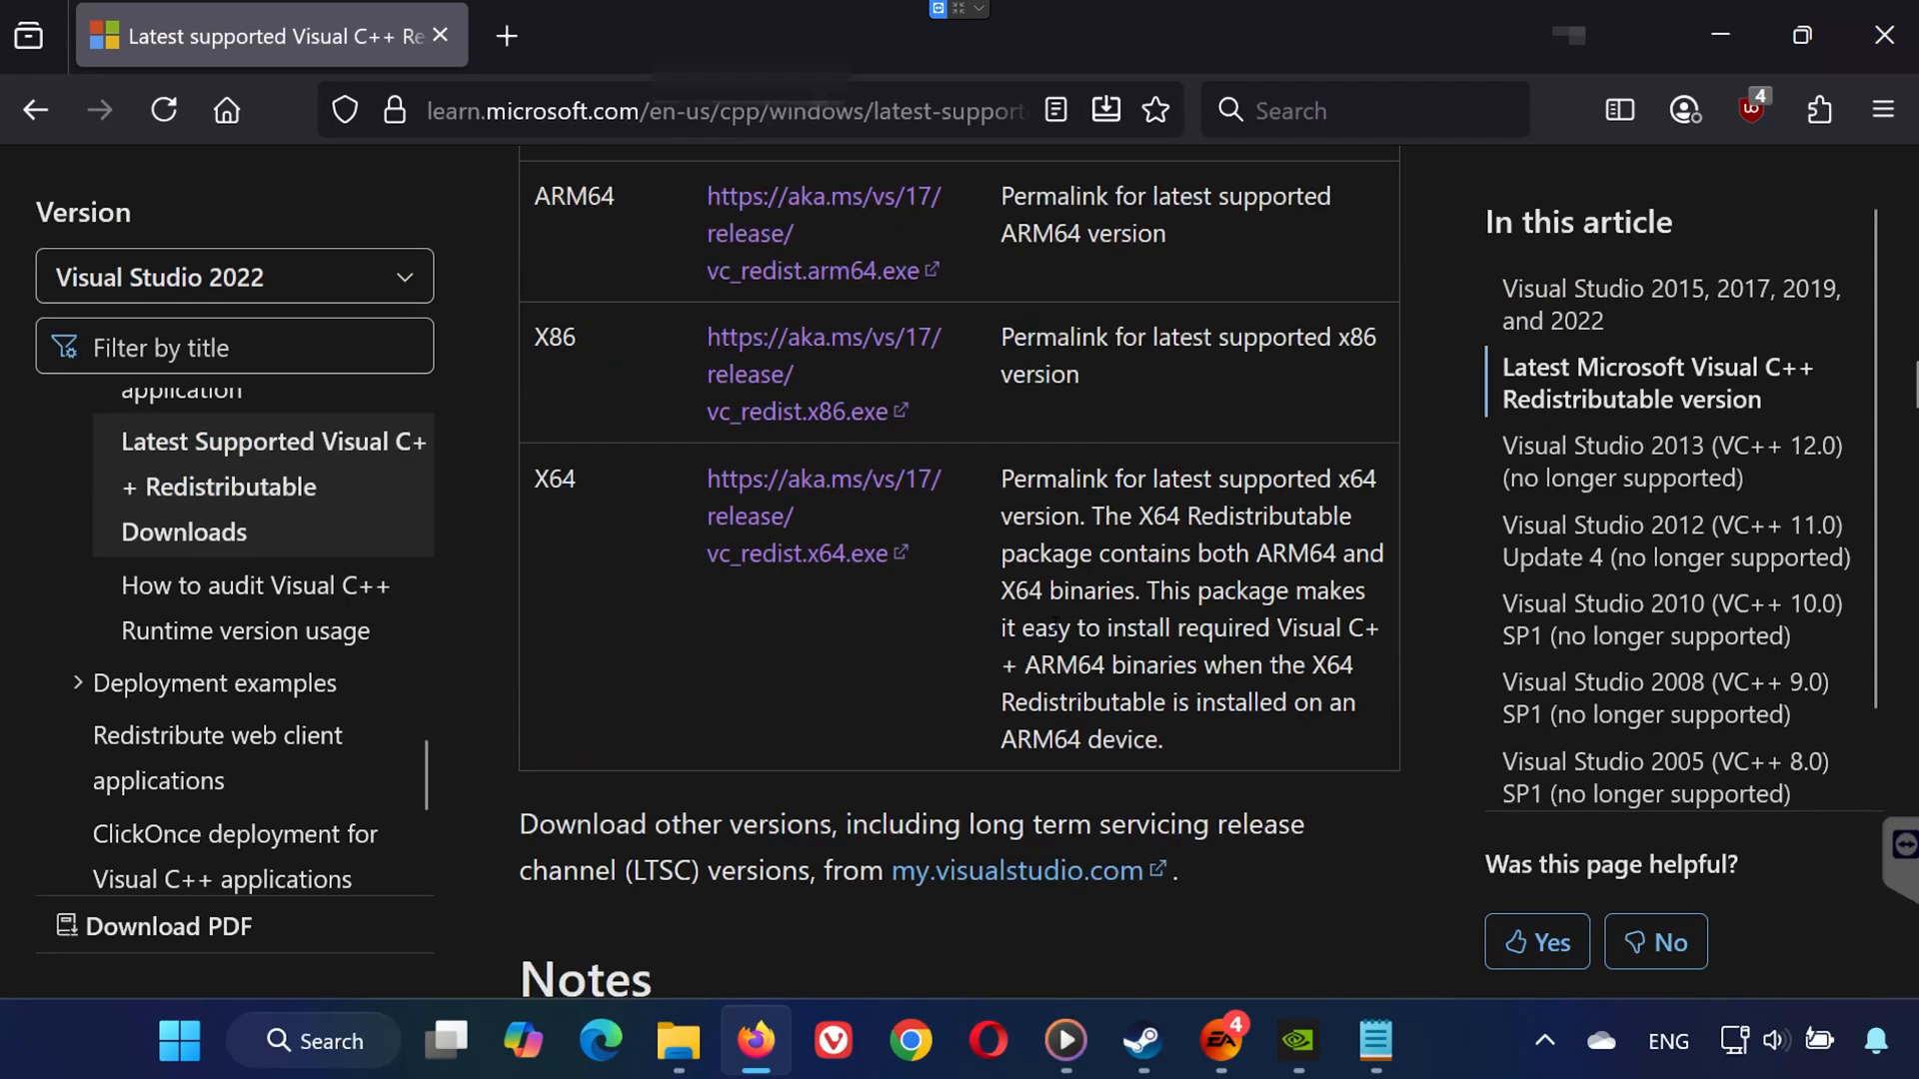
click(804, 411)
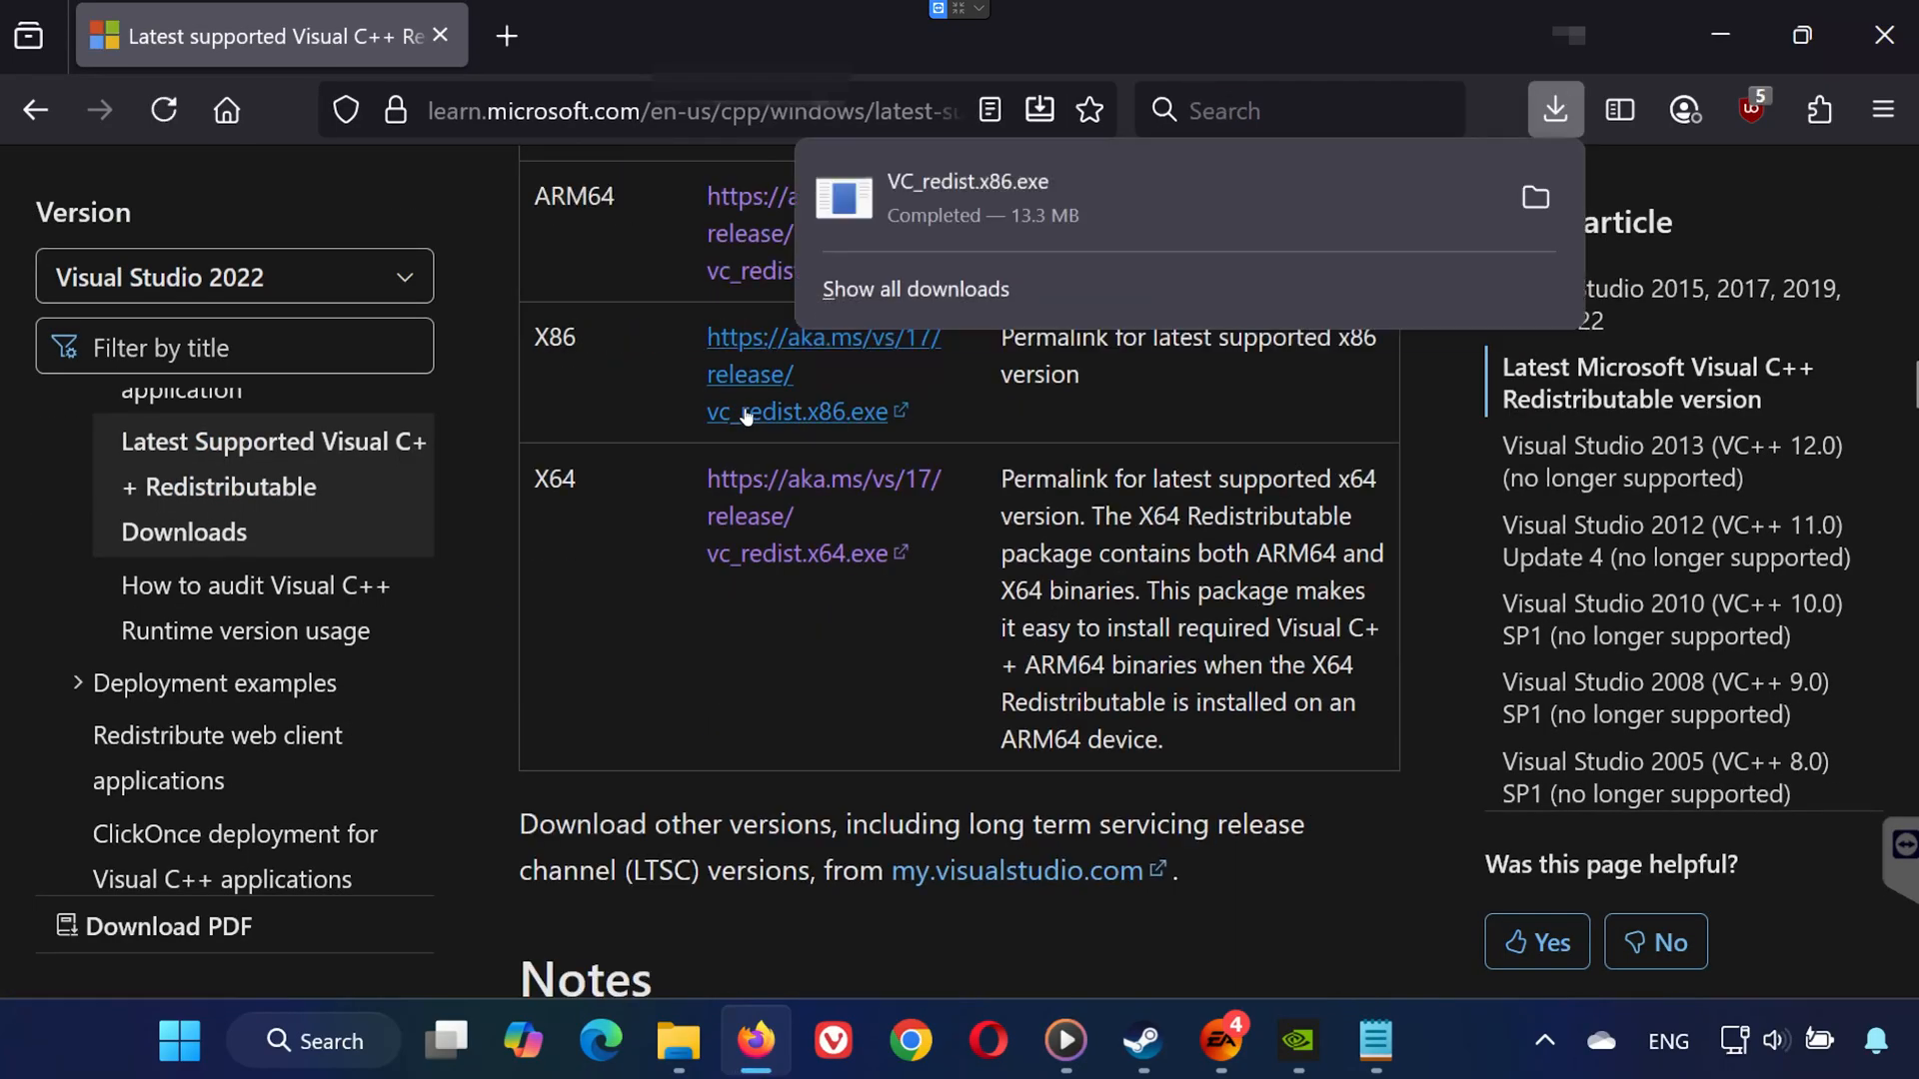
click(791, 552)
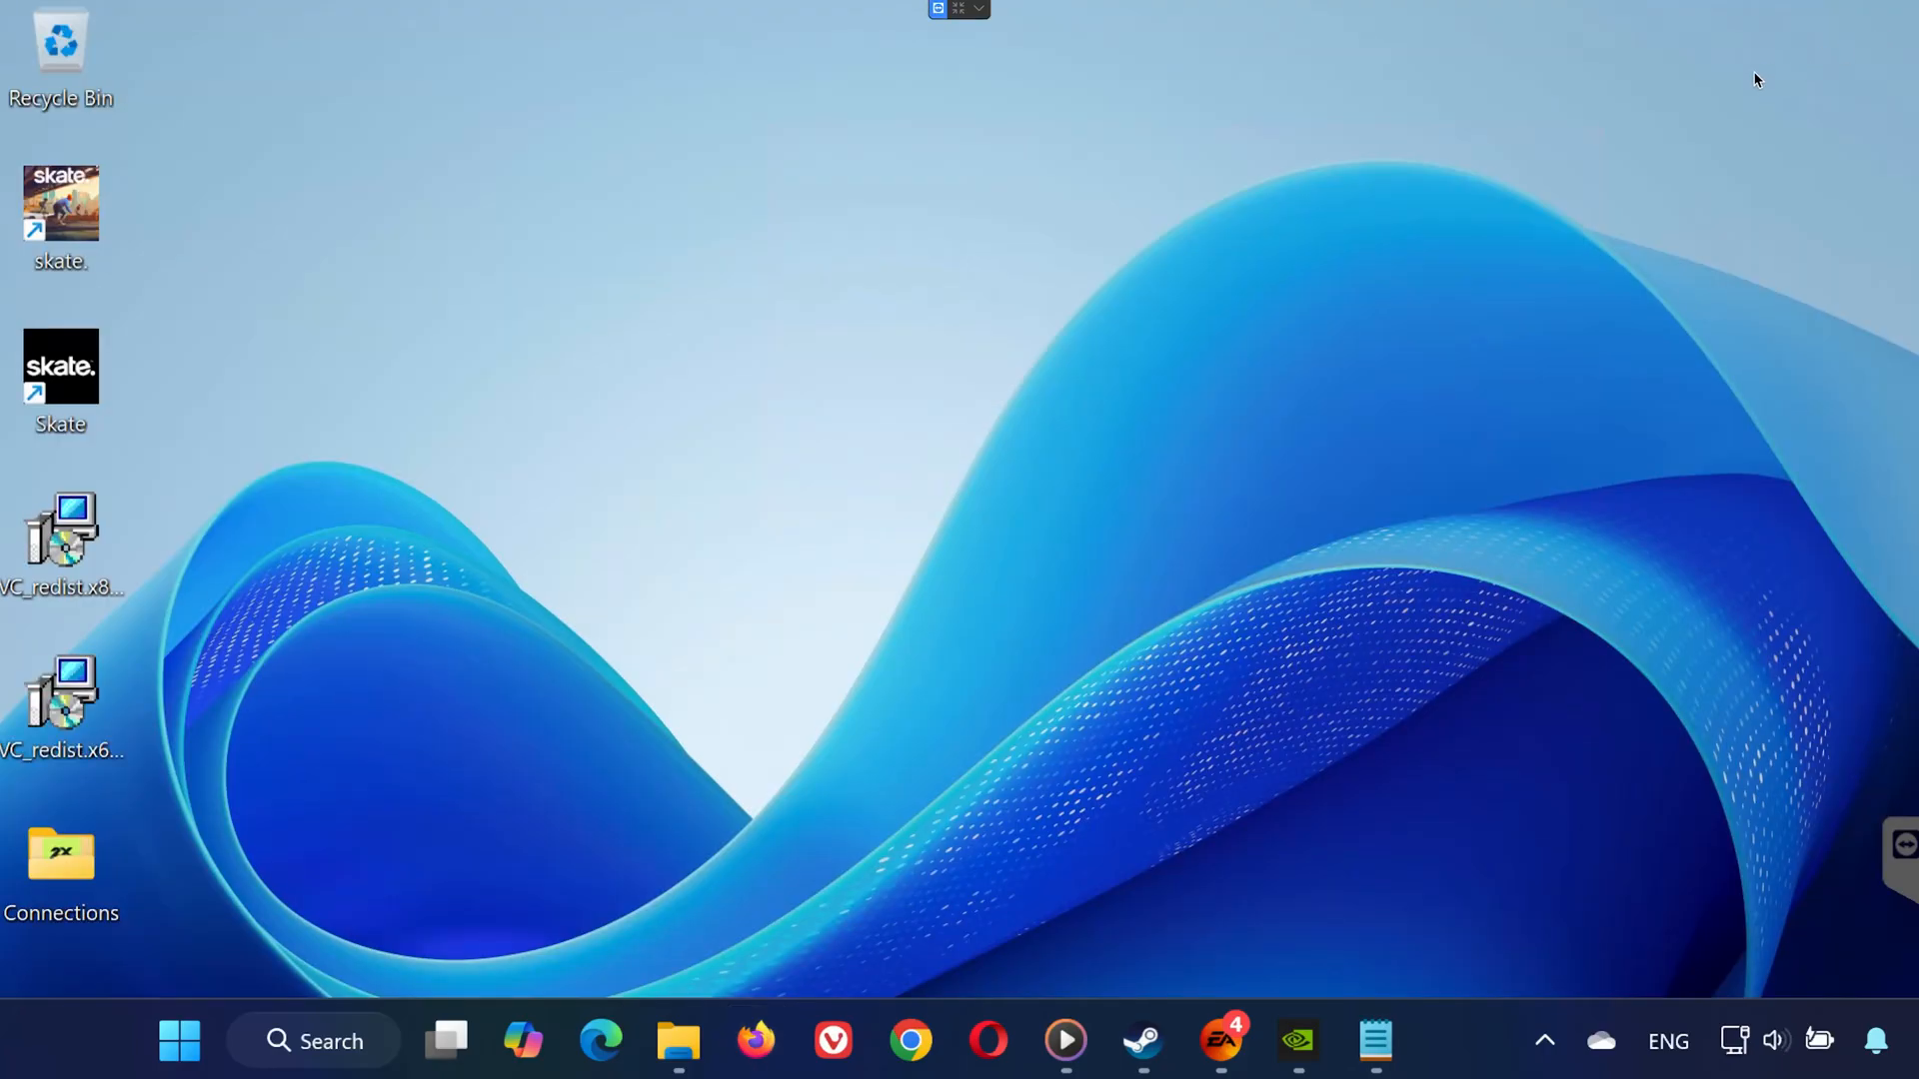
mouse_move(61, 692)
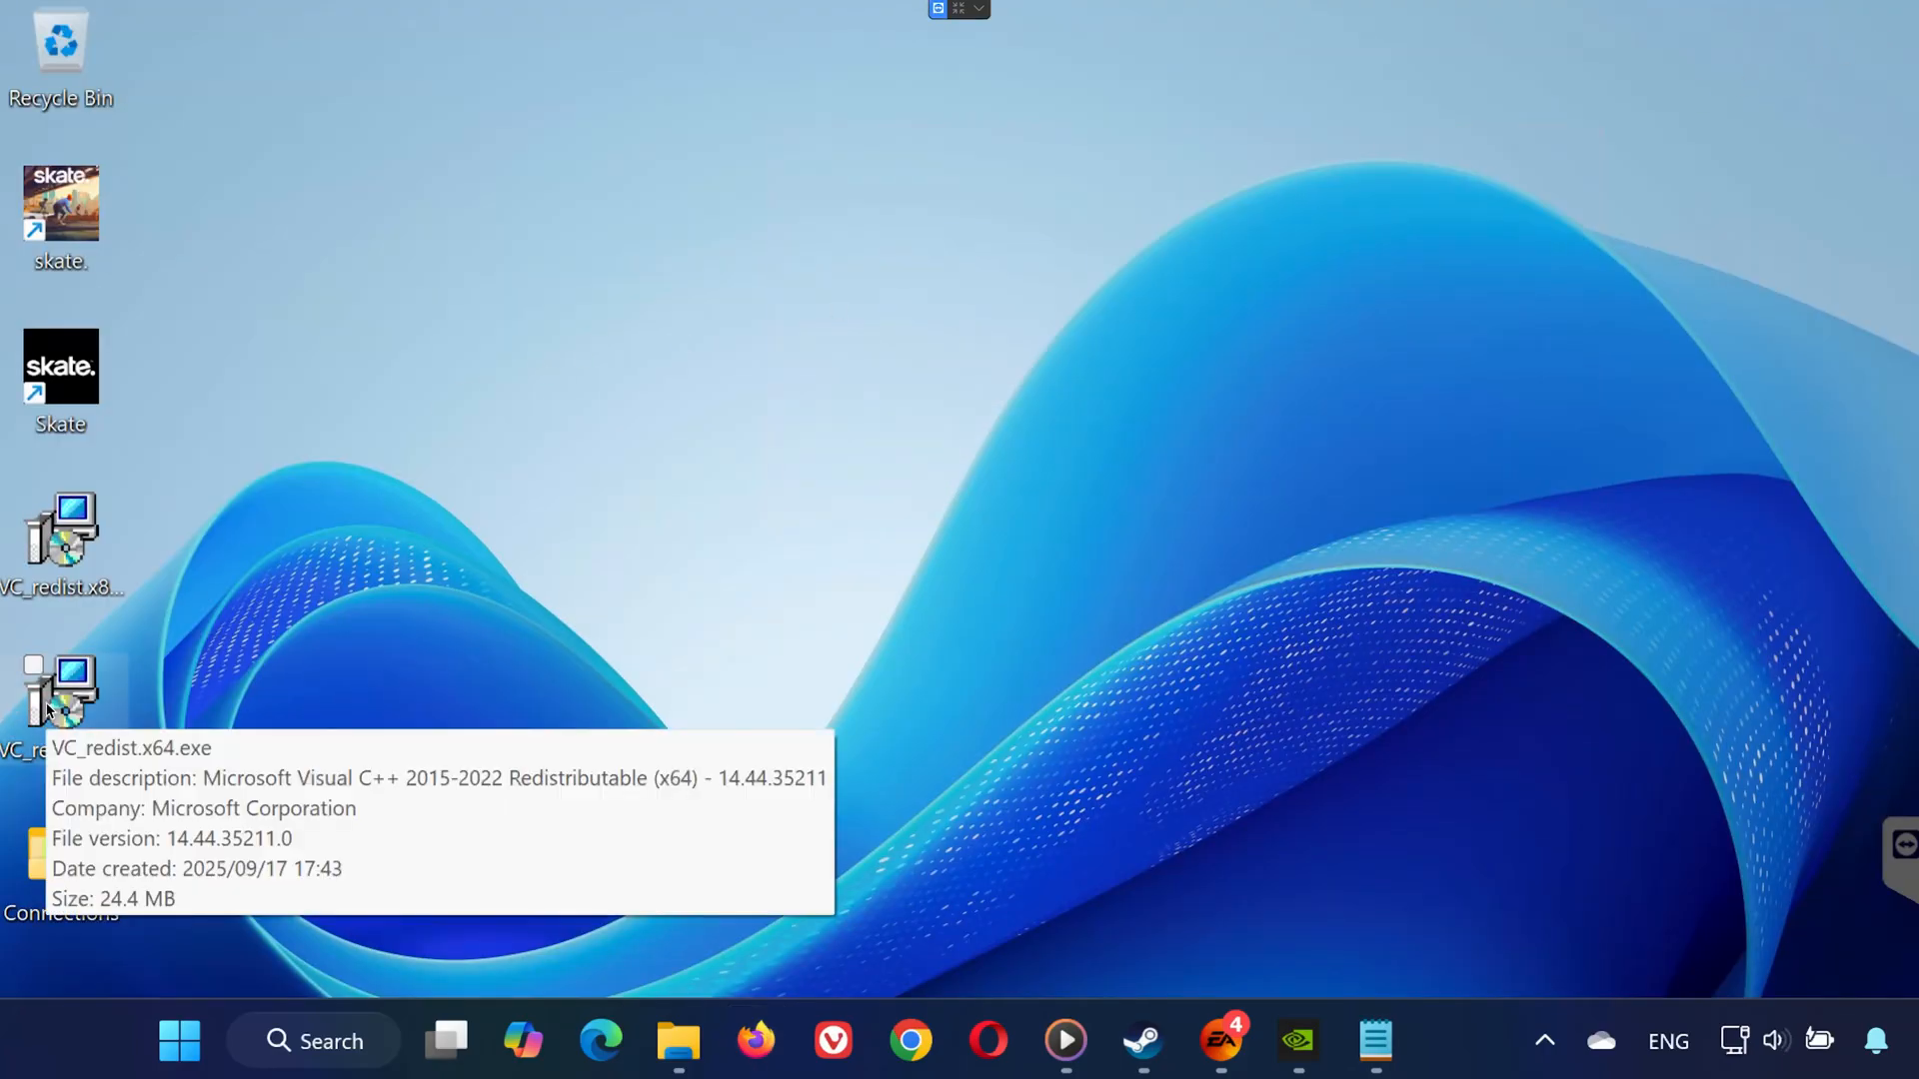
- Run the x64 and x86 VC++ Redistributable installers, accepting the license and installing
double_click(60, 688)
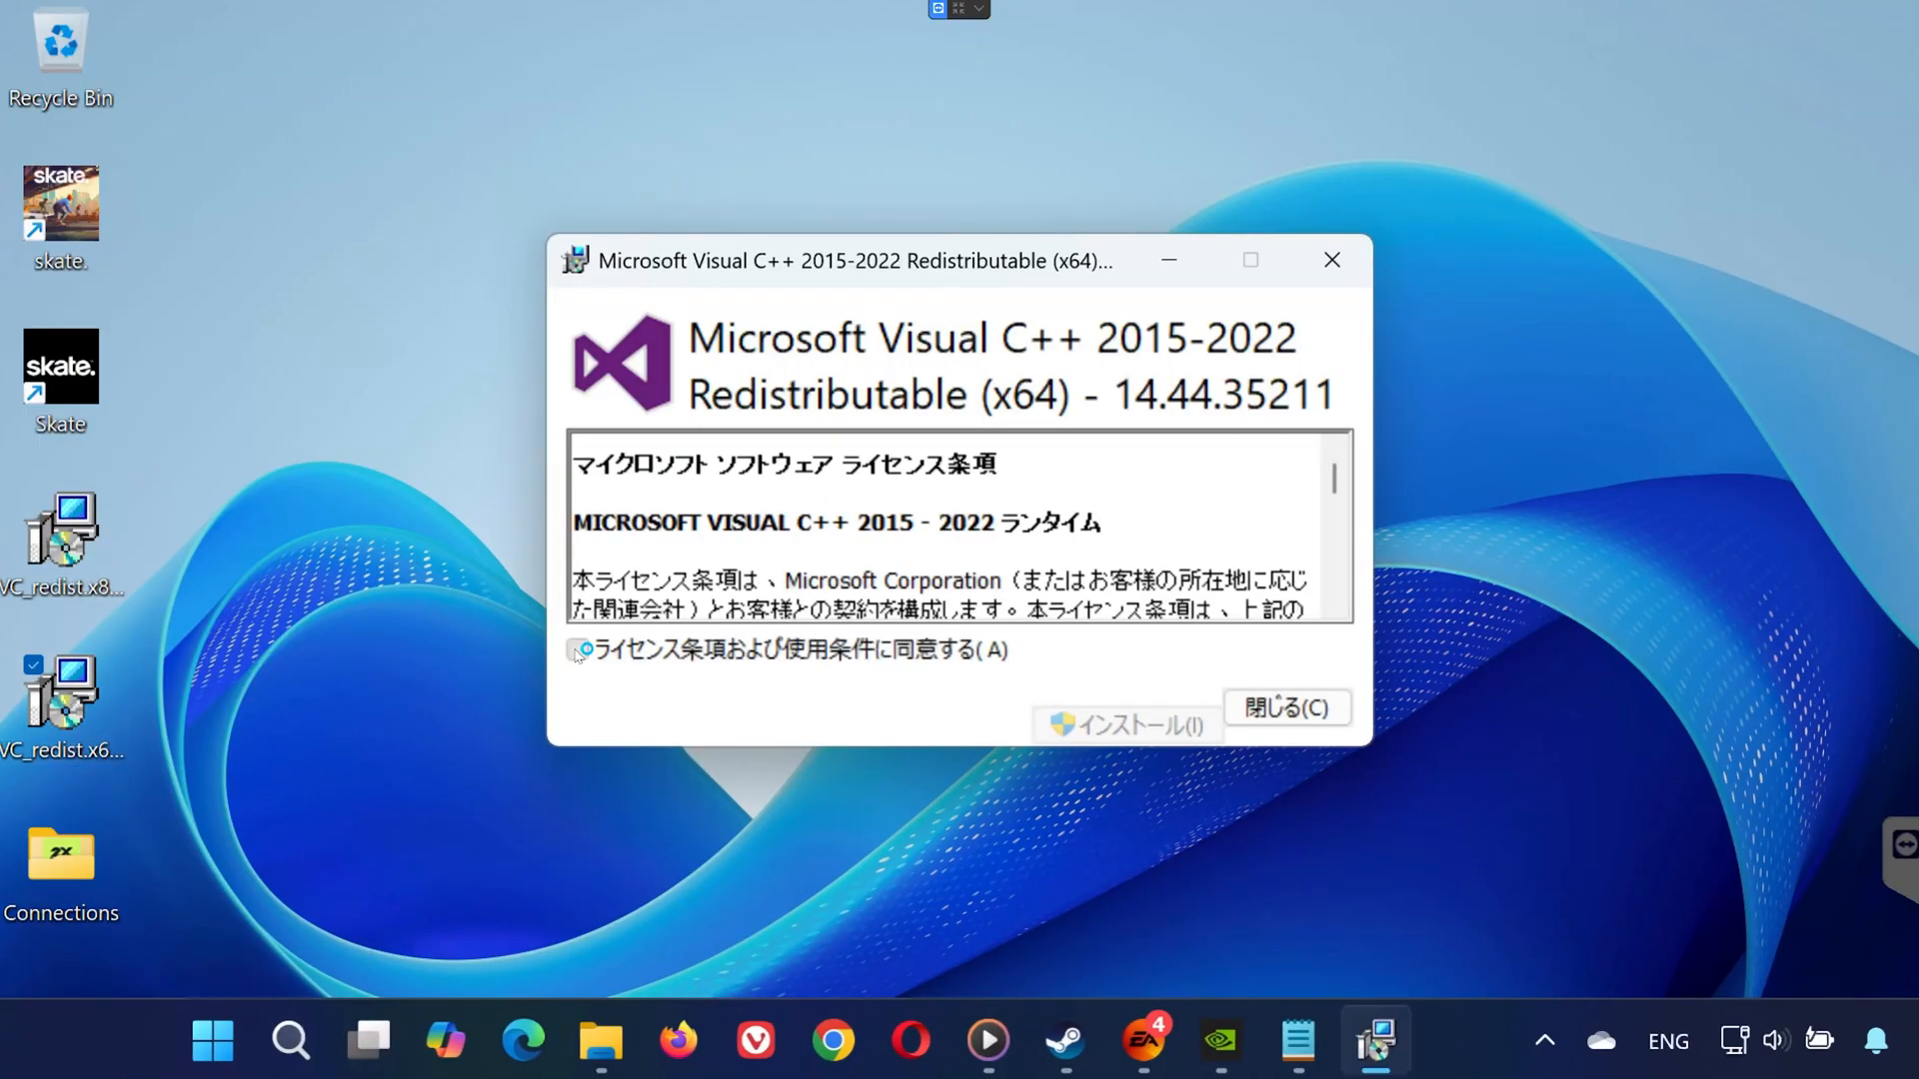
click(1122, 725)
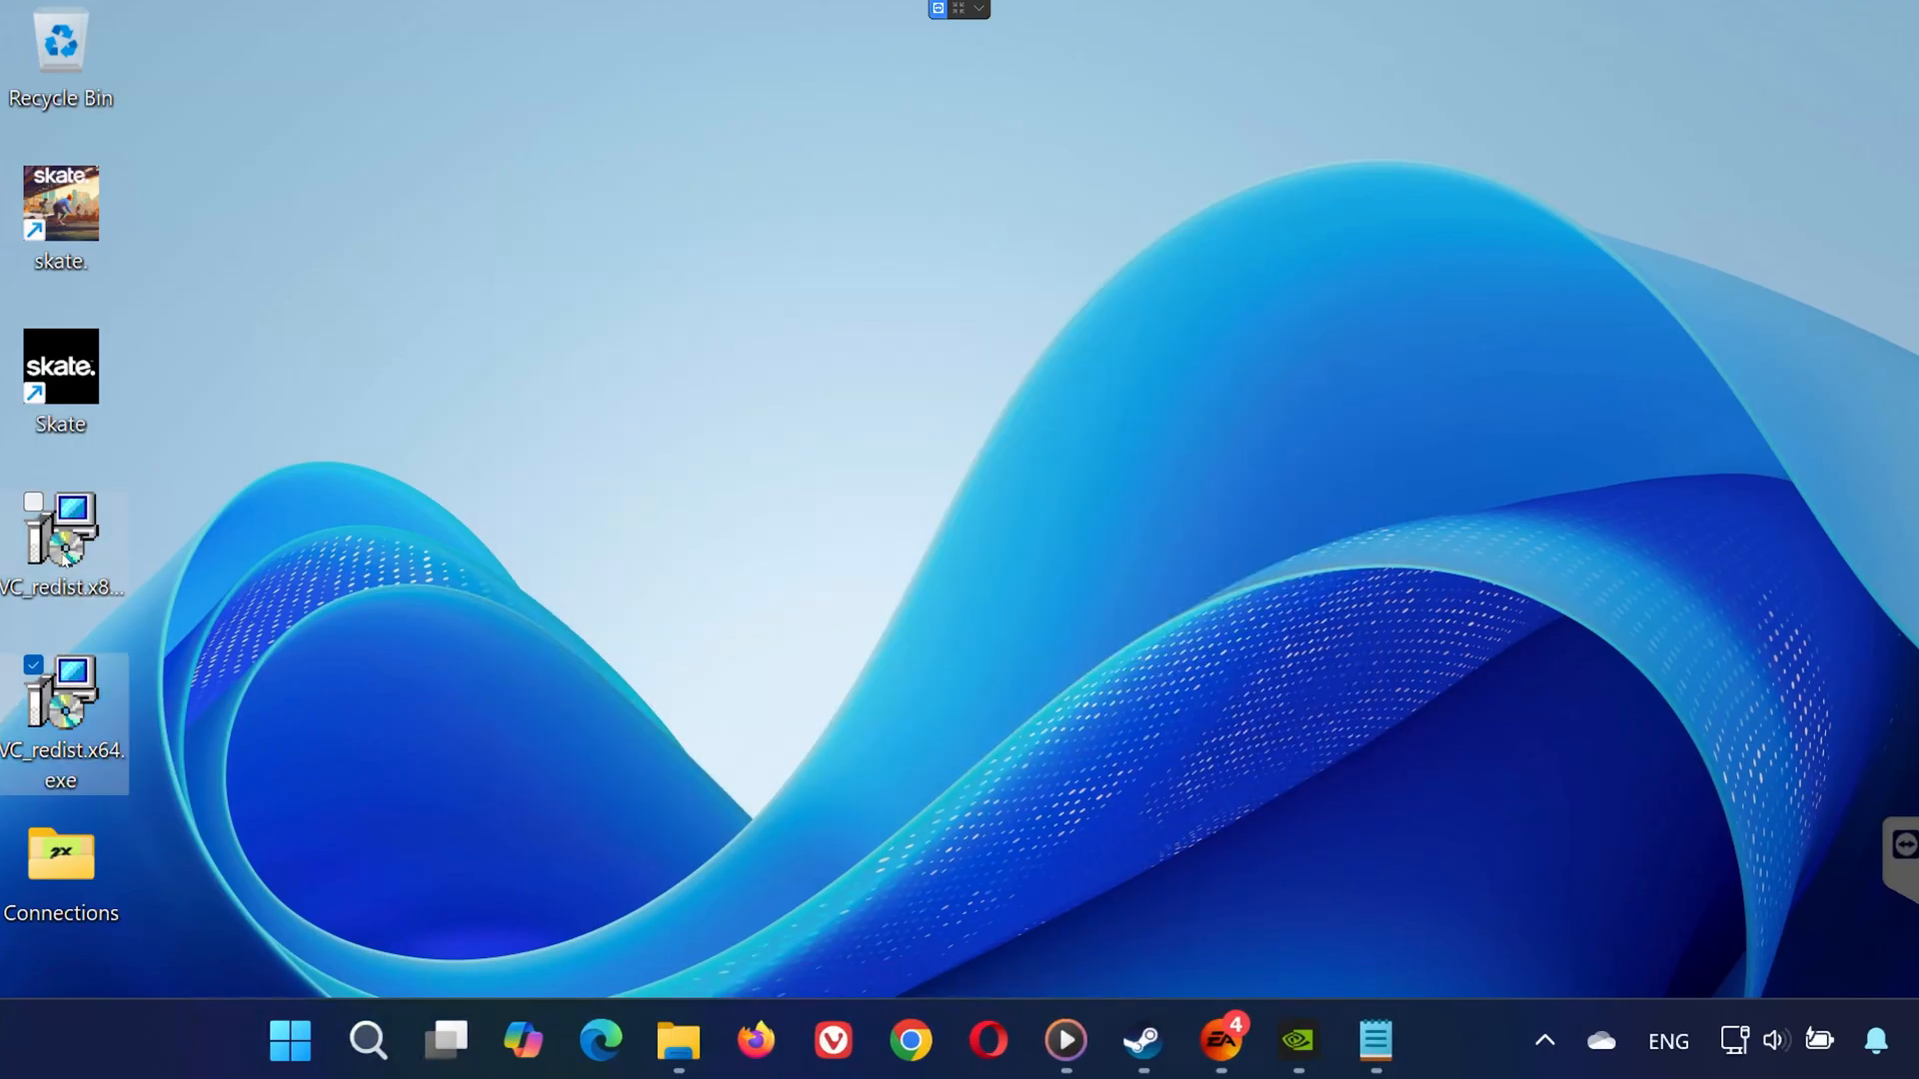
double_click(60, 539)
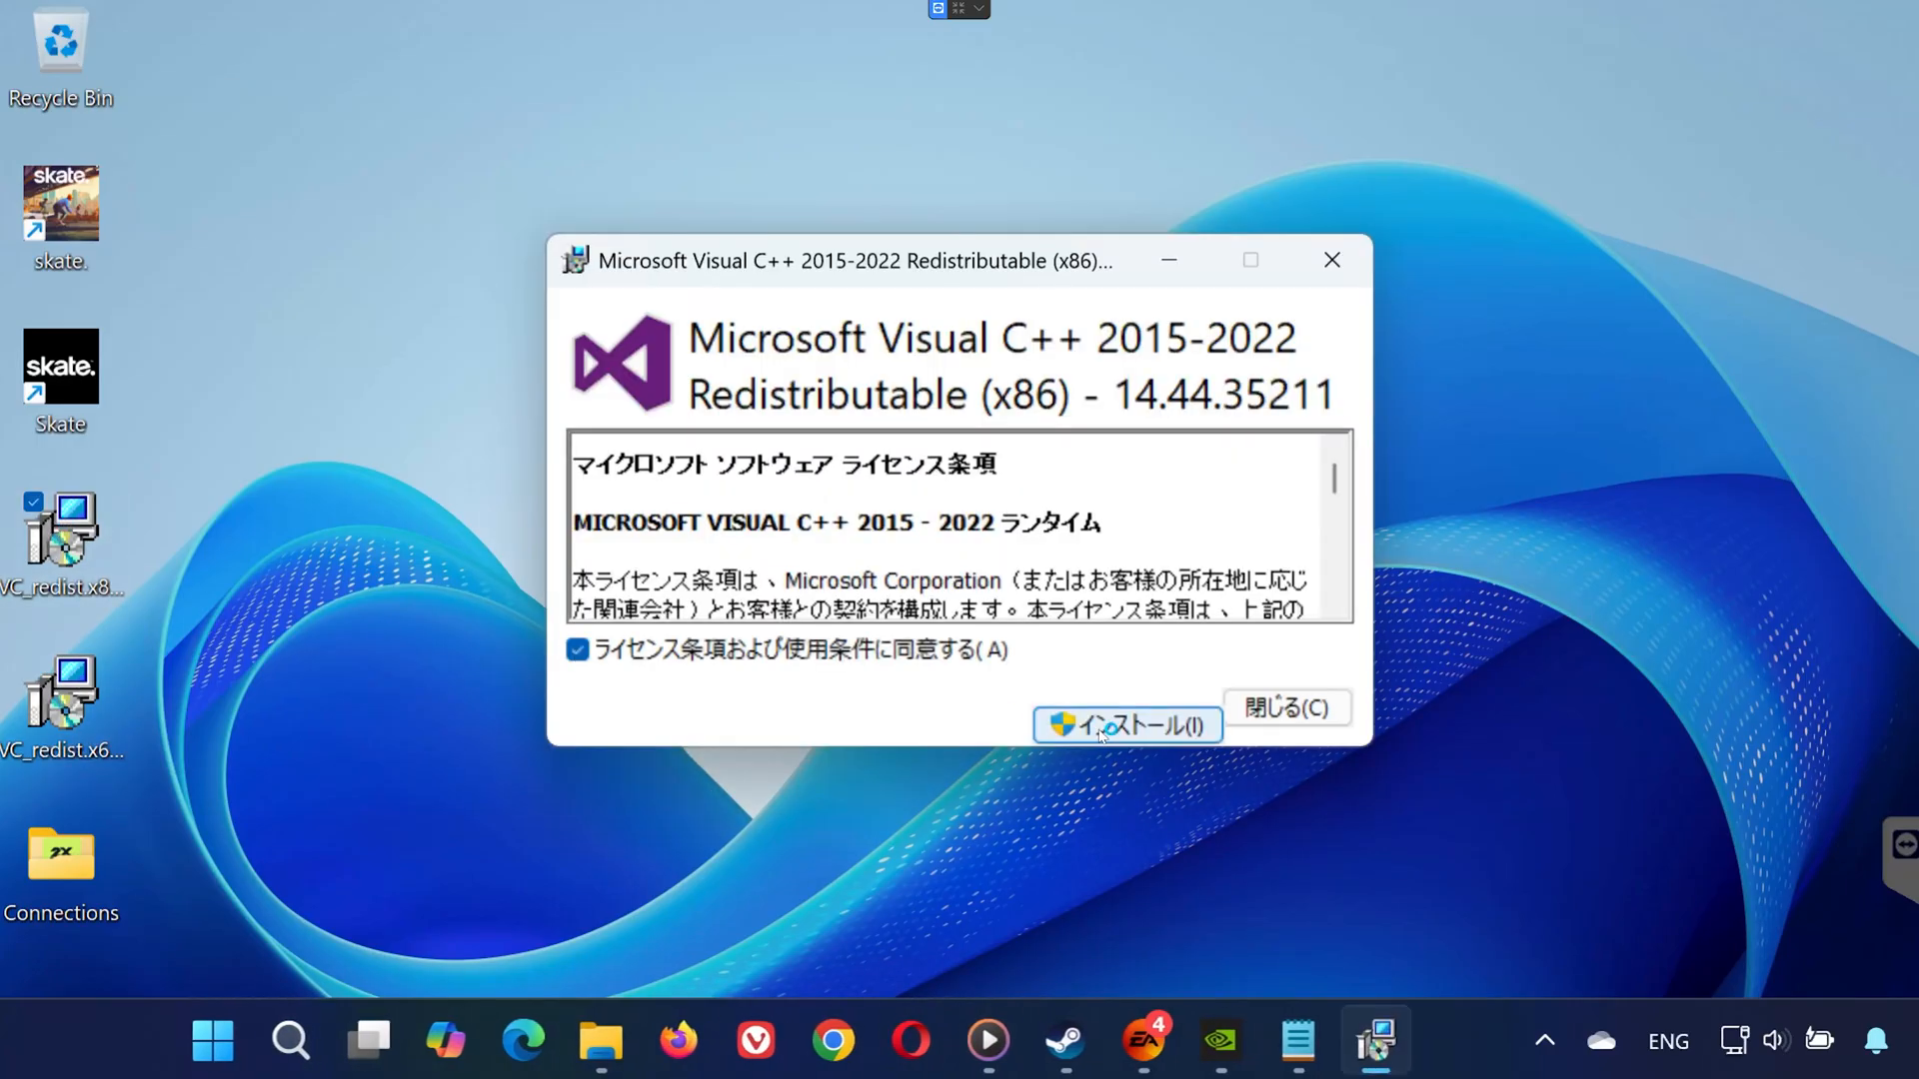
click(1122, 724)
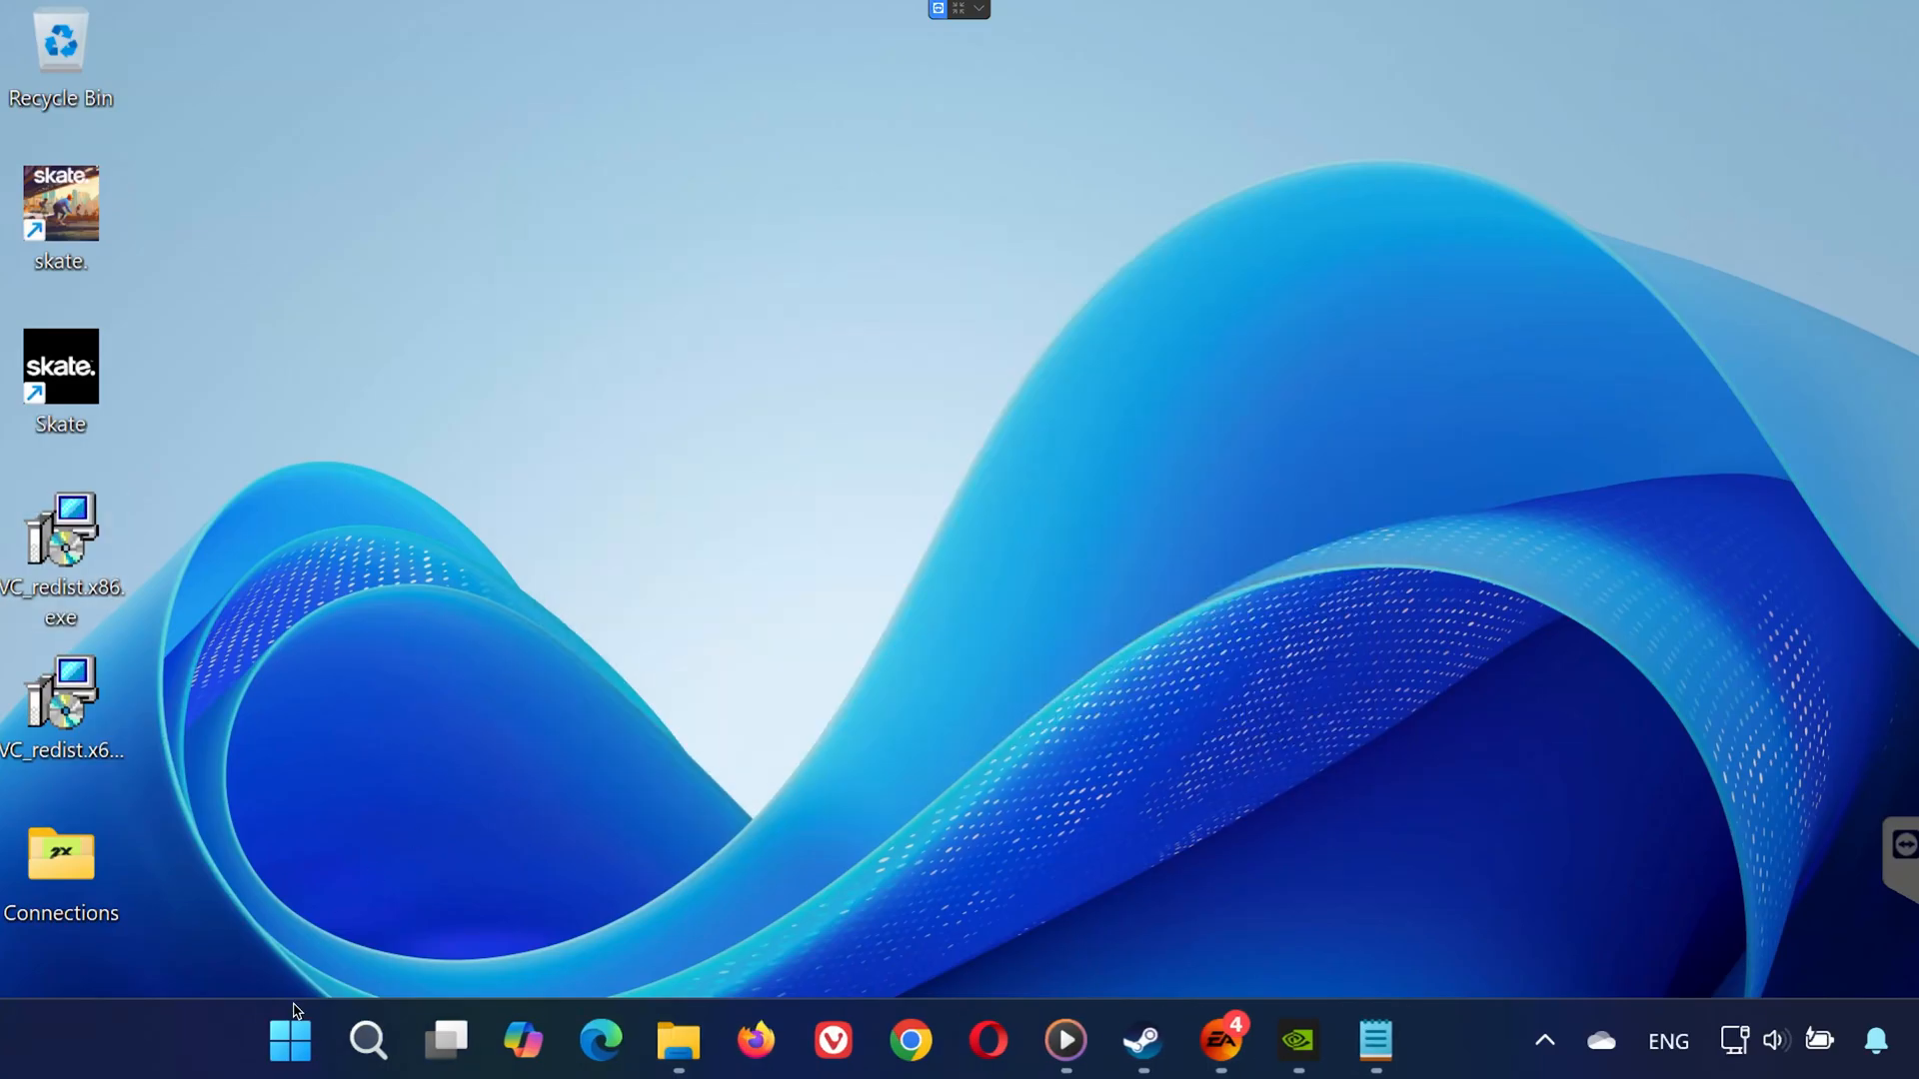
- Go to the Recovery settings page in Windows Settings
click(290, 1041)
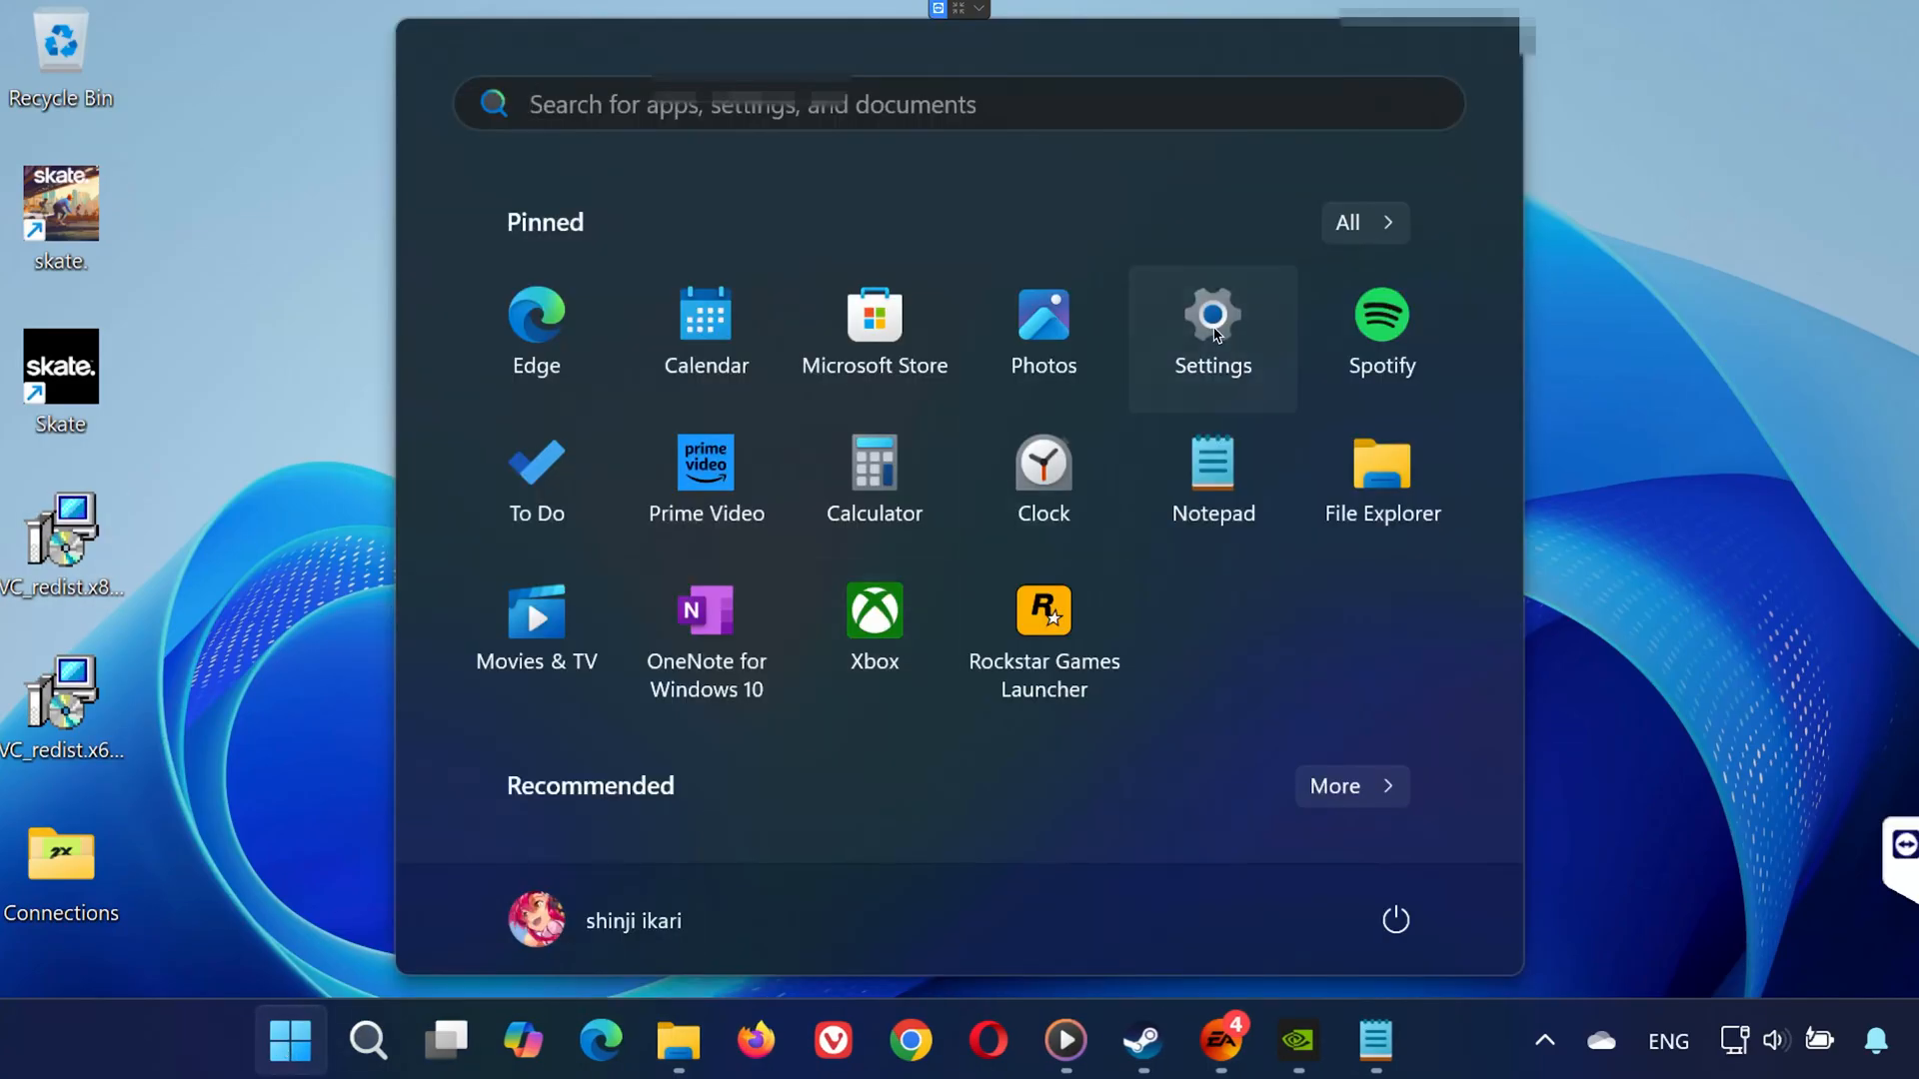
click(1211, 318)
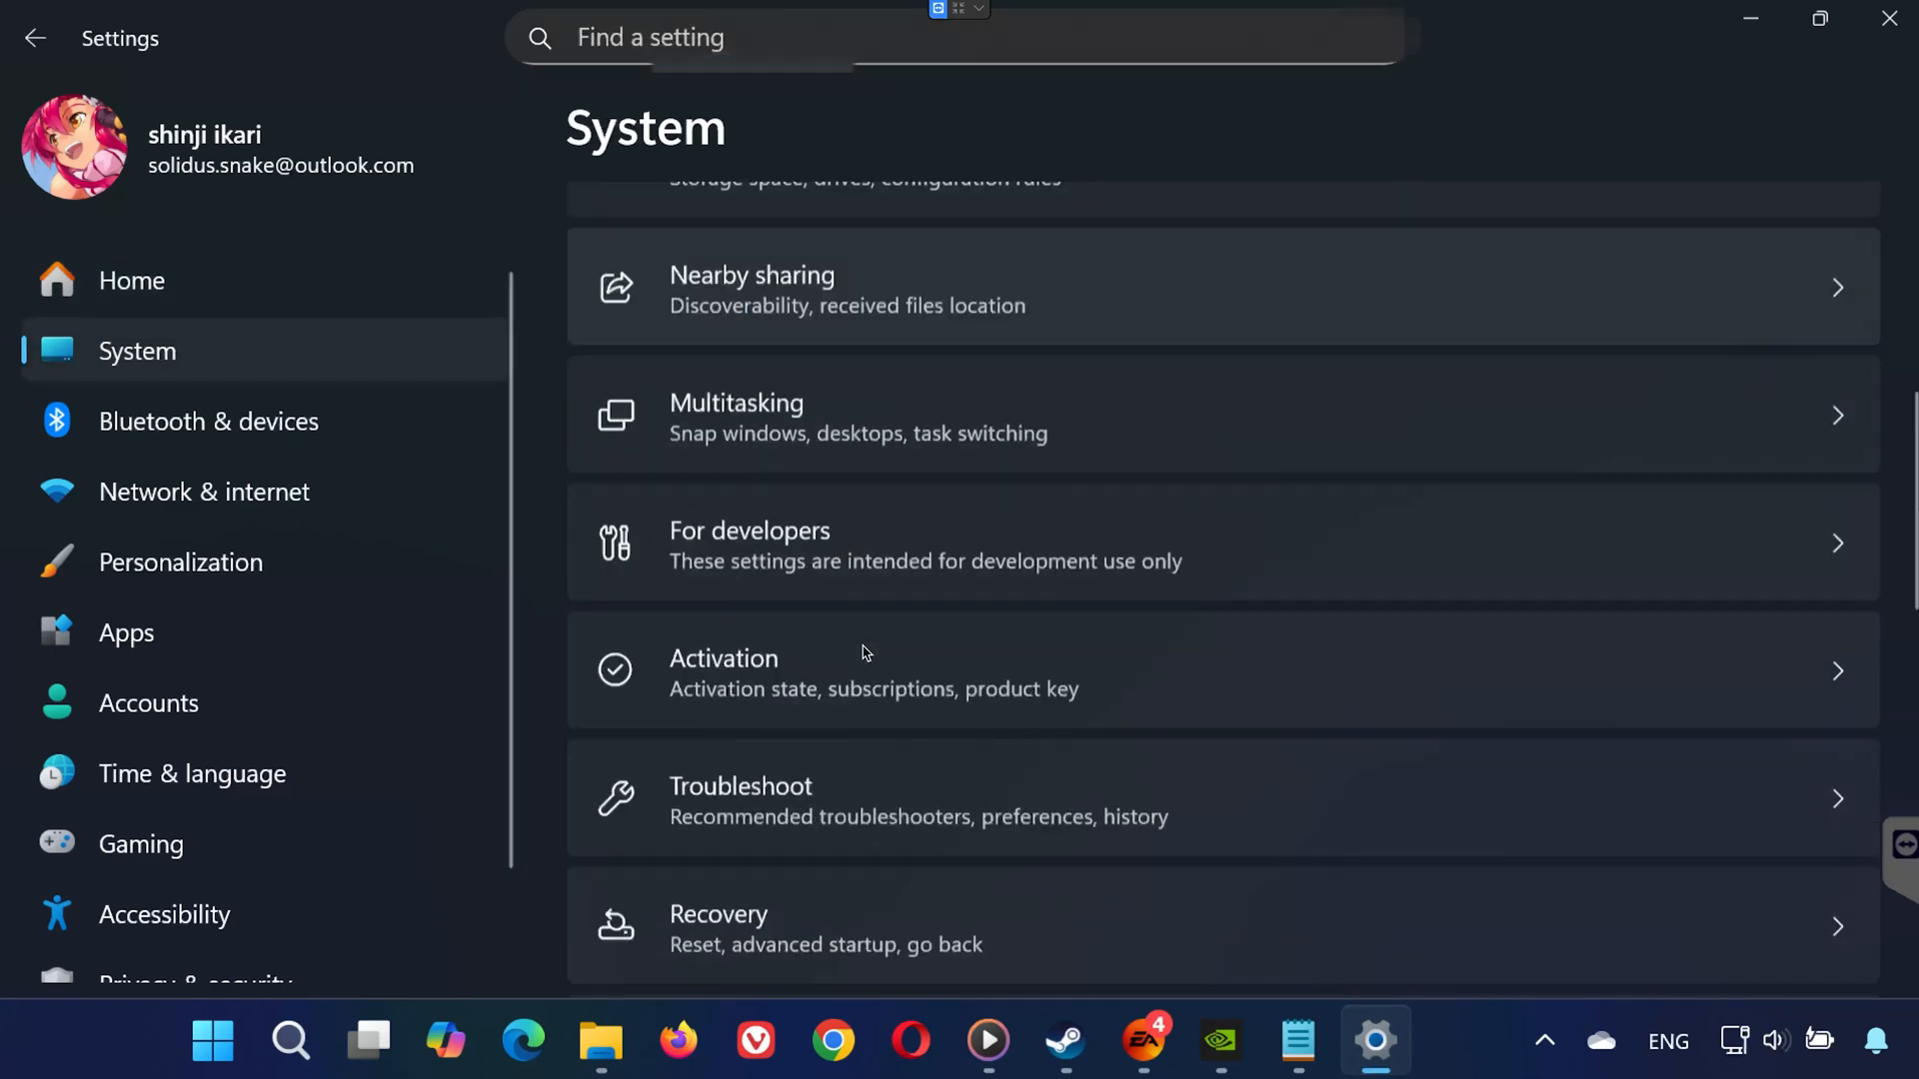
scroll(down, 3)
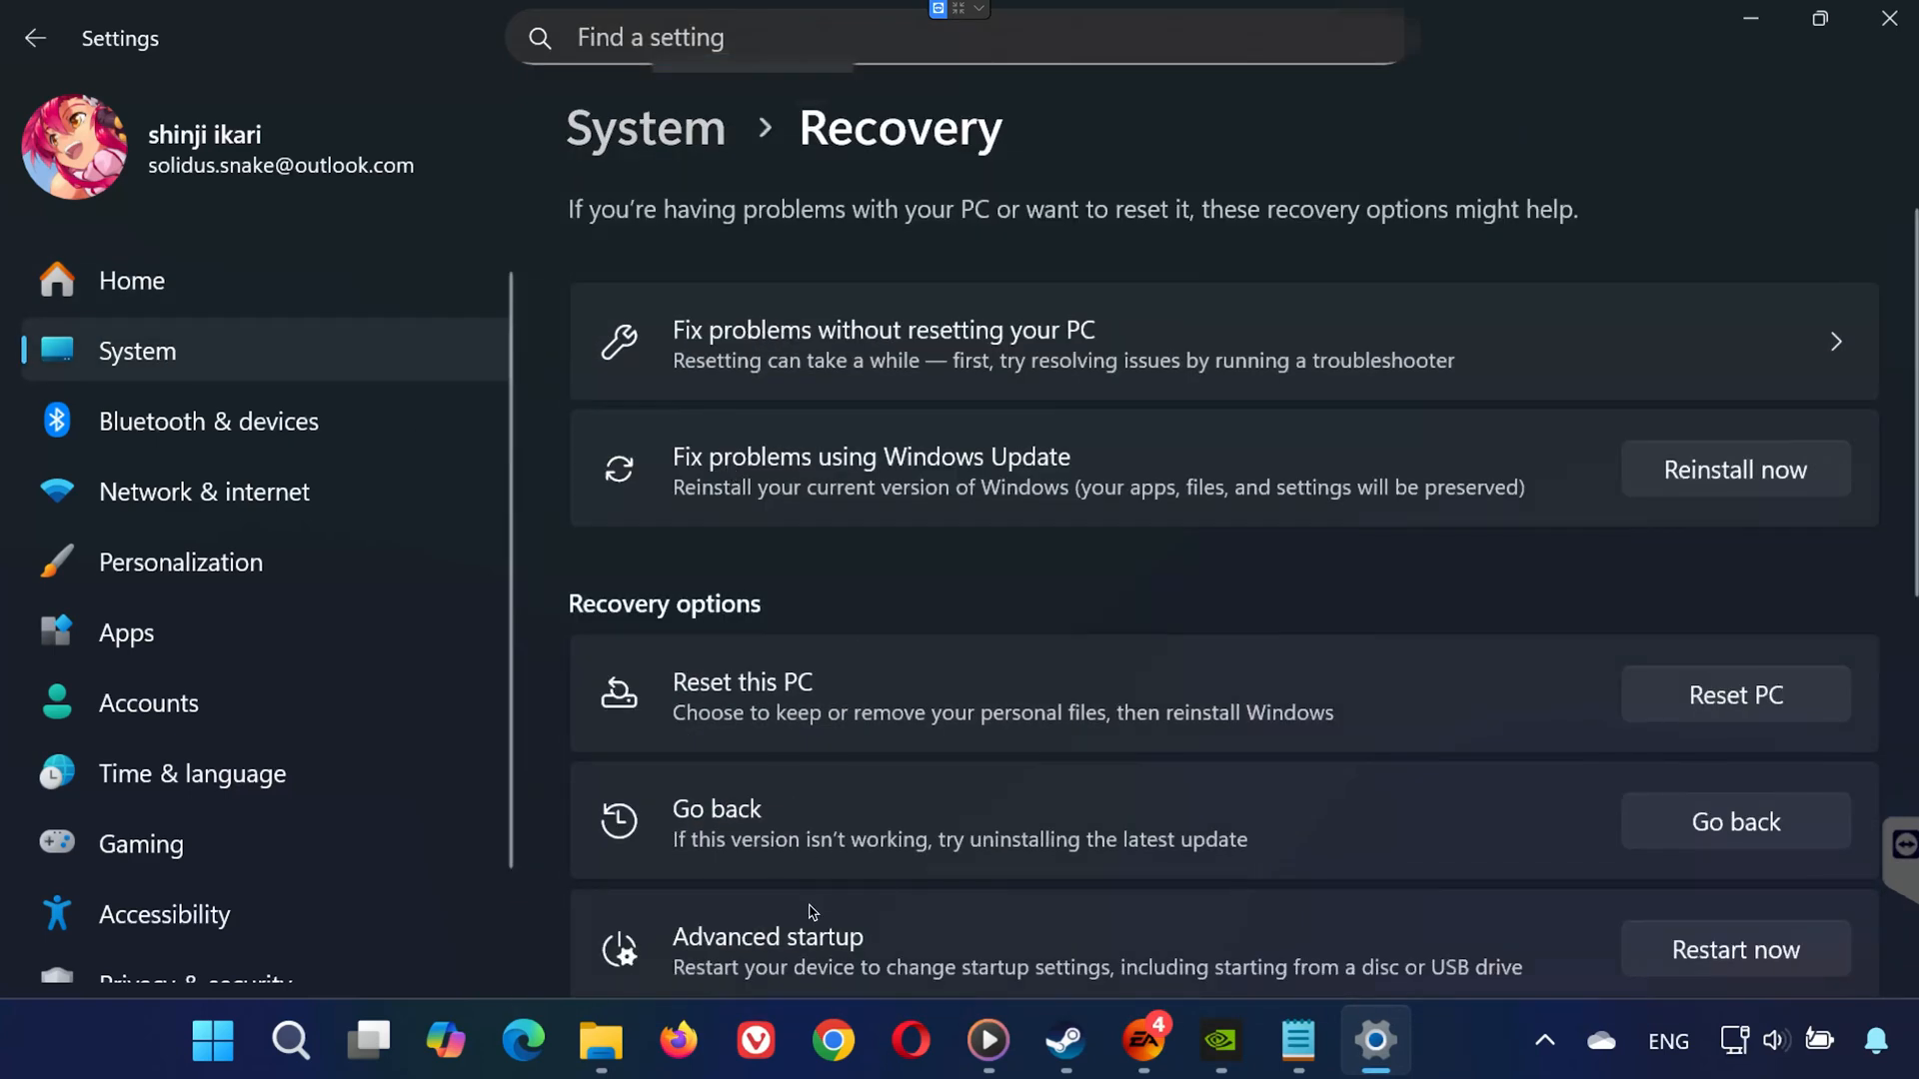
- Restart via Advanced startup into UEFI Firmware Settings
click(1734, 948)
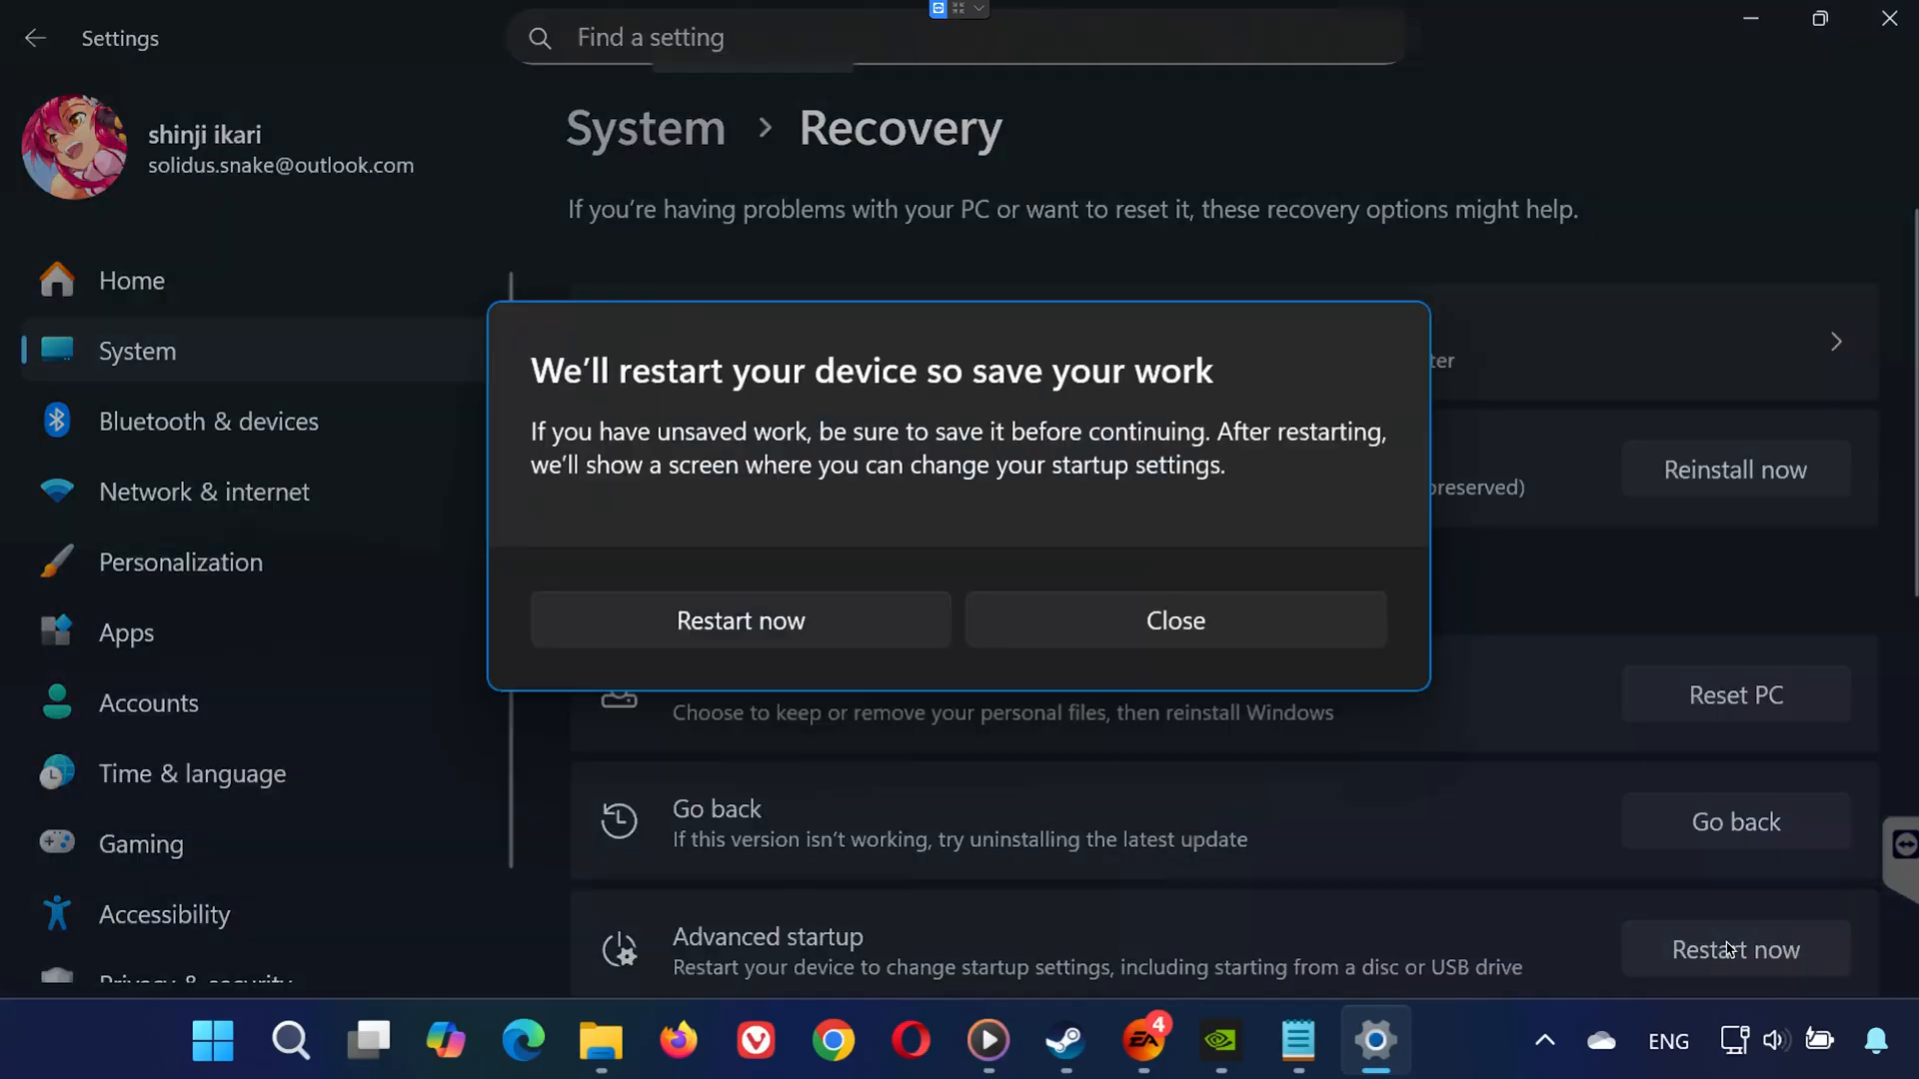
click(740, 620)
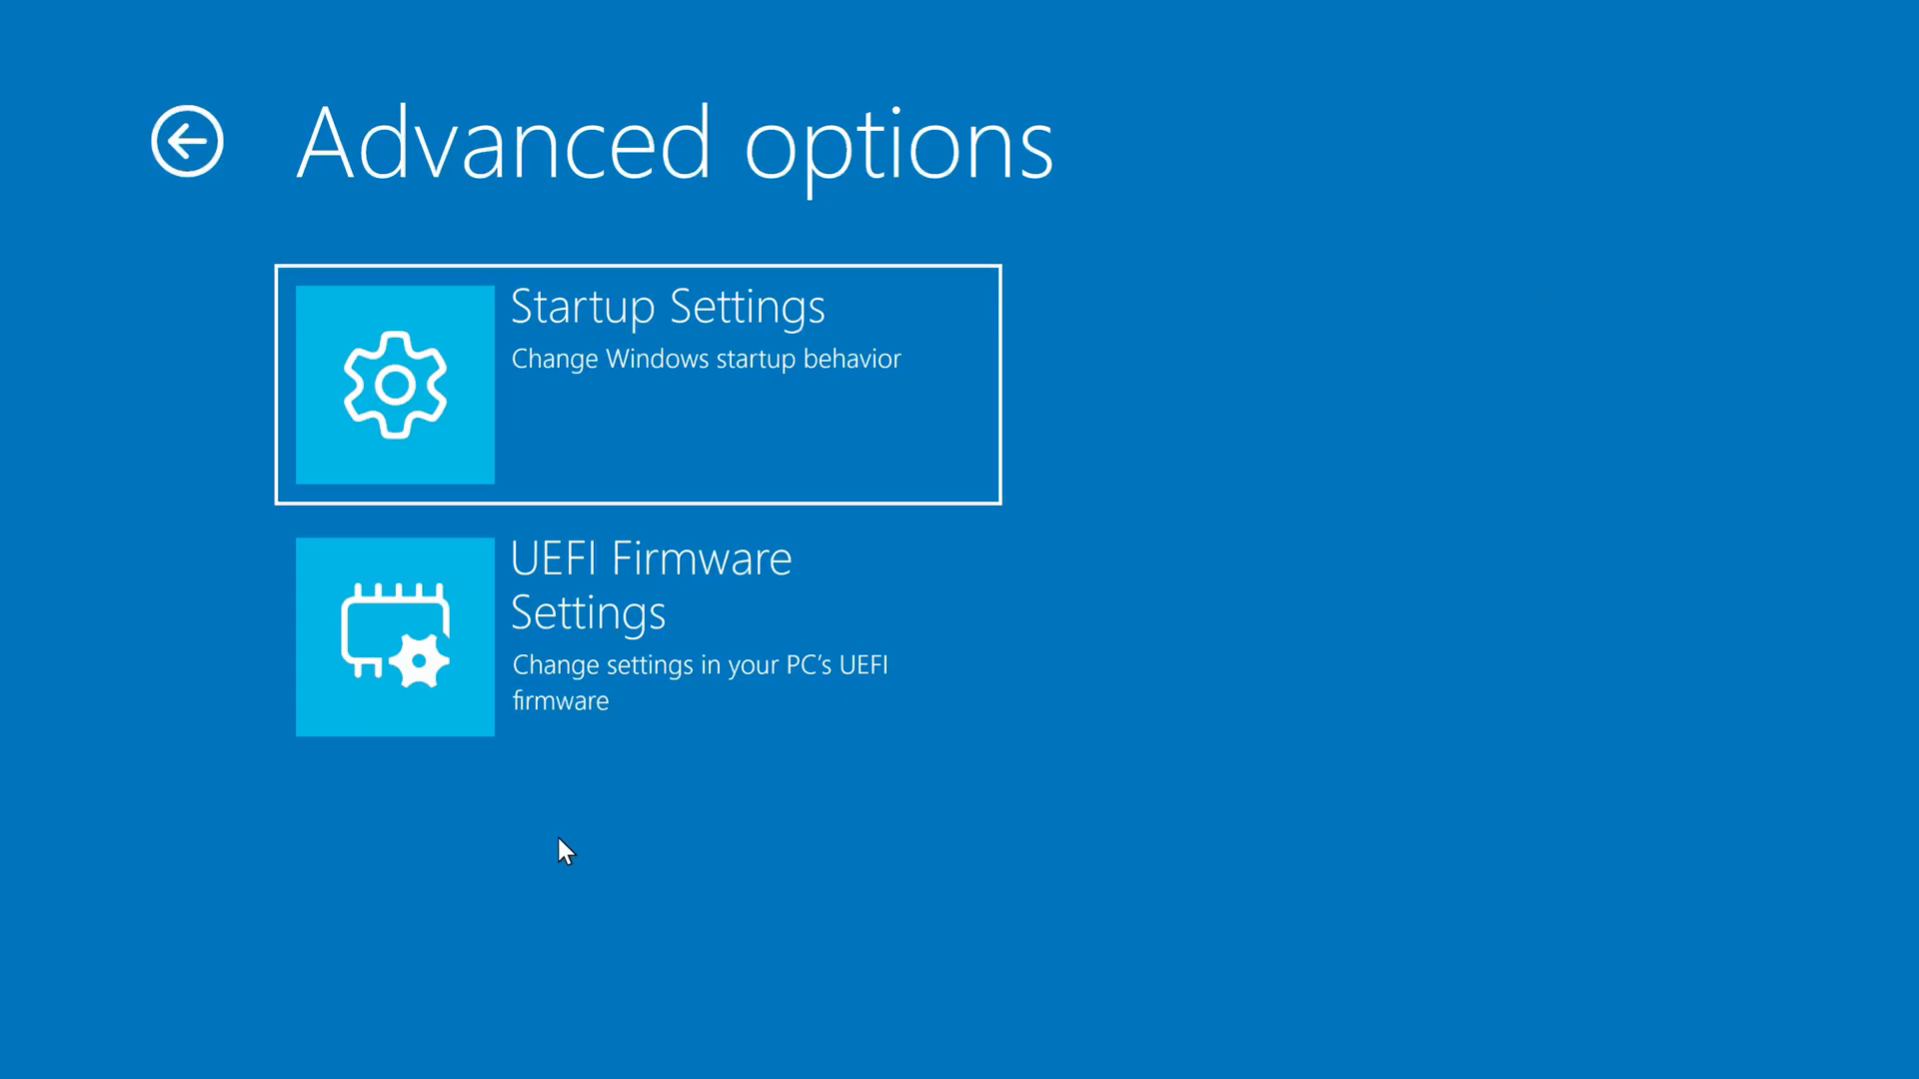
click(588, 637)
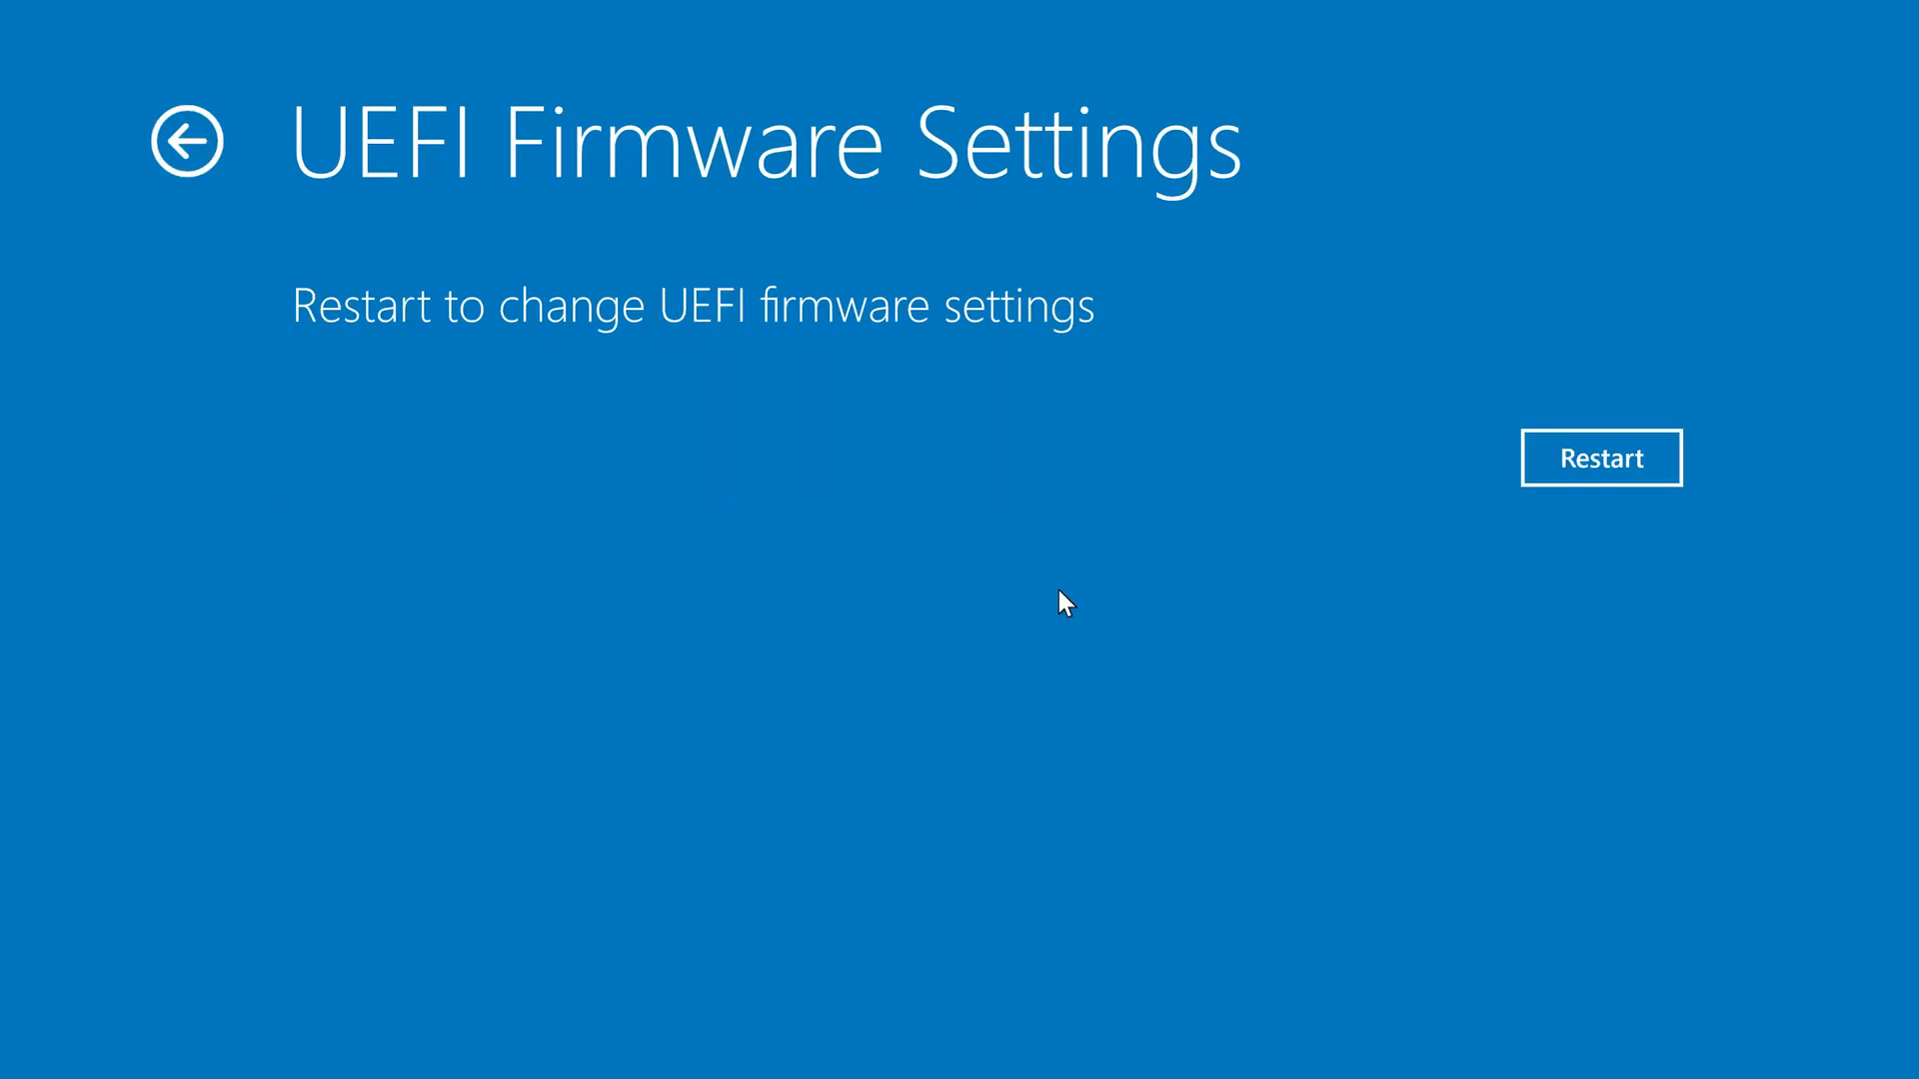
click(1600, 458)
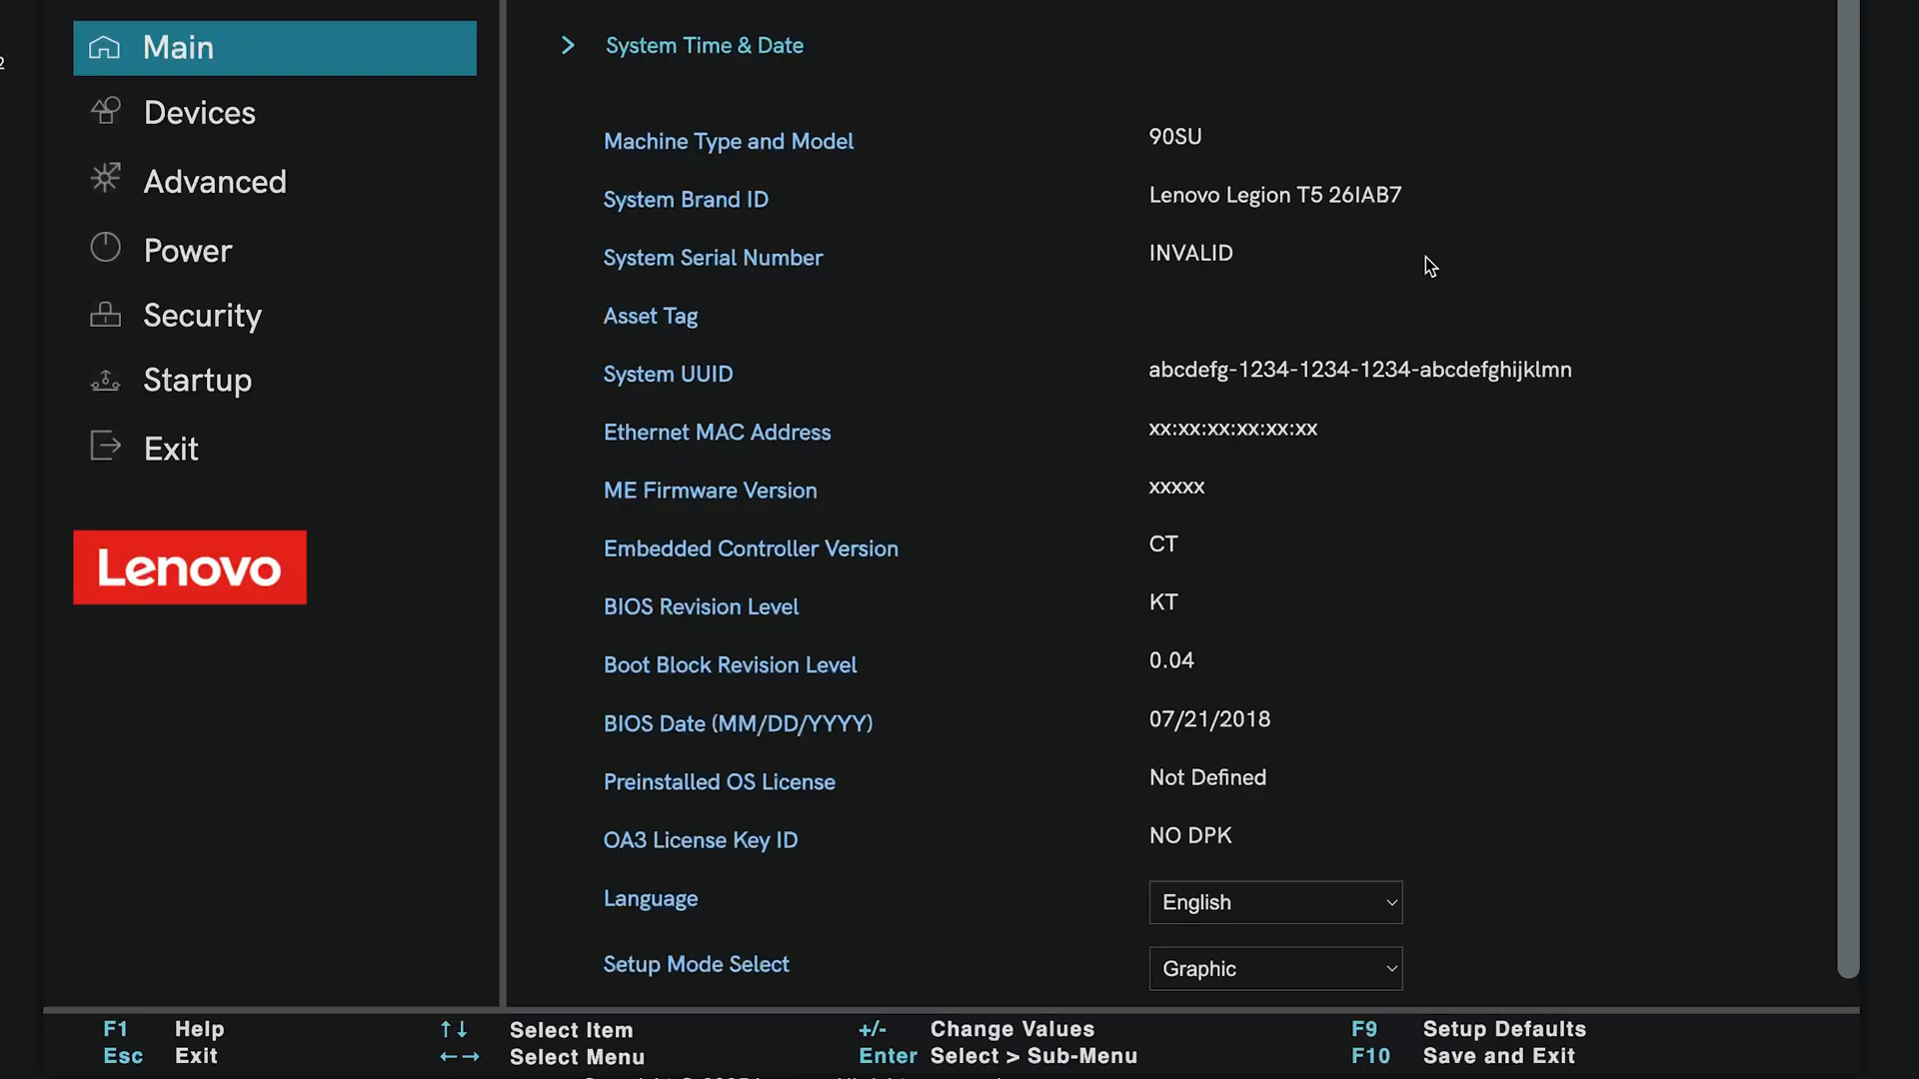
- Go to the BIOS Security menu and scroll to Secure Boot, set to Enabled
click(202, 315)
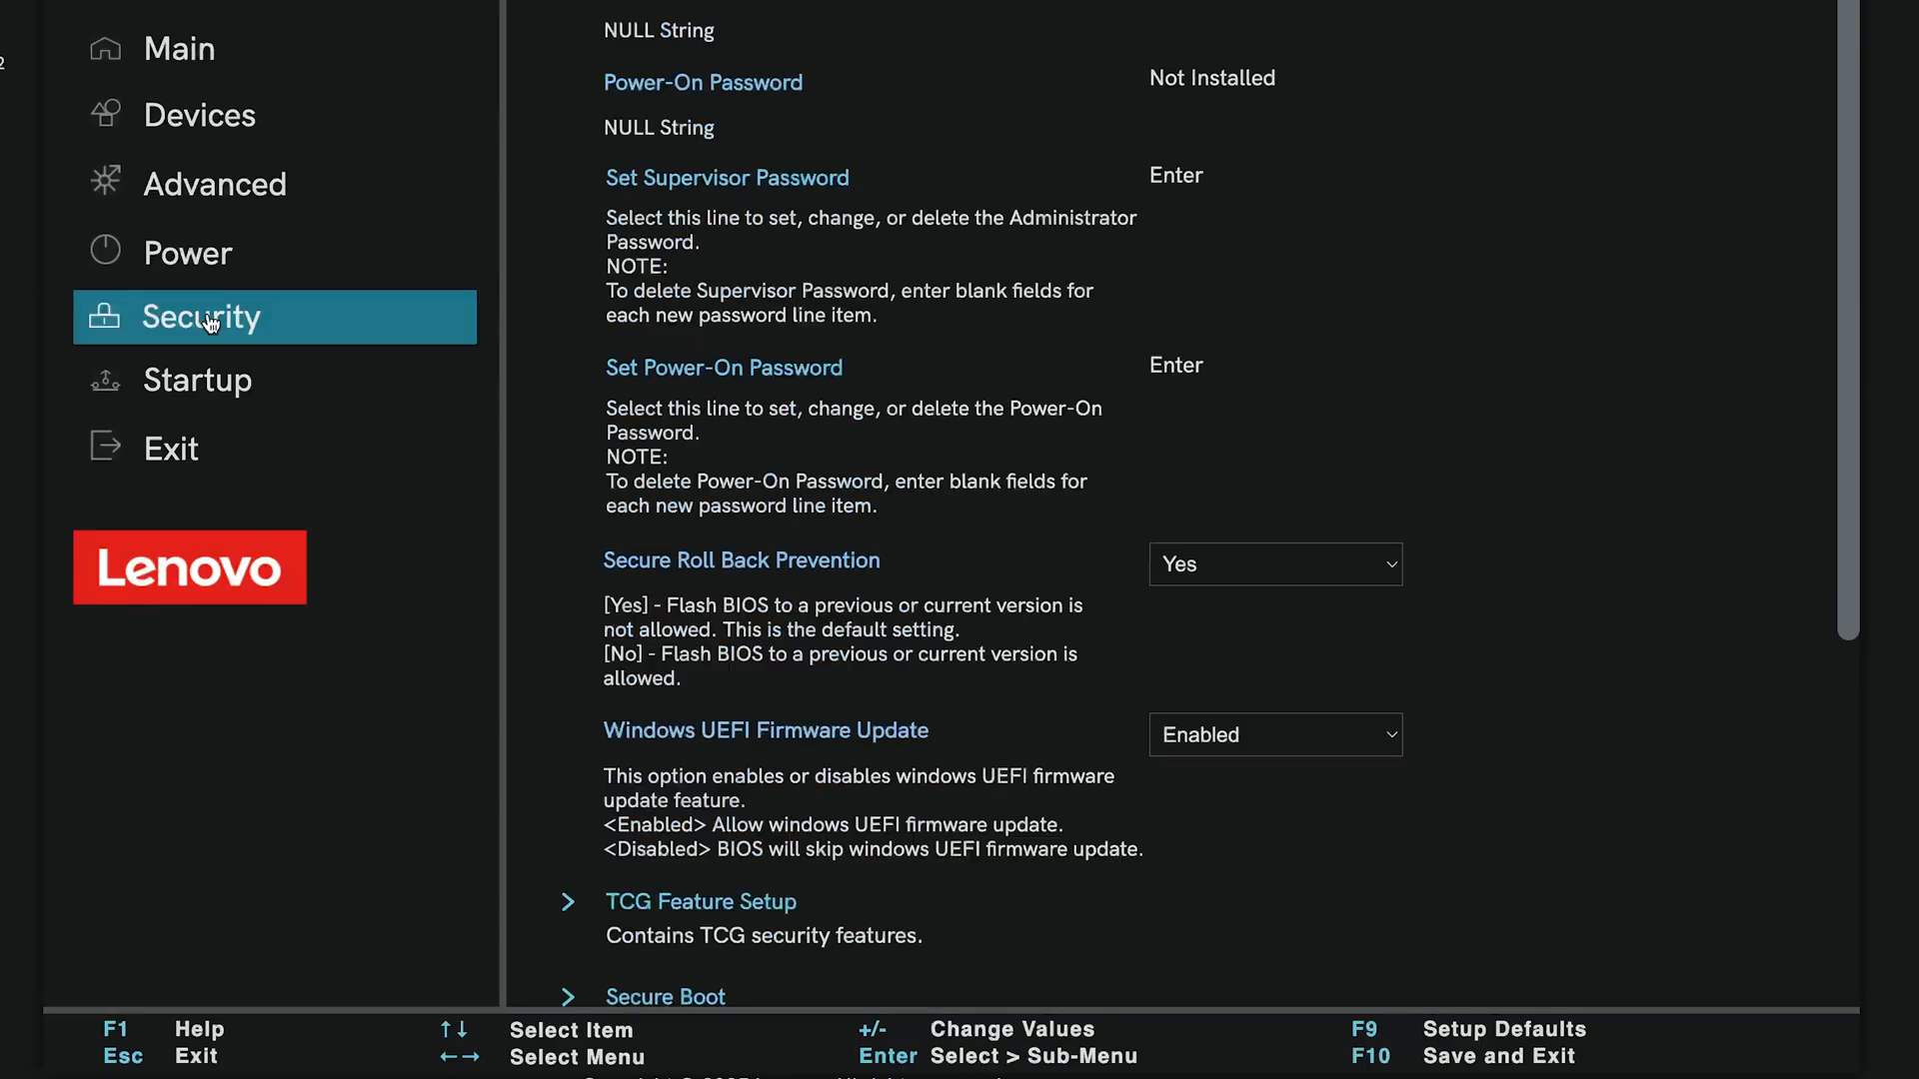
scroll(down, 3)
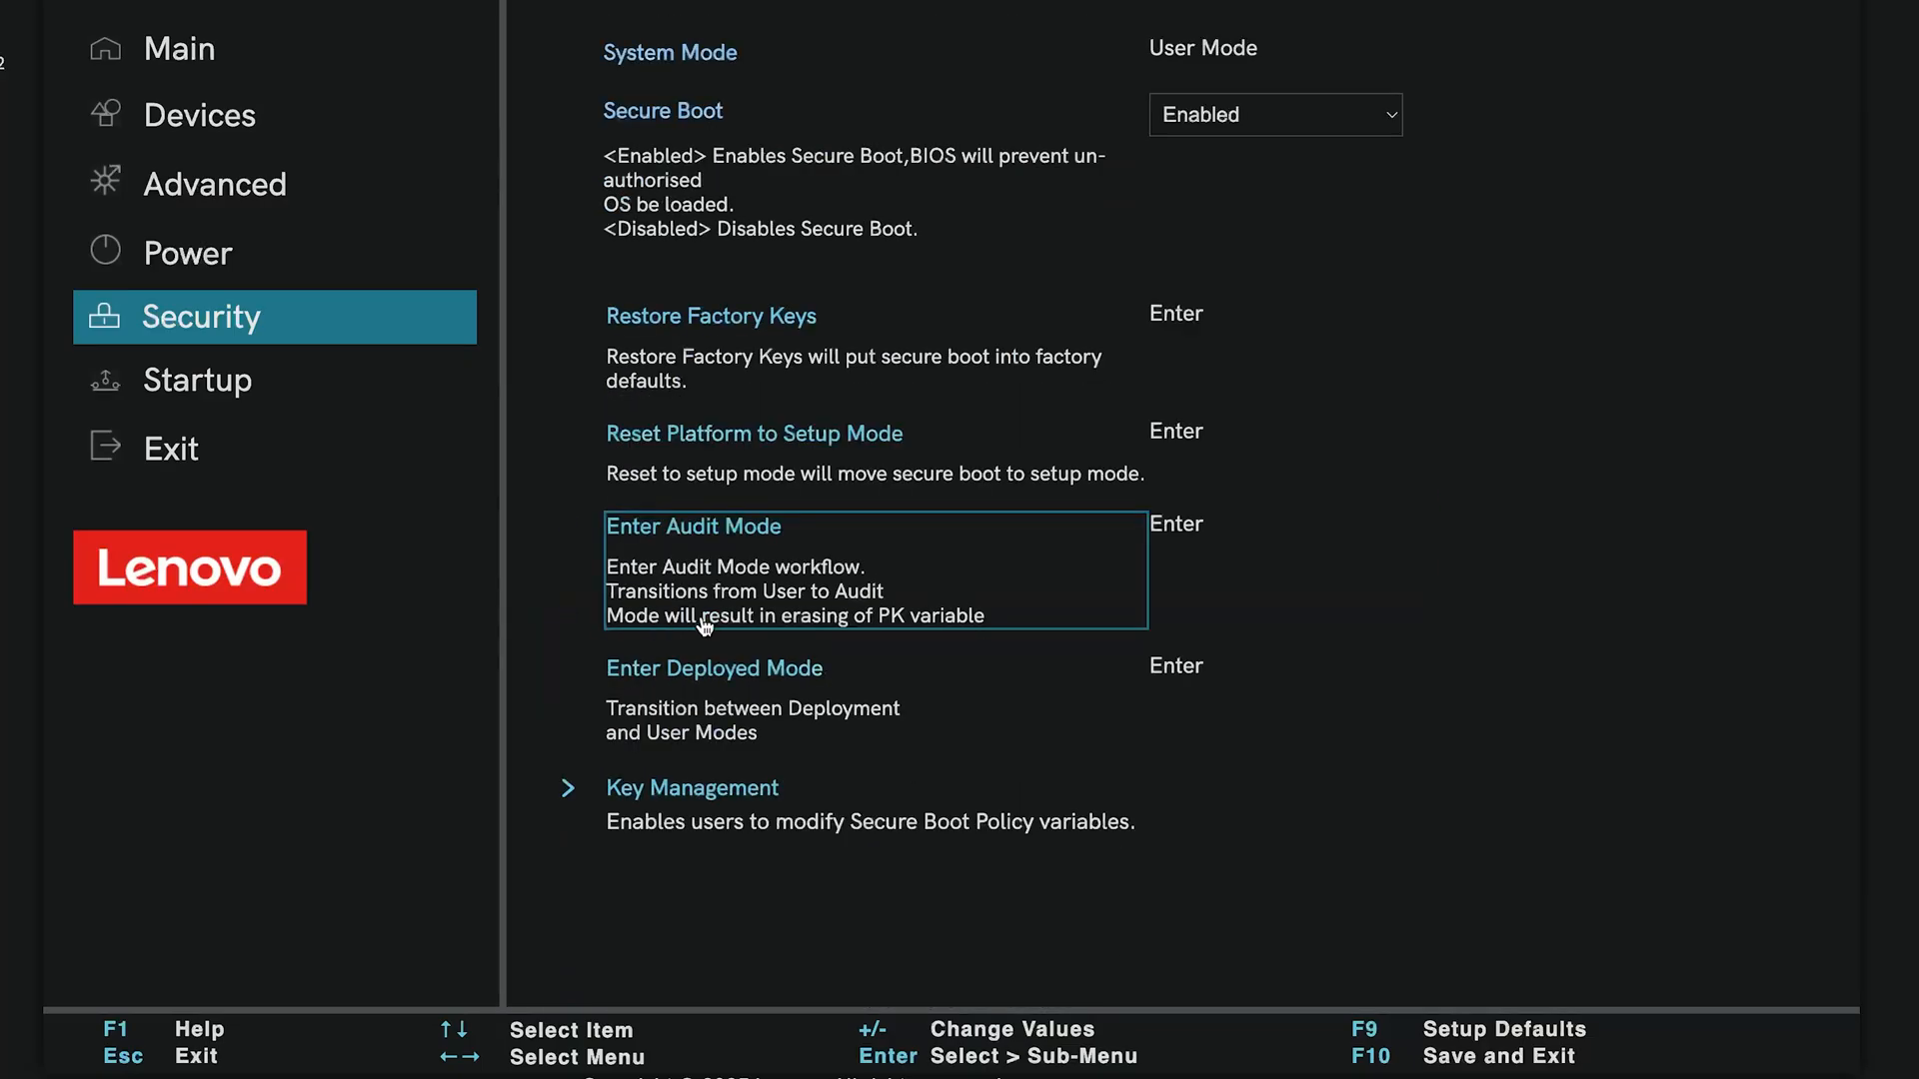
mouse_move(1297, 111)
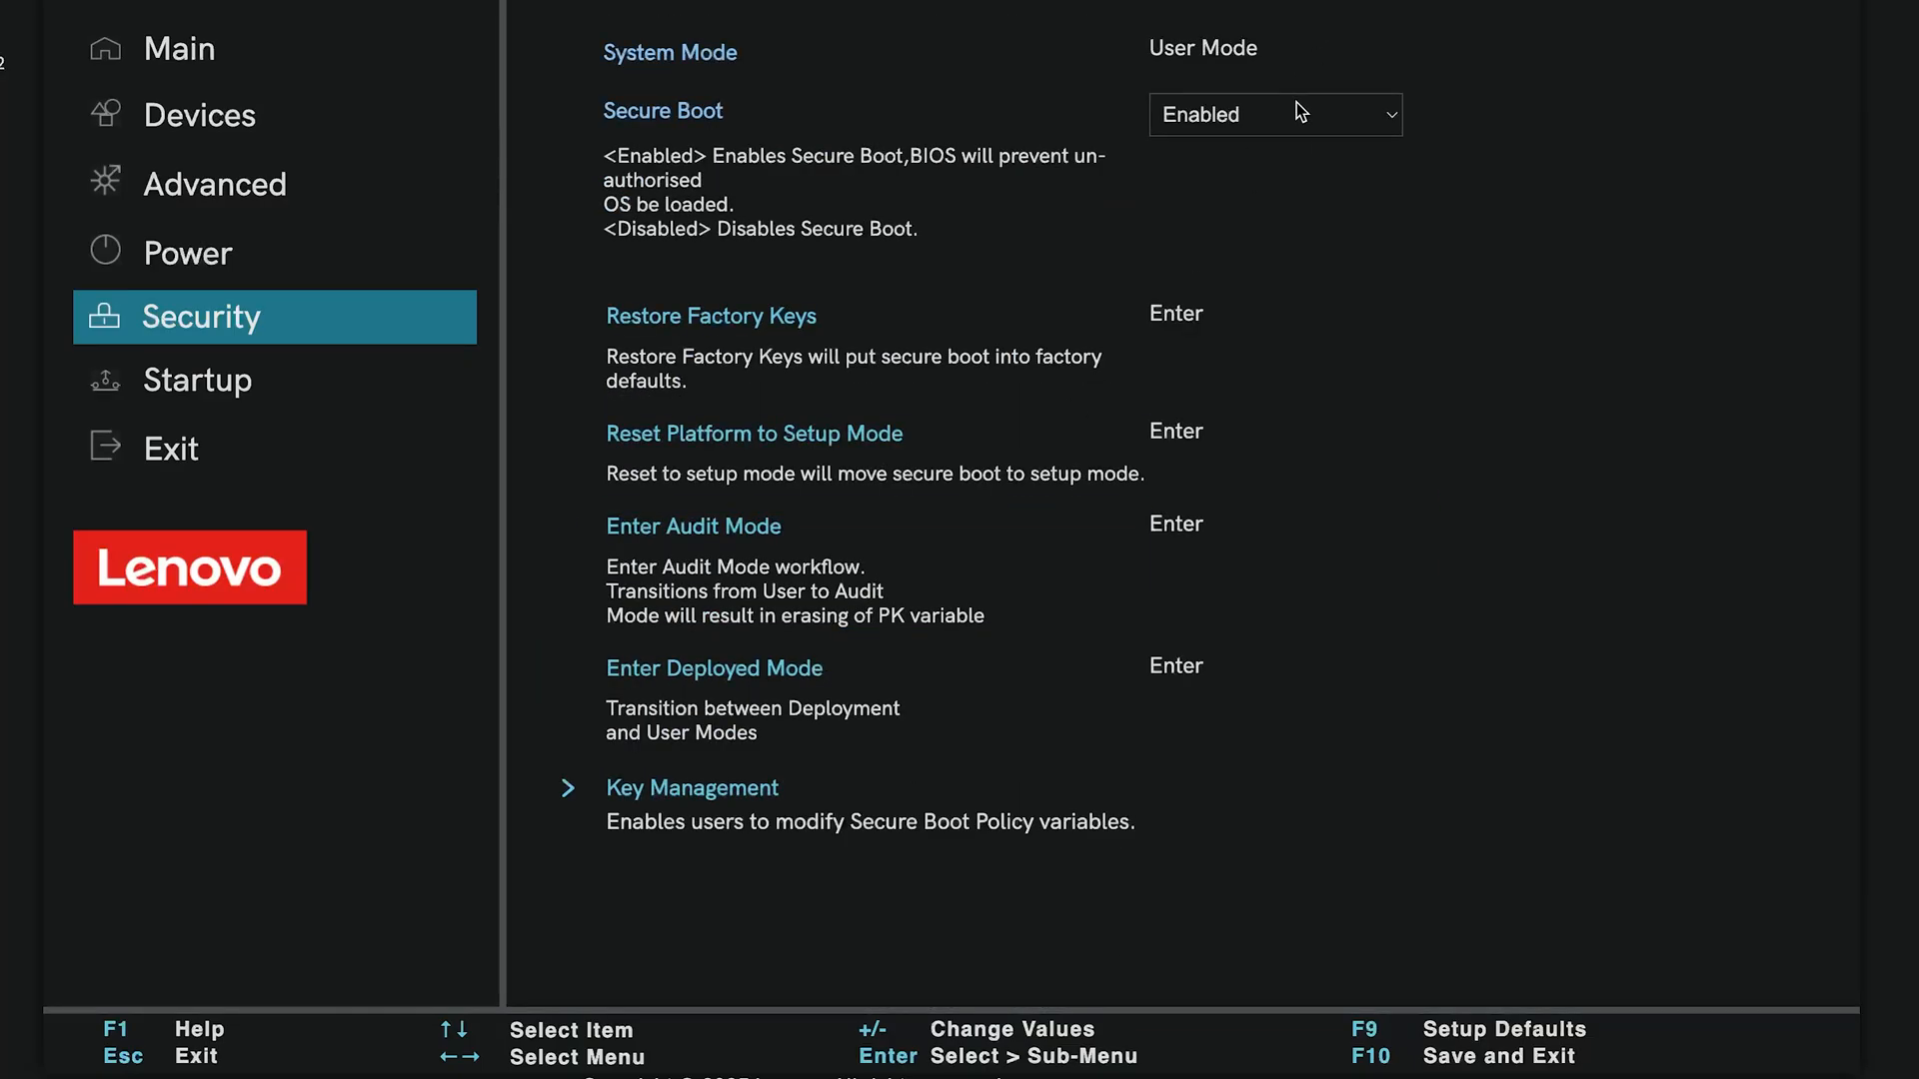
mouse_move(1444, 1029)
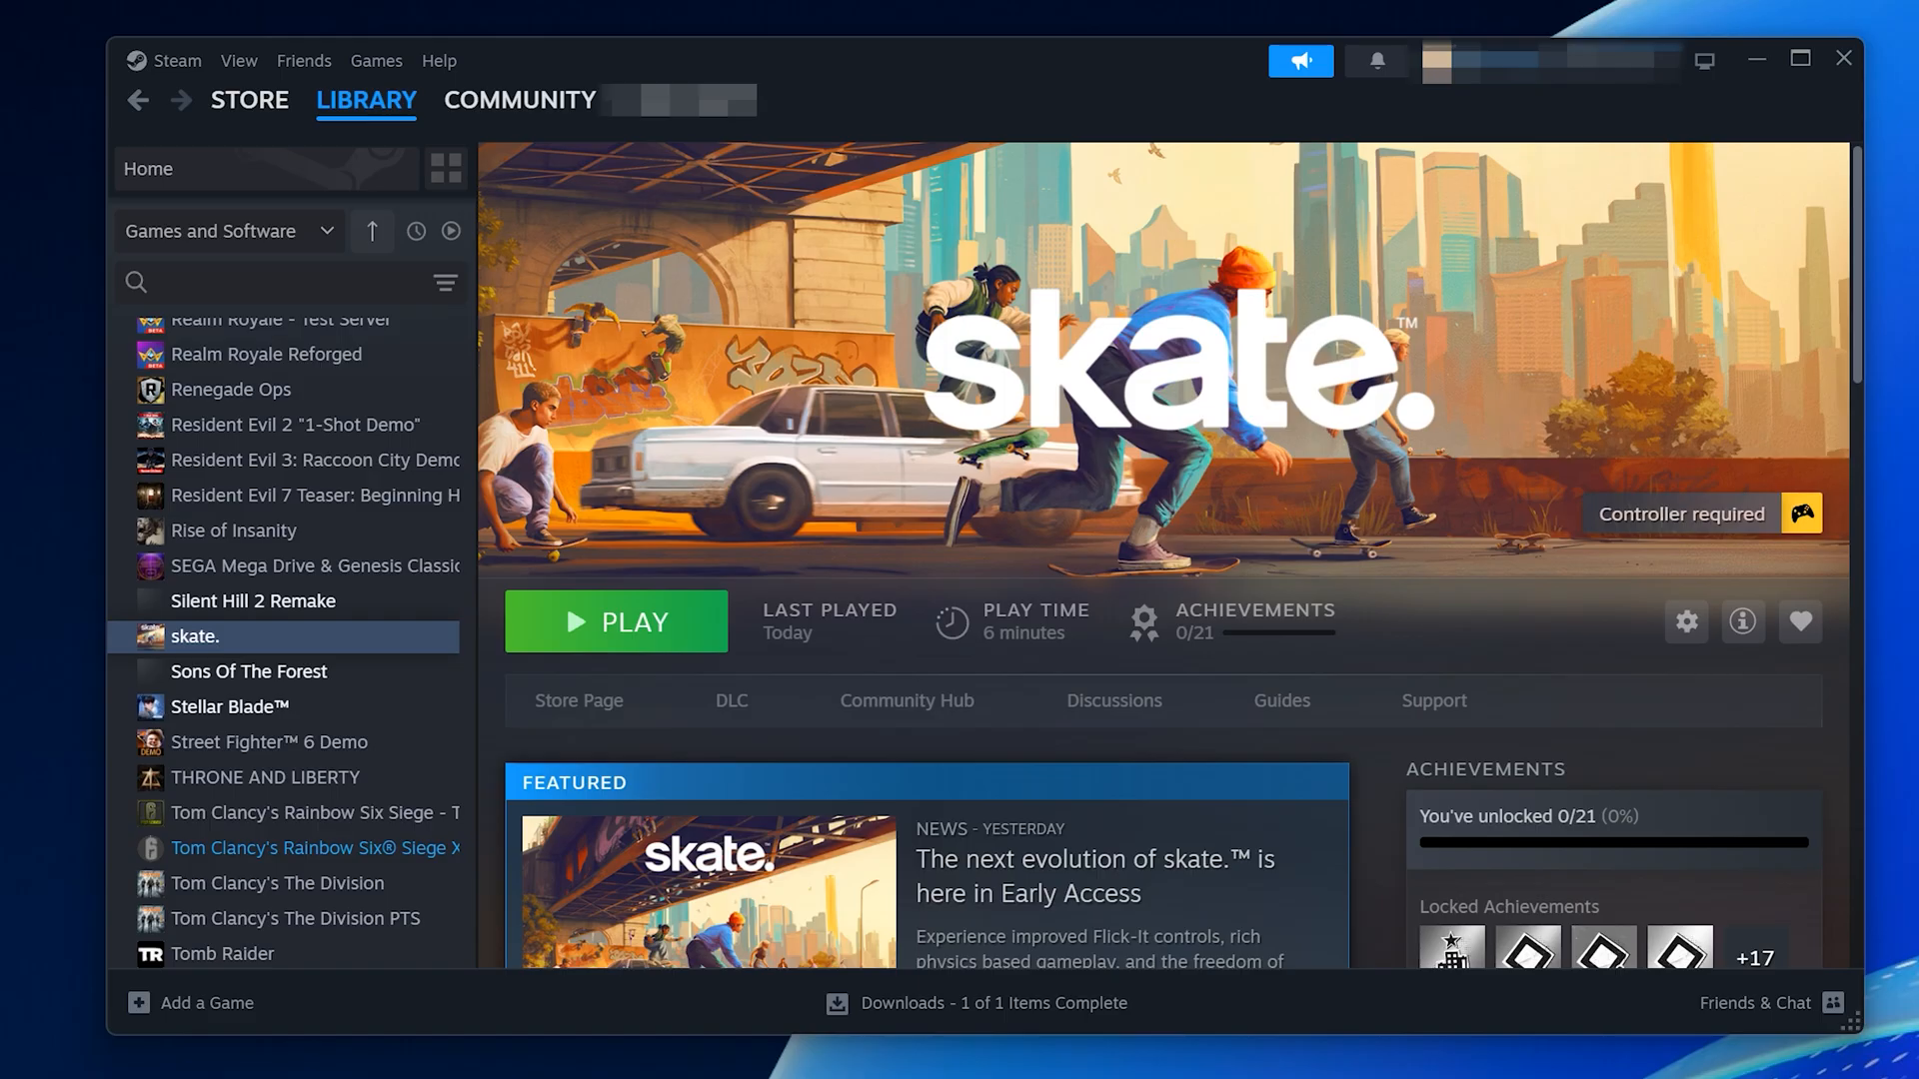
- Play skate. from the Steam Library, dismiss the controller notice, and press START
click(616, 620)
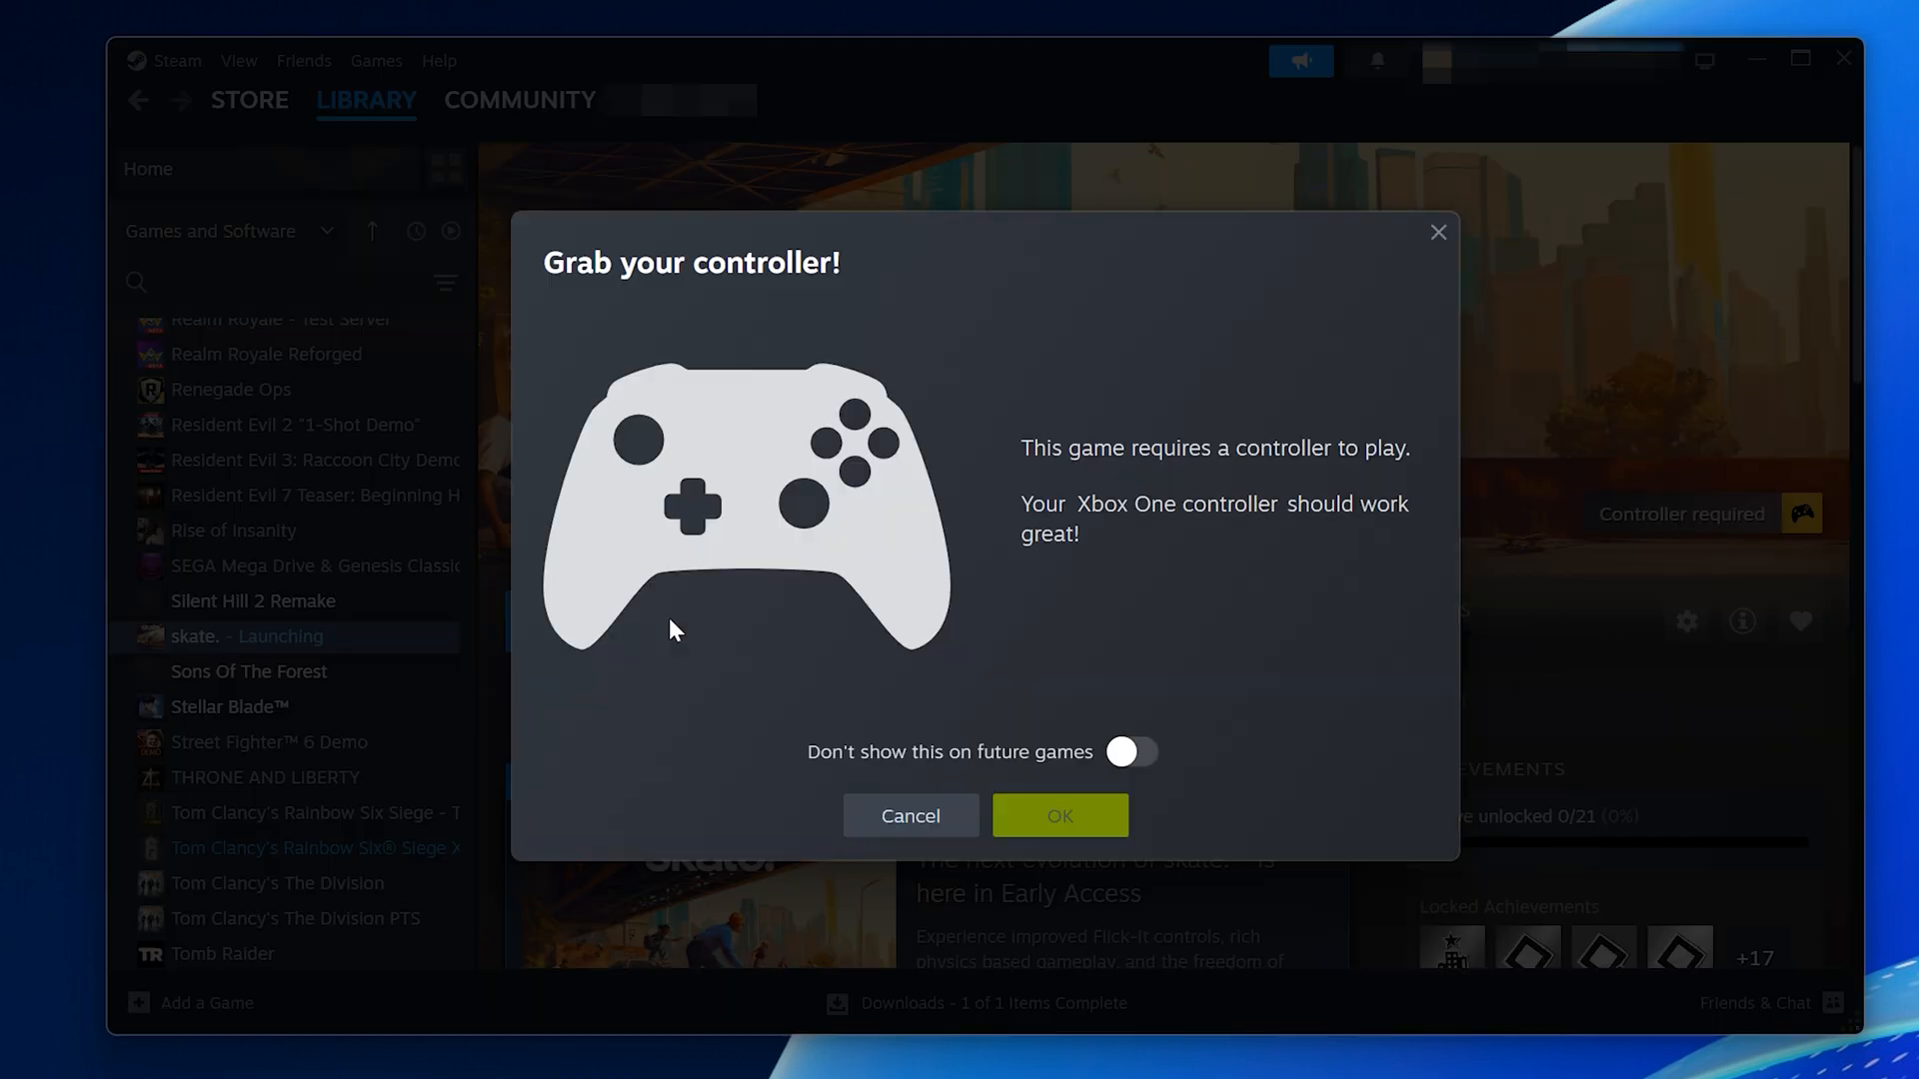
click(1057, 815)
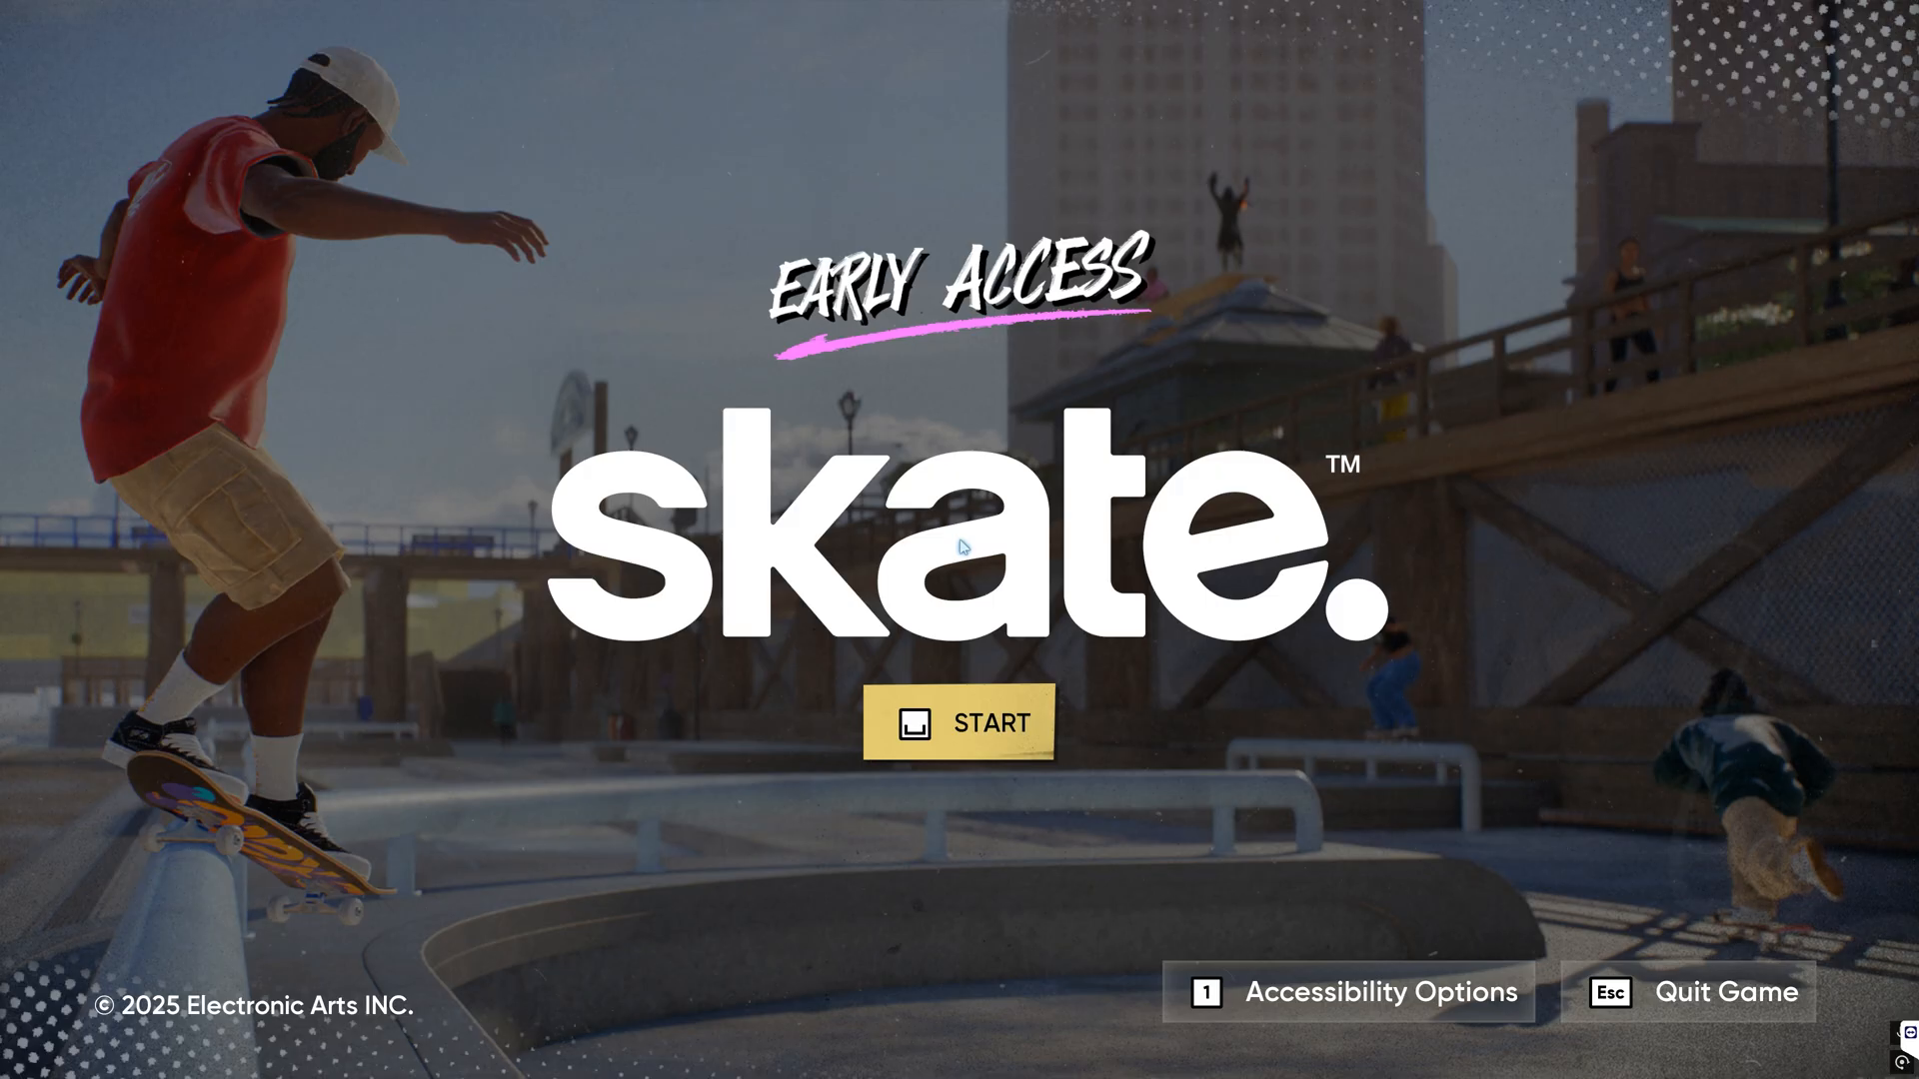
click(960, 721)
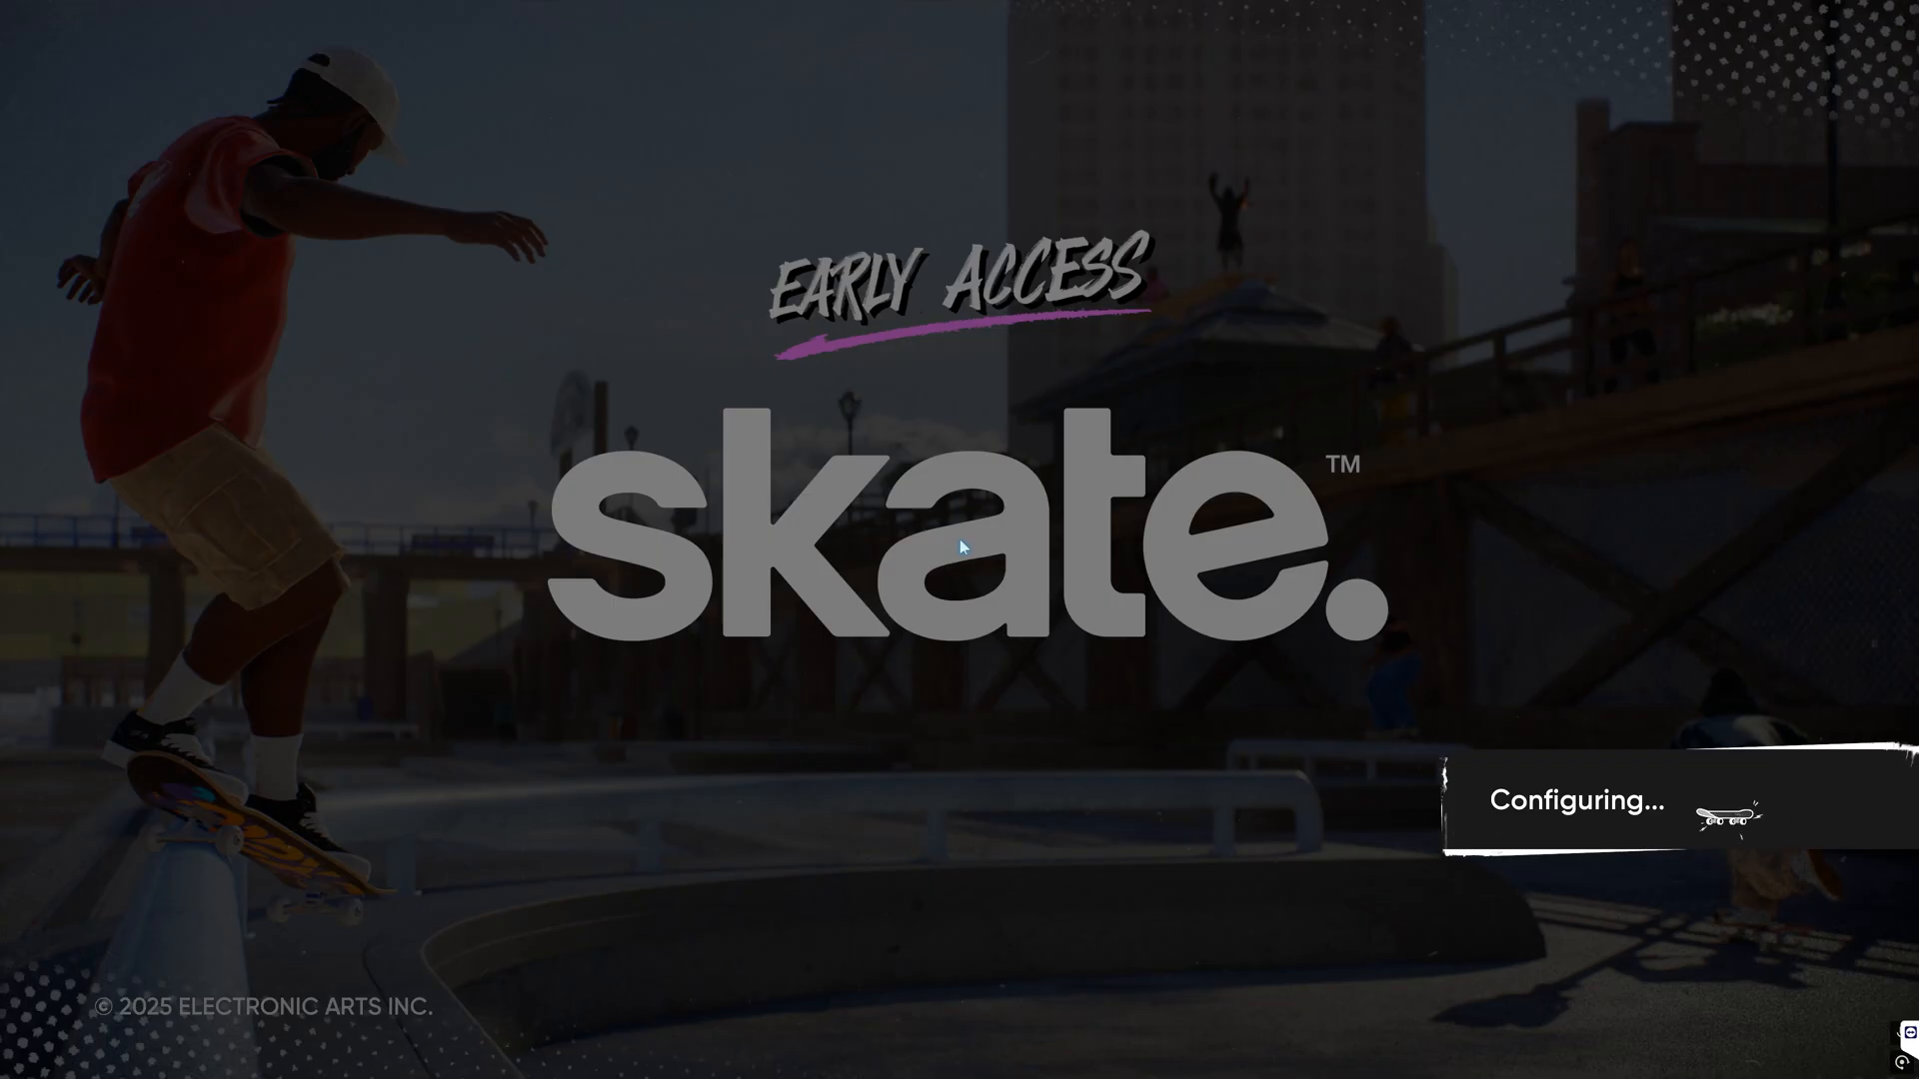